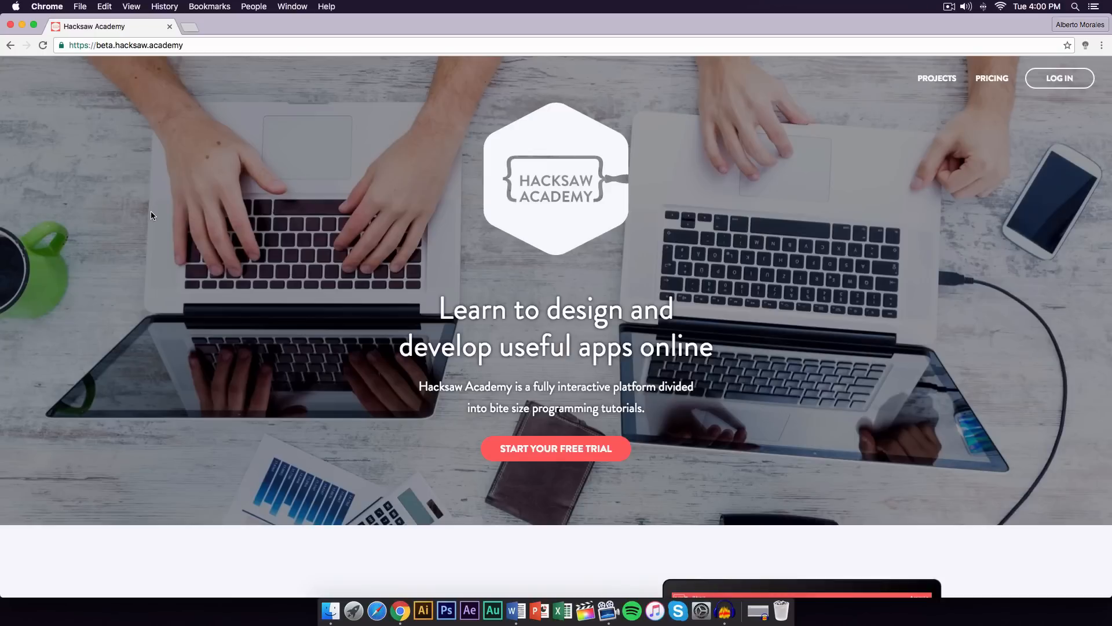
mouse_move(310, 234)
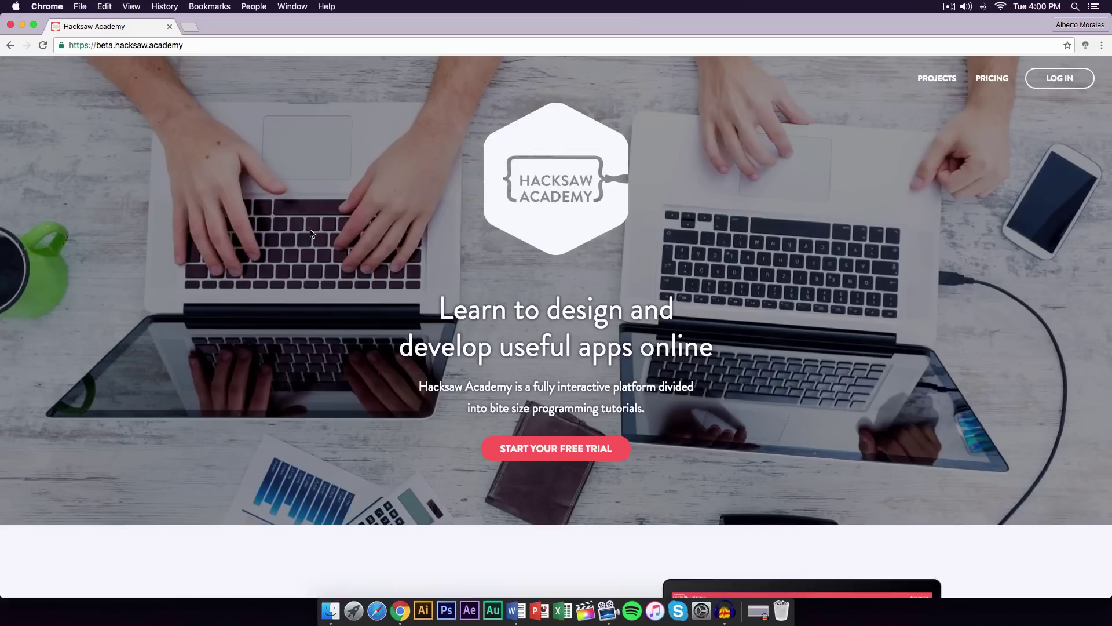
Step: Scroll the homepage past the hero and Our Mission to the How It Works section
scroll("down", 3)
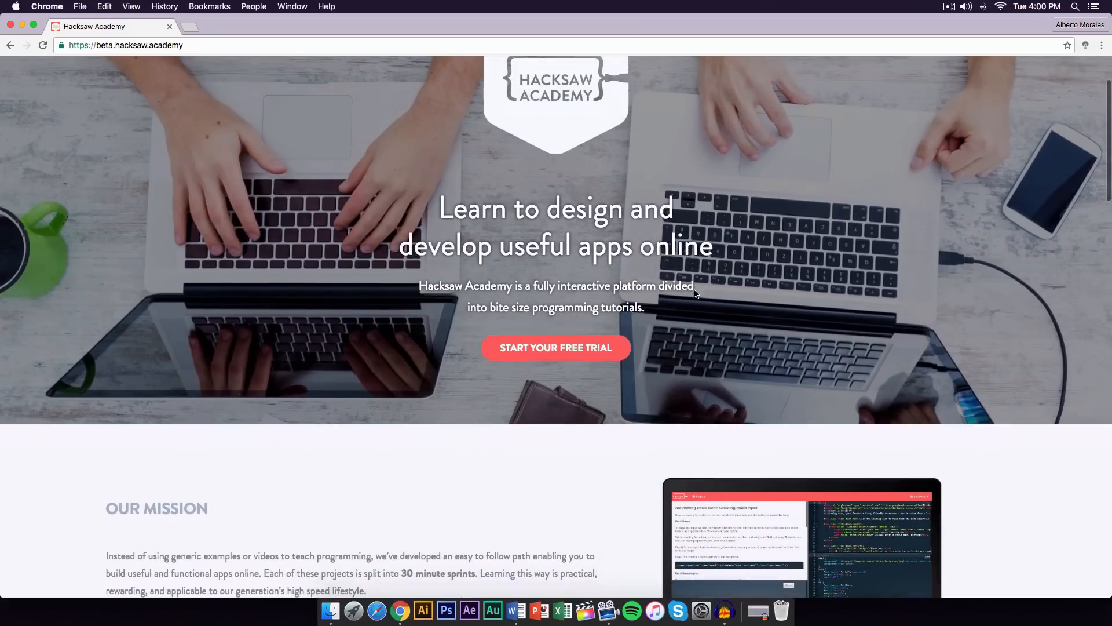
scroll("down", 3)
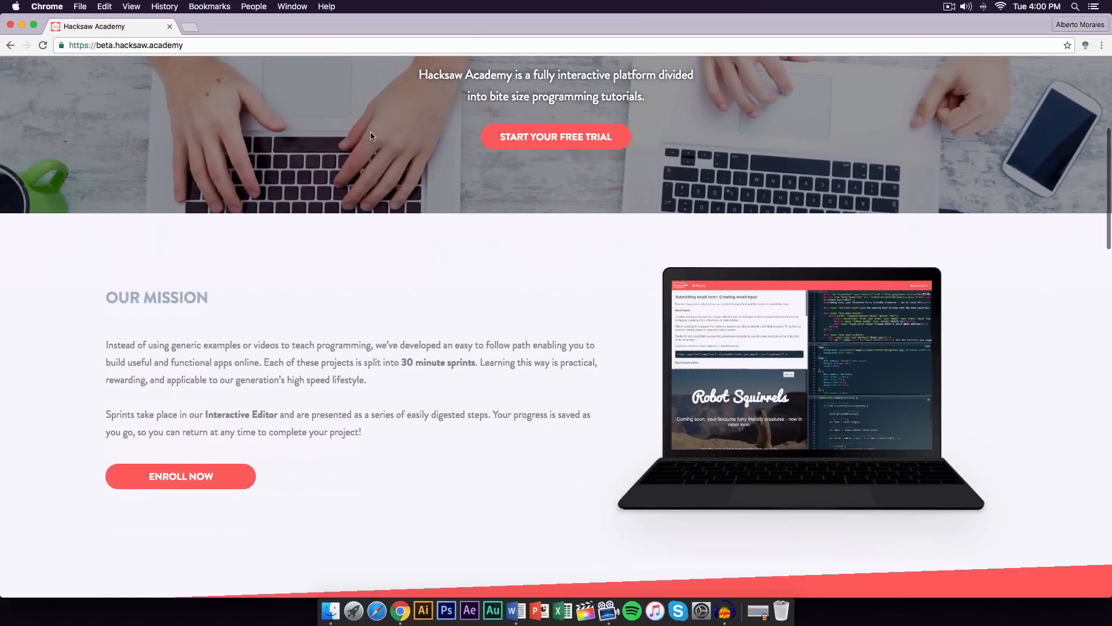
mouse_move(225, 77)
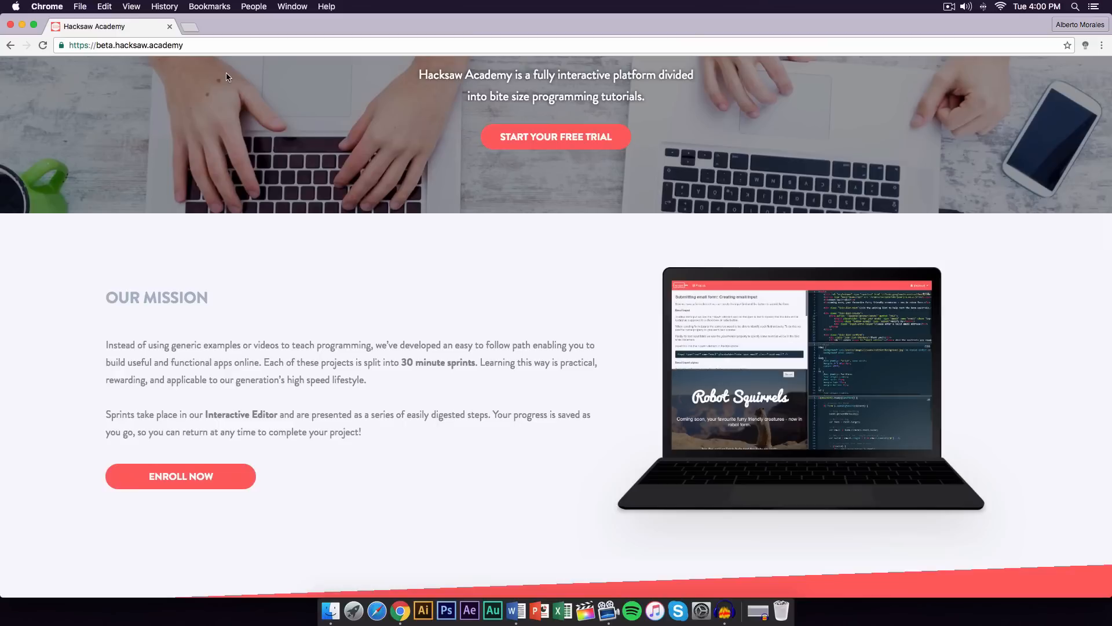
mouse_move(132, 41)
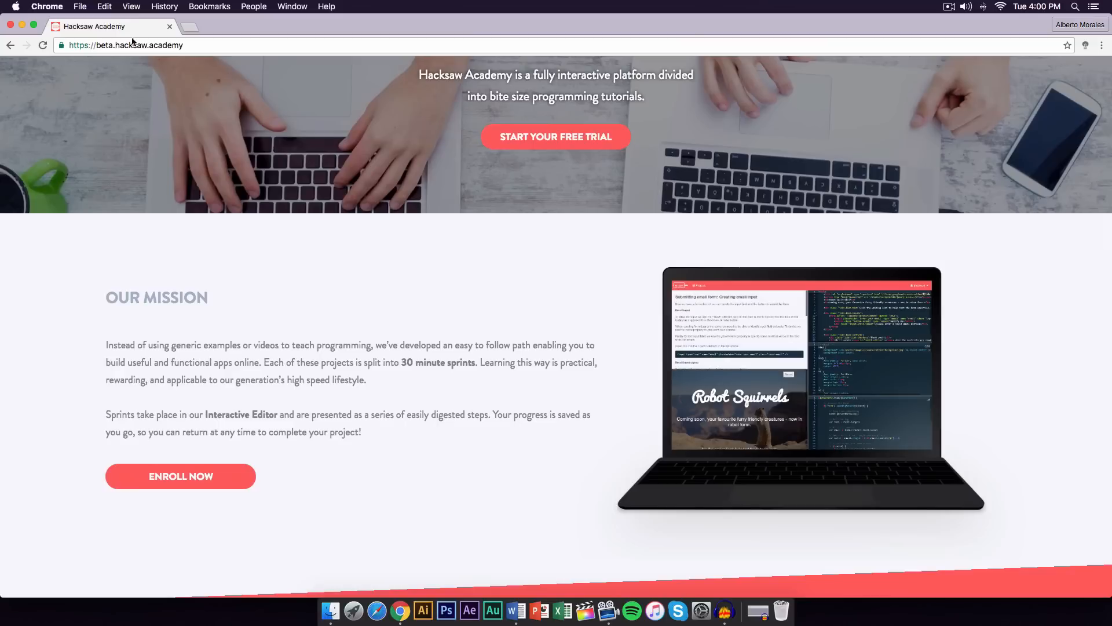
mouse_move(343, 236)
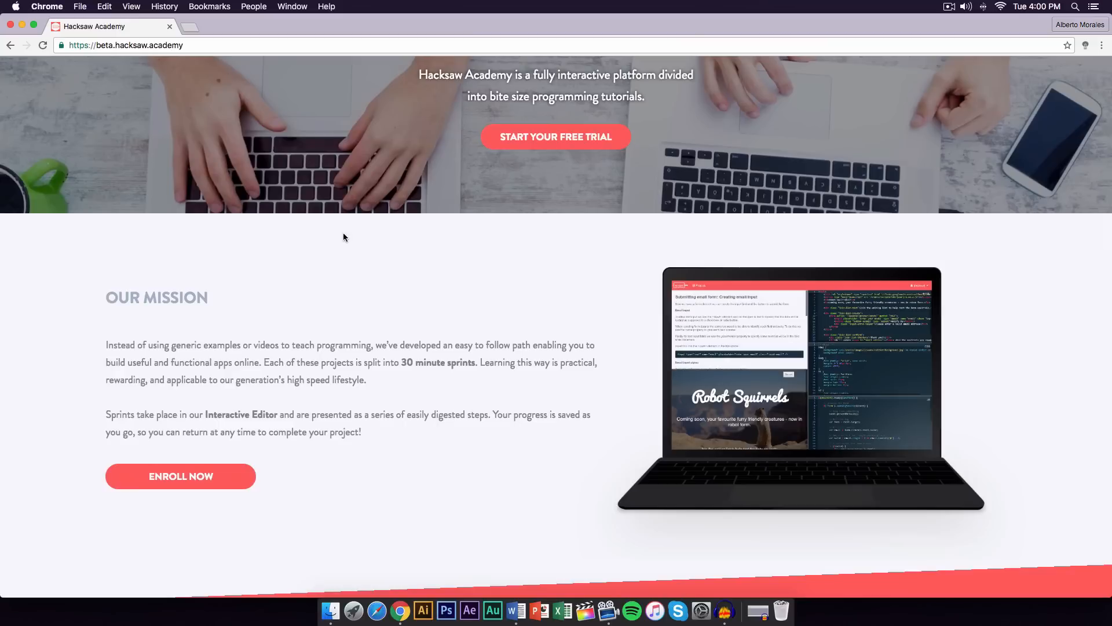
scroll("down", 3)
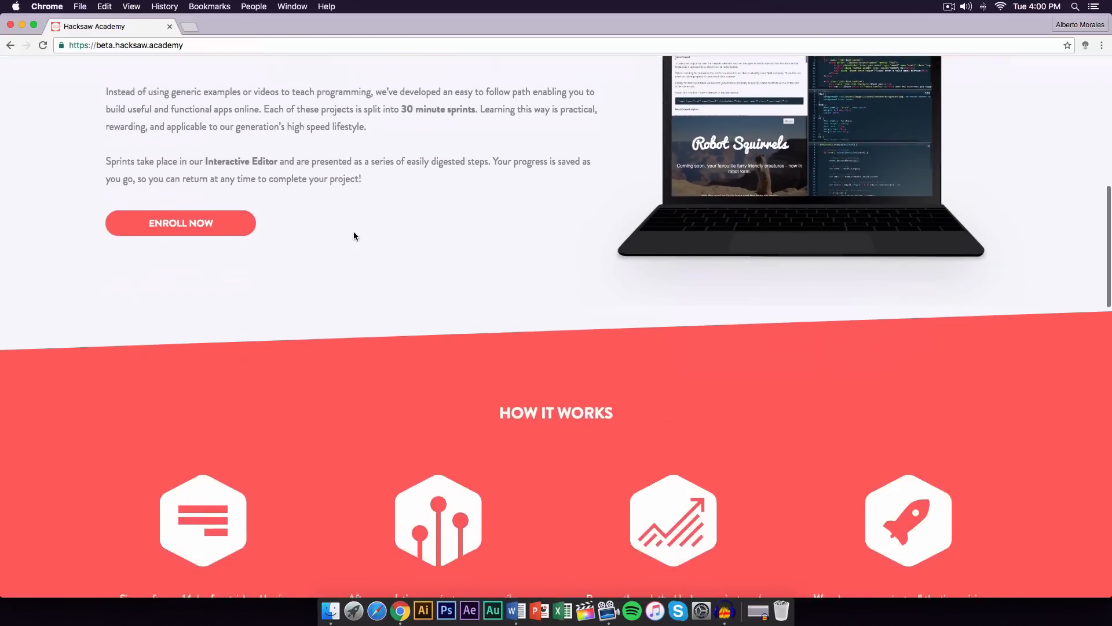
scroll("up", 3)
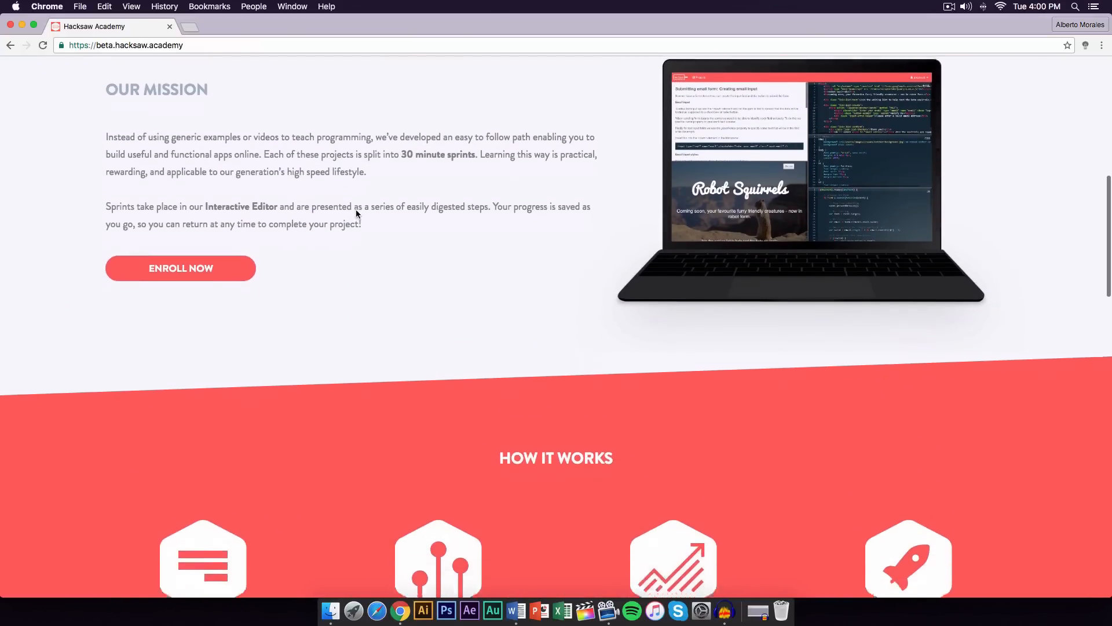
scroll("down", 3)
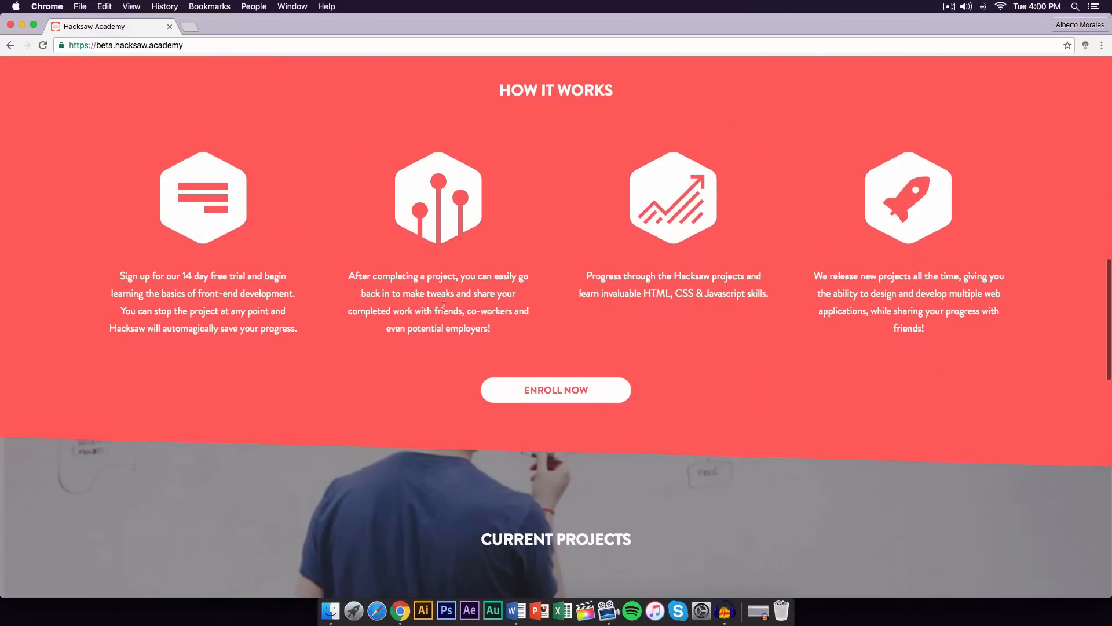
scroll("down", 3)
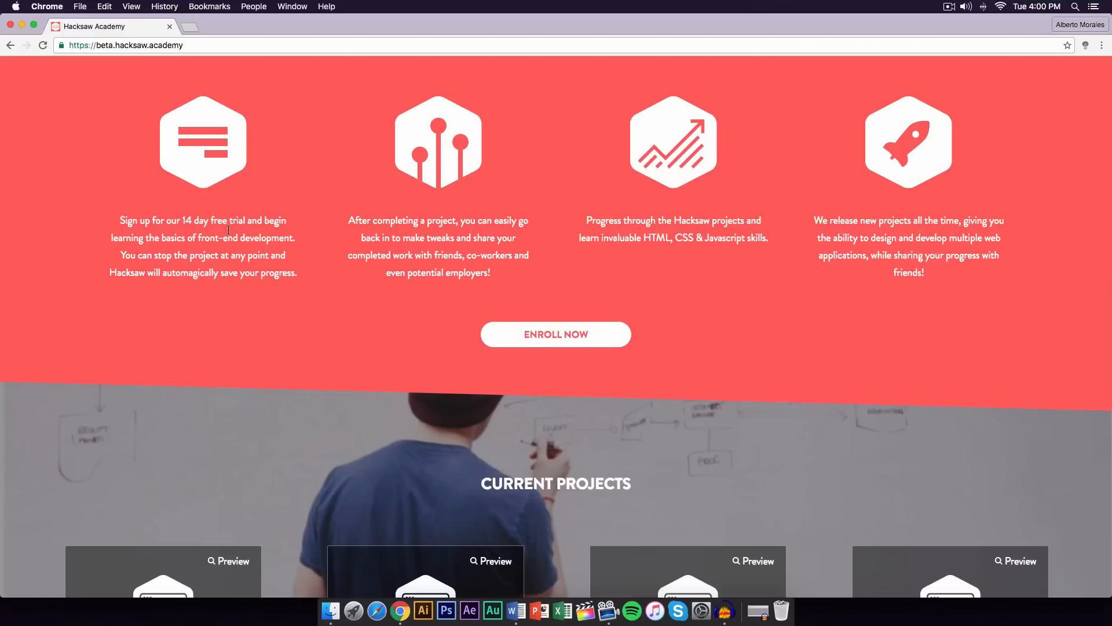
mouse_move(510, 233)
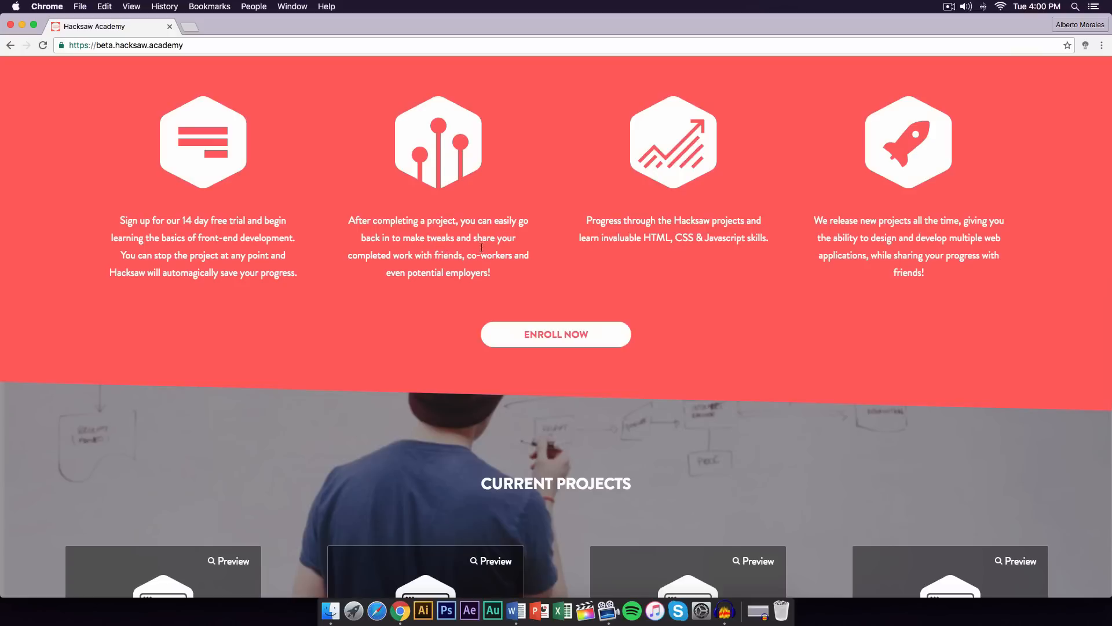
scroll("down", 3)
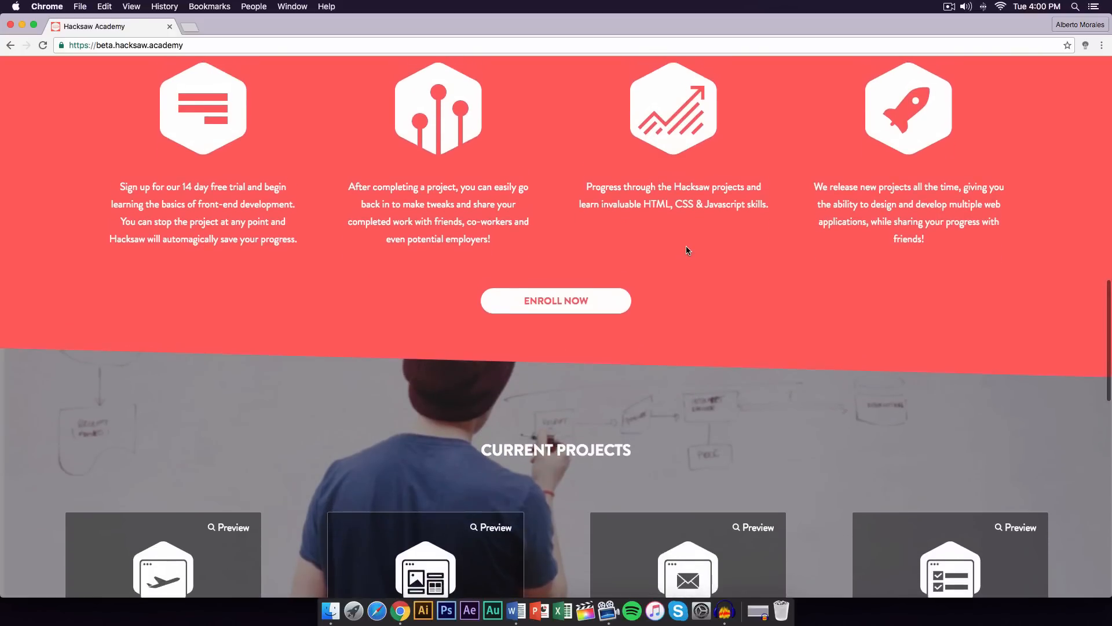
mouse_move(678, 190)
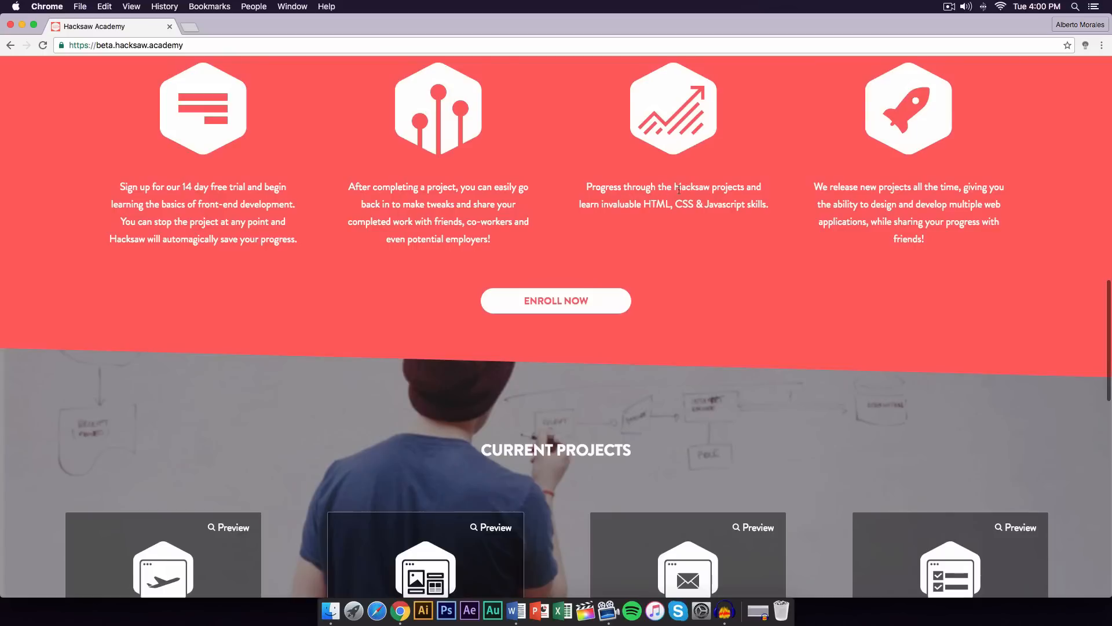
mouse_move(663, 212)
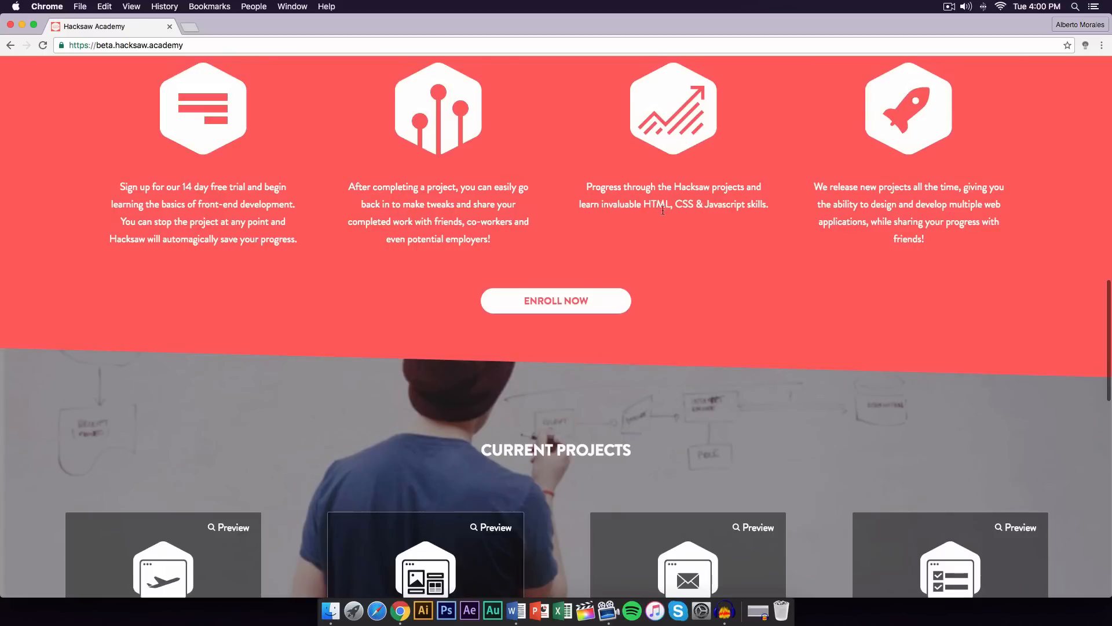
mouse_move(735, 218)
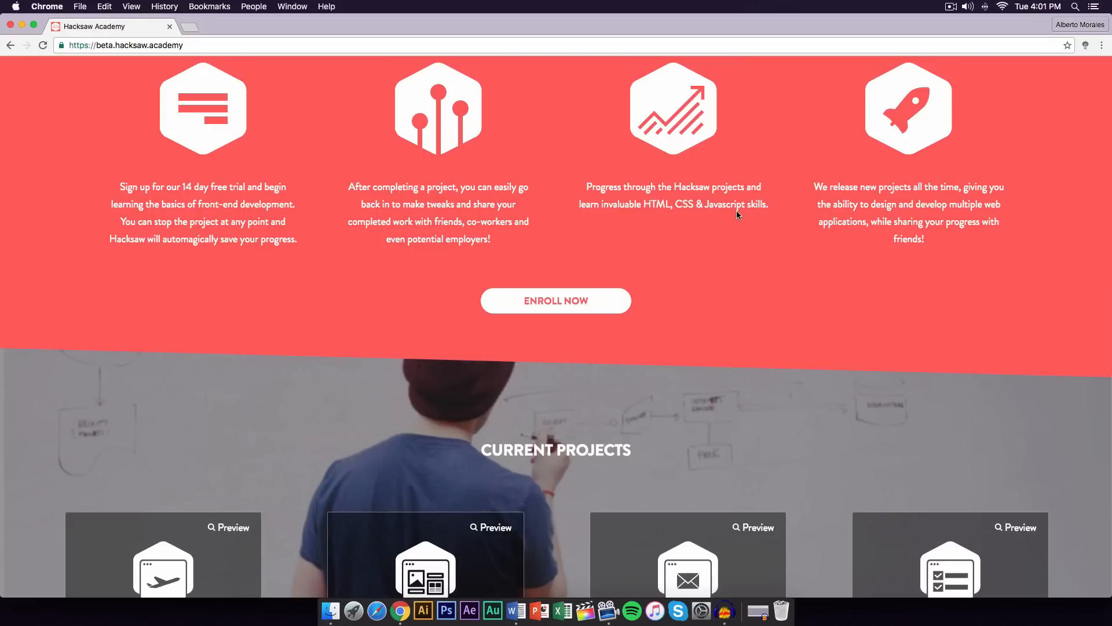
mouse_move(795, 202)
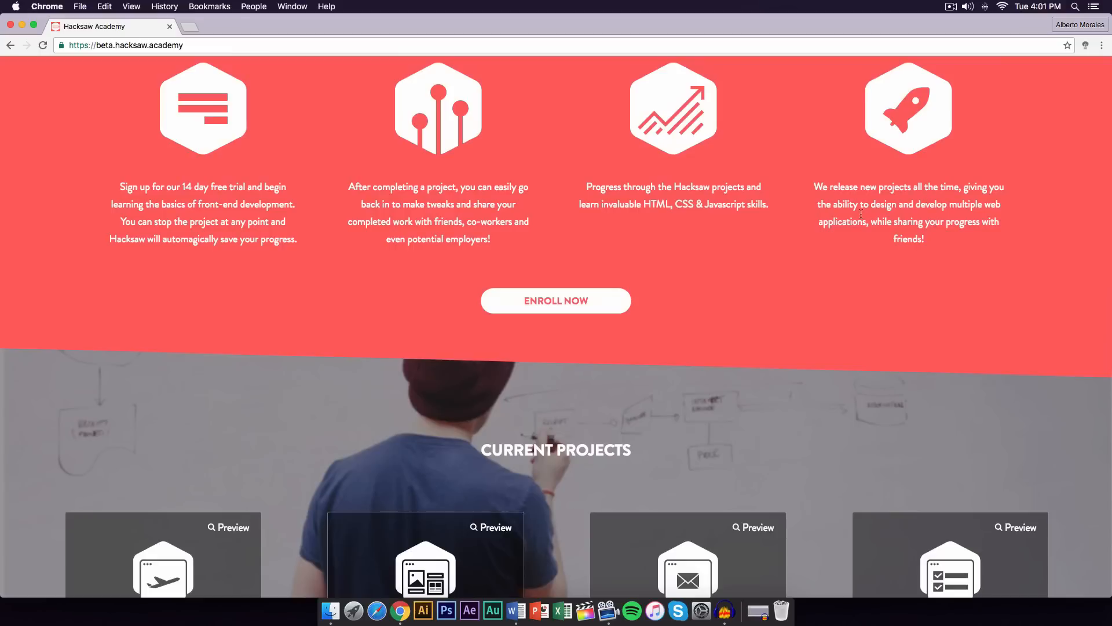
Step: Scroll past the Current Projects cards to the Simple Pricing $24.99 per month plan
scroll("down", 3)
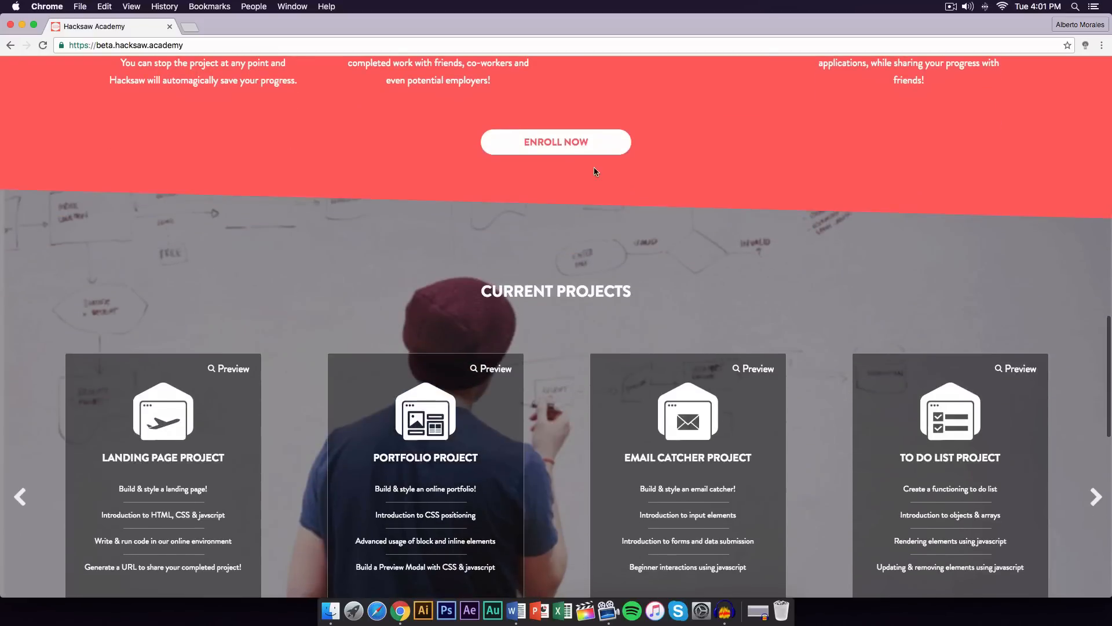
scroll("down", 3)
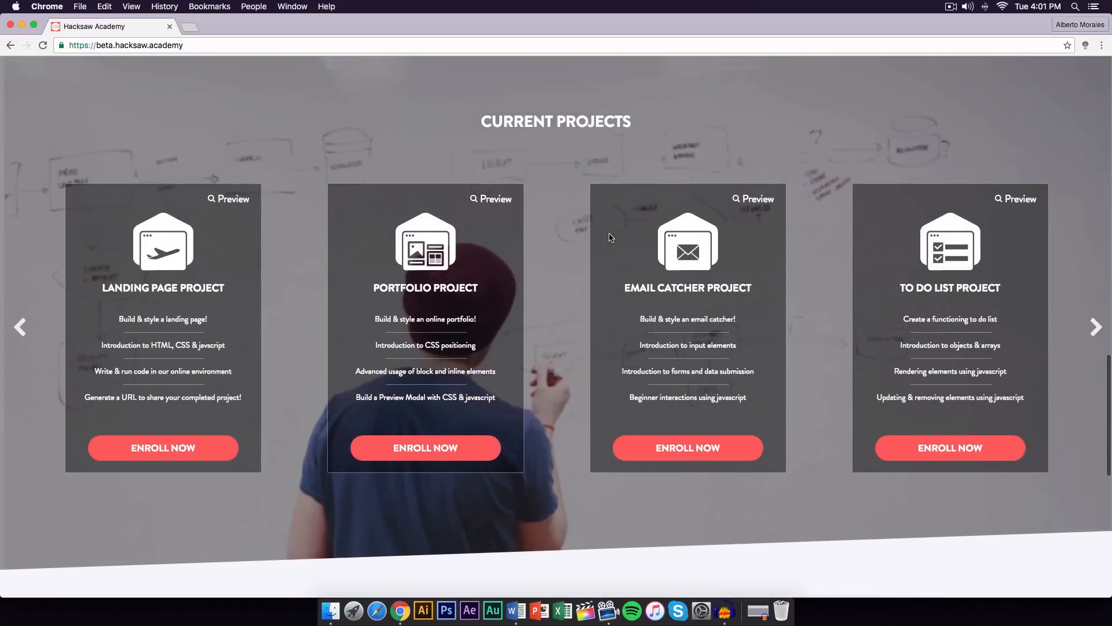
scroll("down", 3)
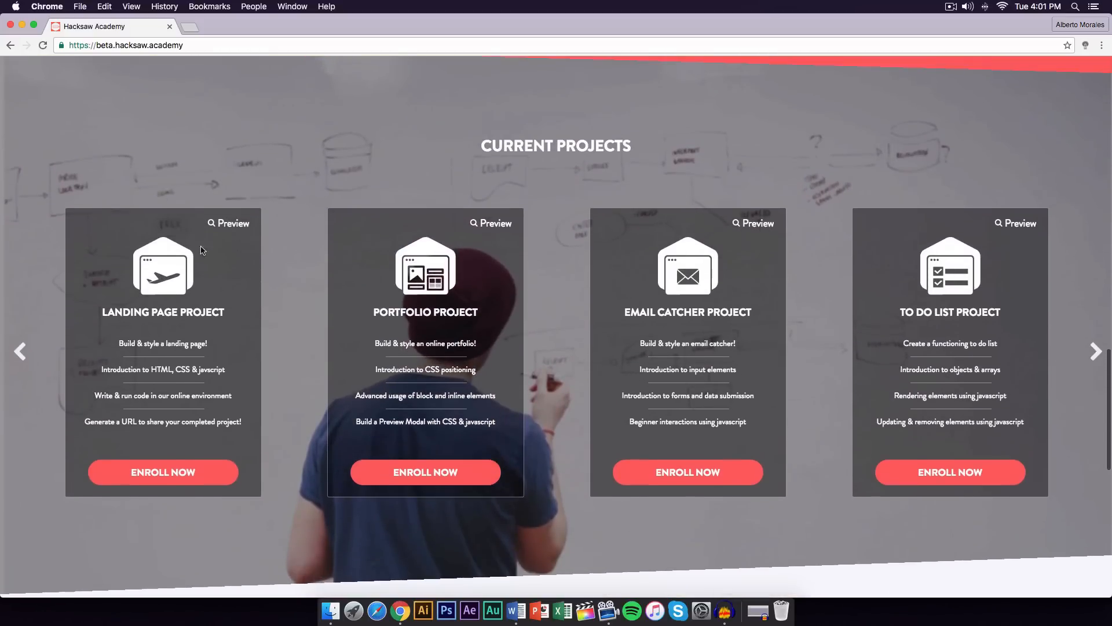
mouse_move(183, 325)
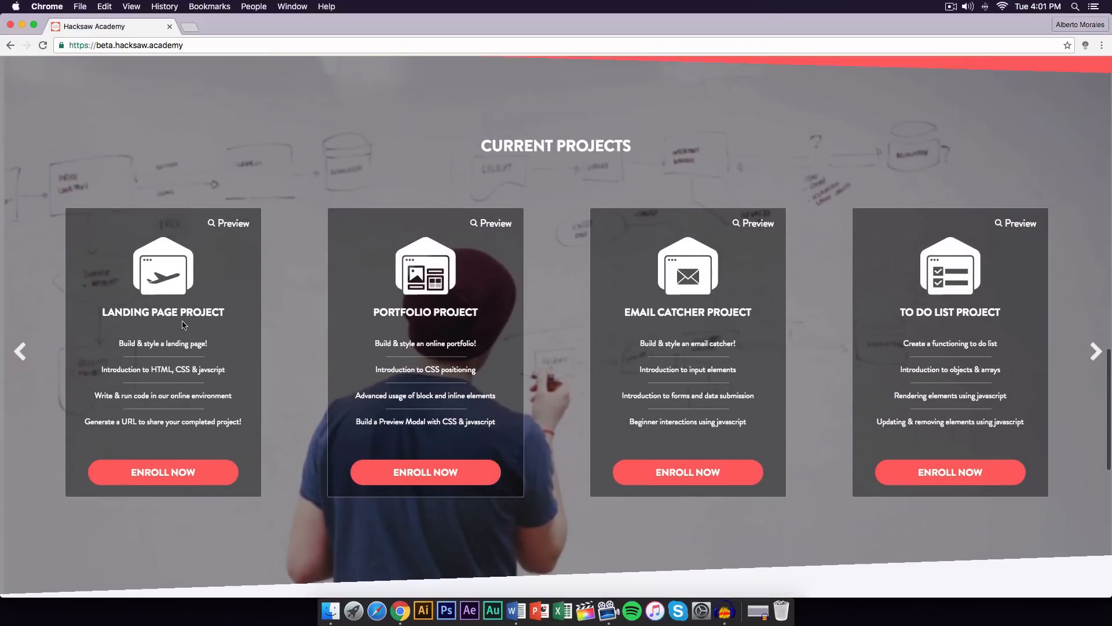
mouse_move(259, 315)
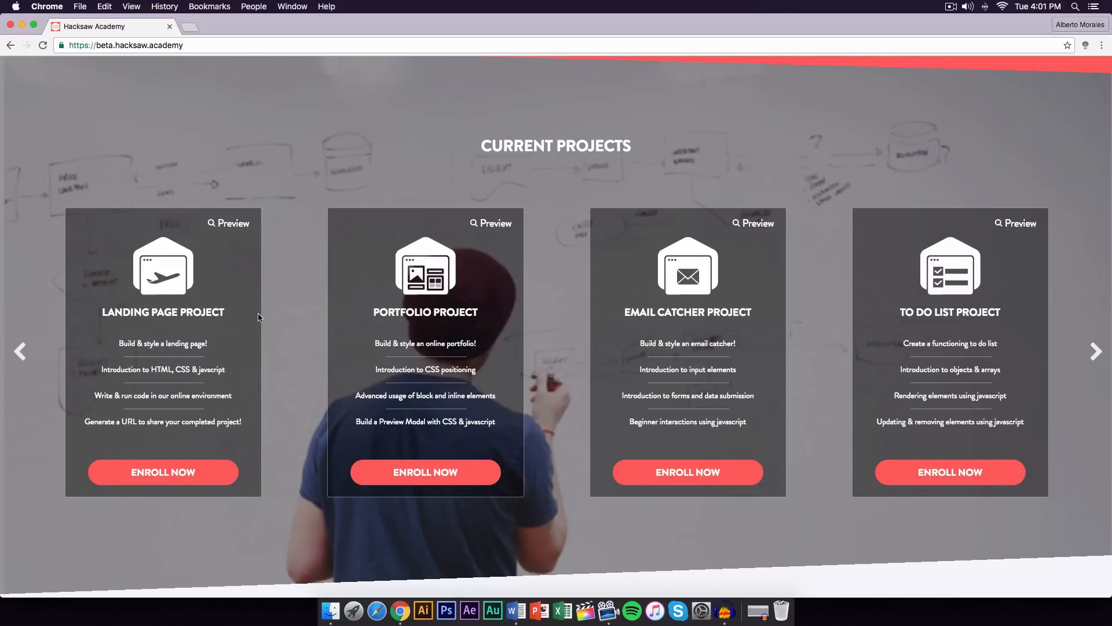
scroll("down", 3)
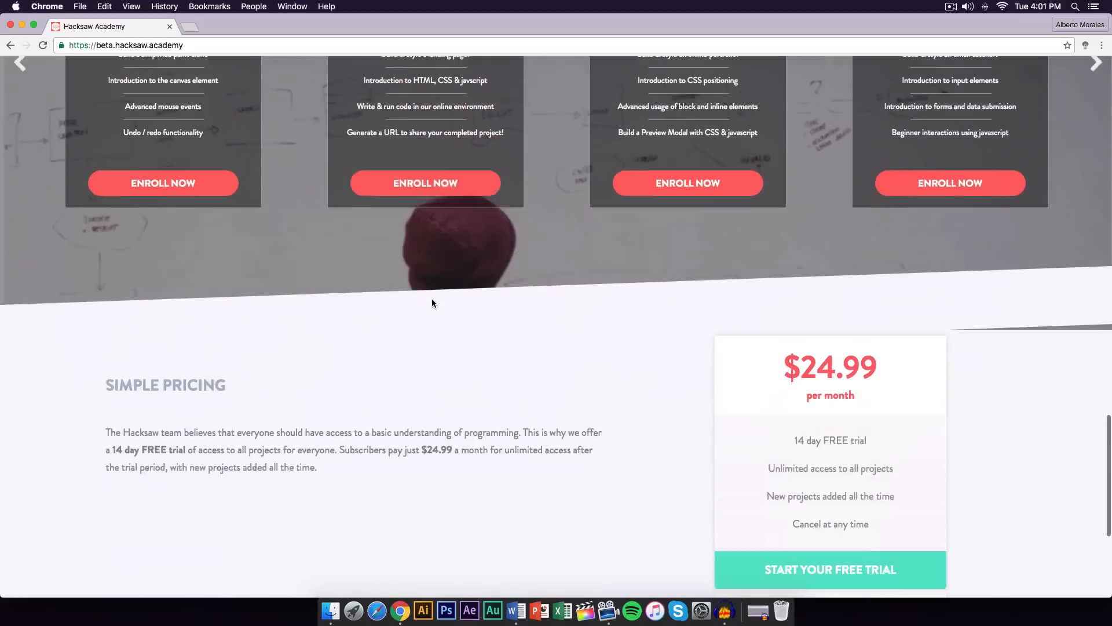
scroll("down", 3)
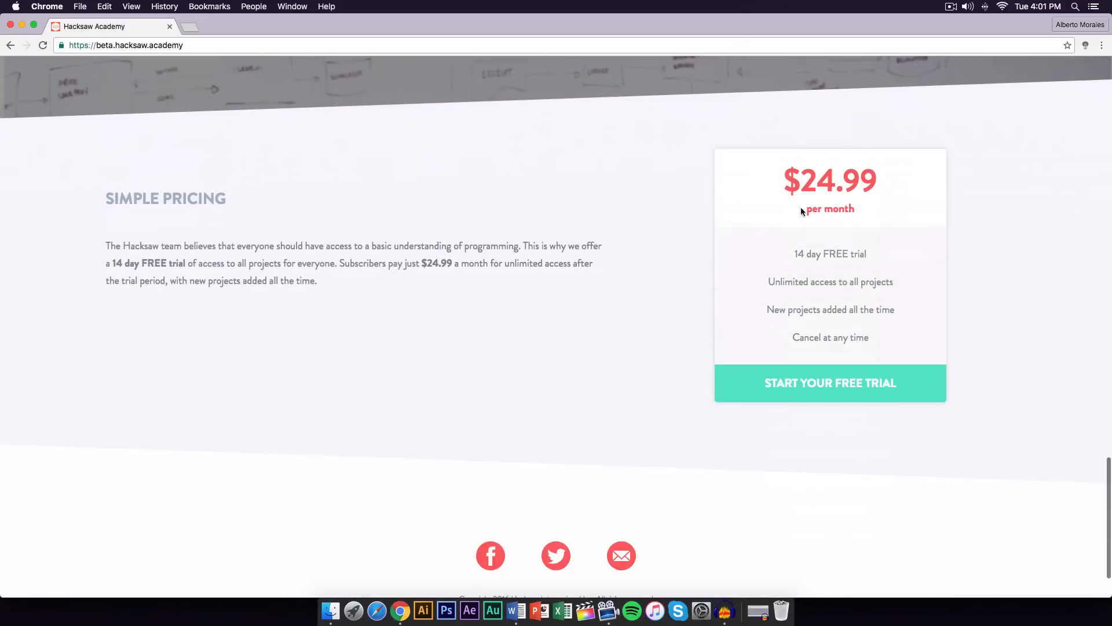
mouse_move(862, 217)
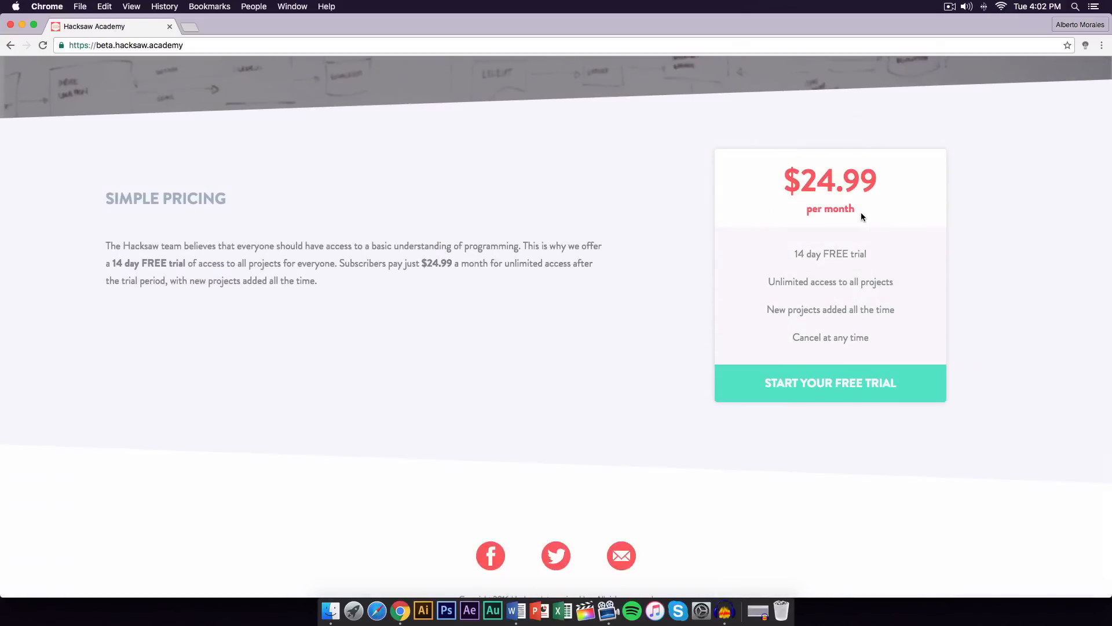
mouse_move(694, 270)
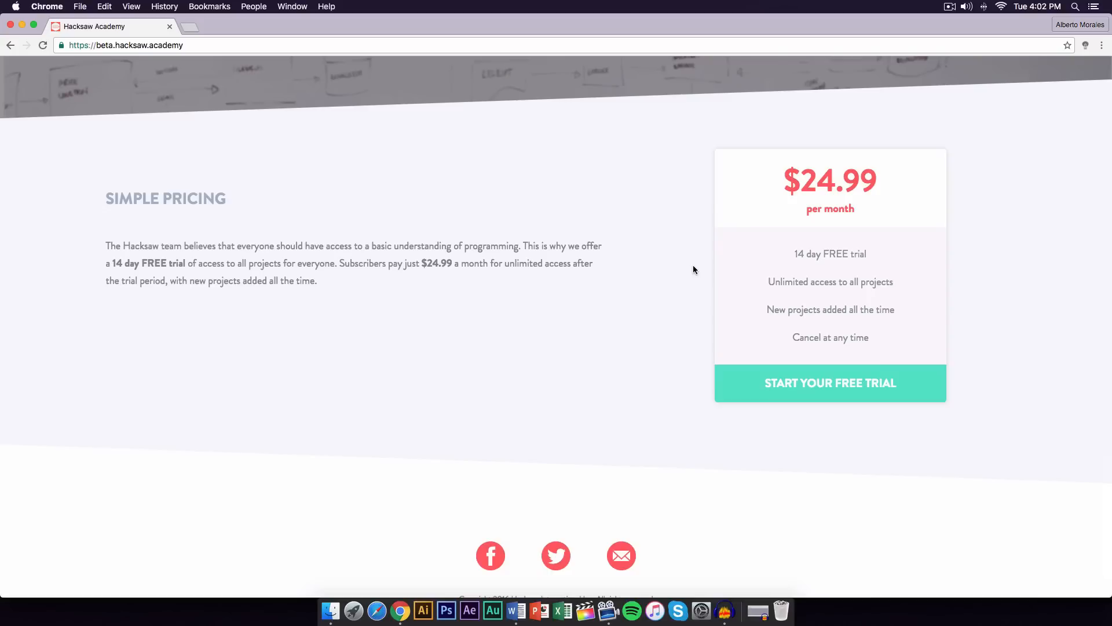
mouse_move(825, 280)
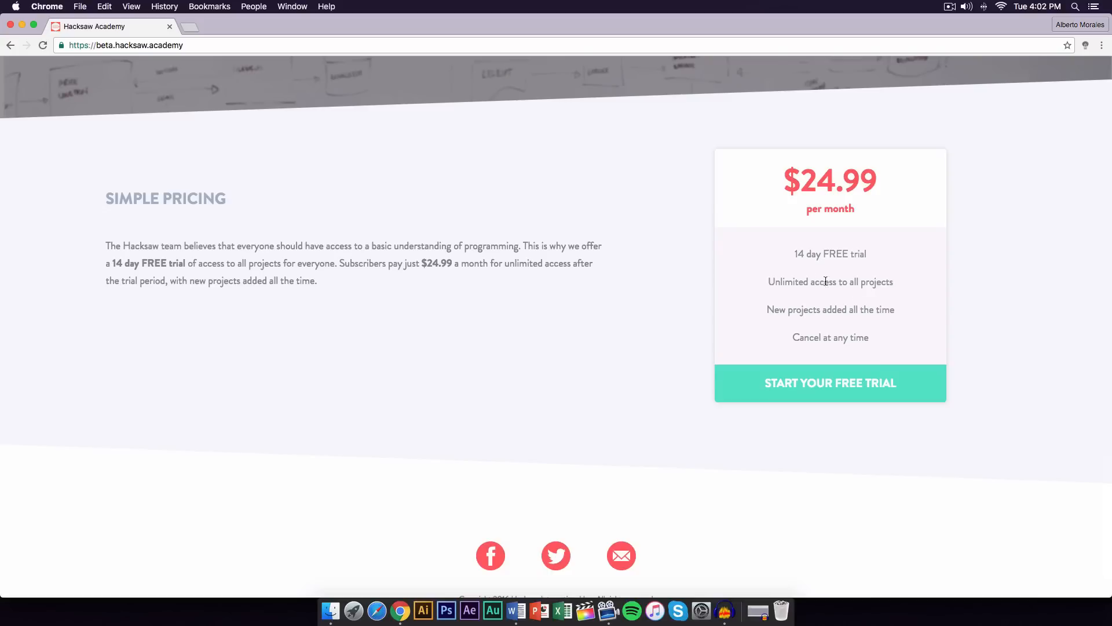
mouse_move(890, 305)
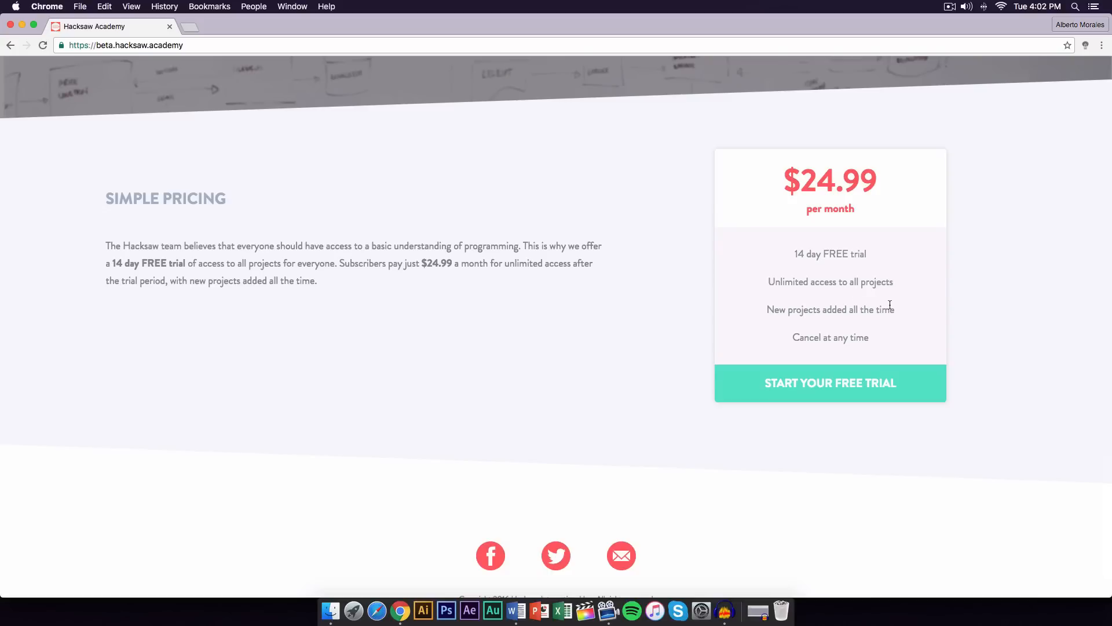
Step: Open the Enroll form, dismiss it, and bring up the Log In dialog instead
scroll("down", 3)
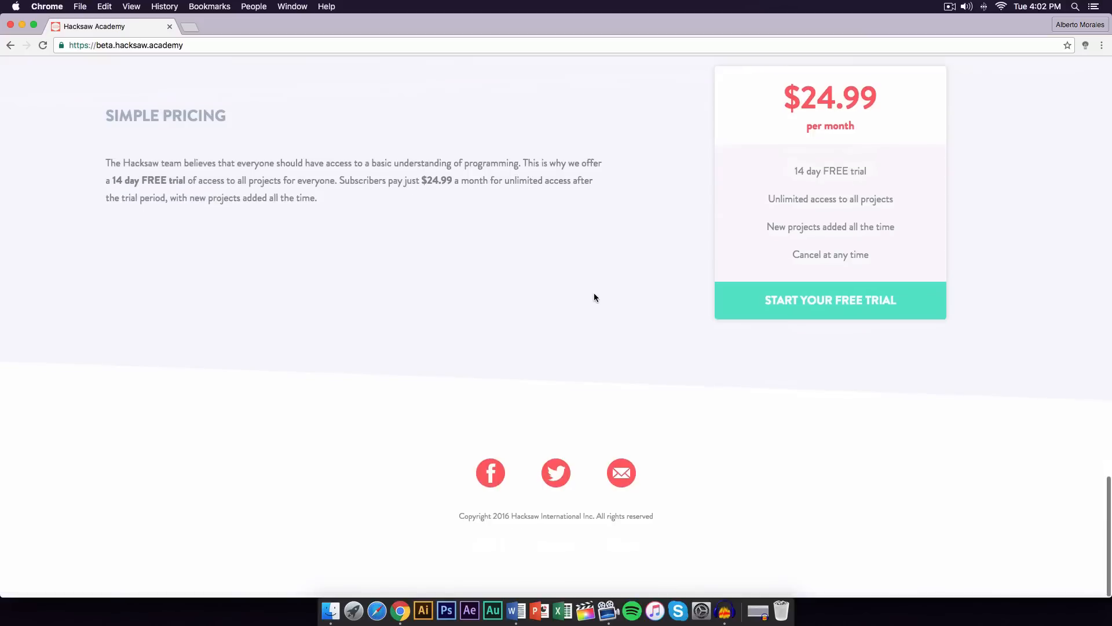
scroll("up", 3)
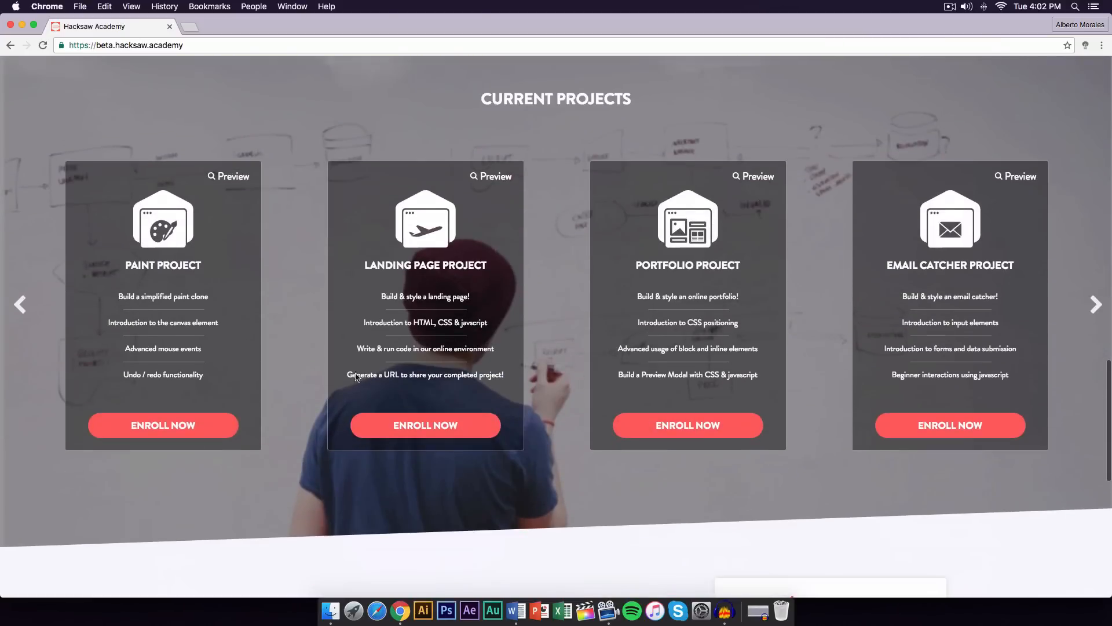
left_click(425, 425)
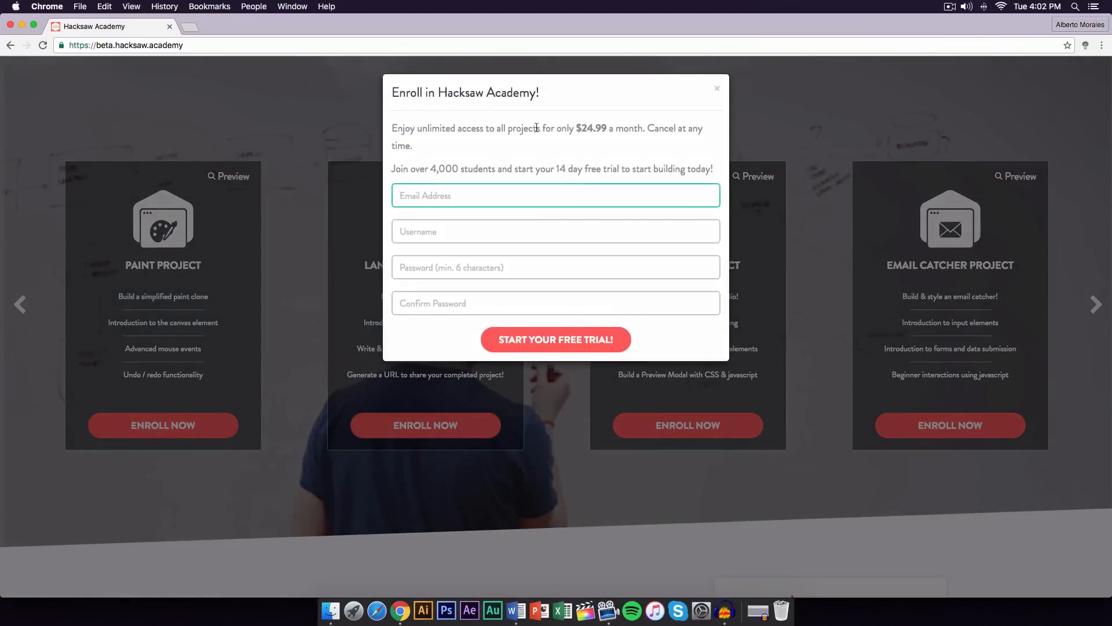
mouse_move(661, 184)
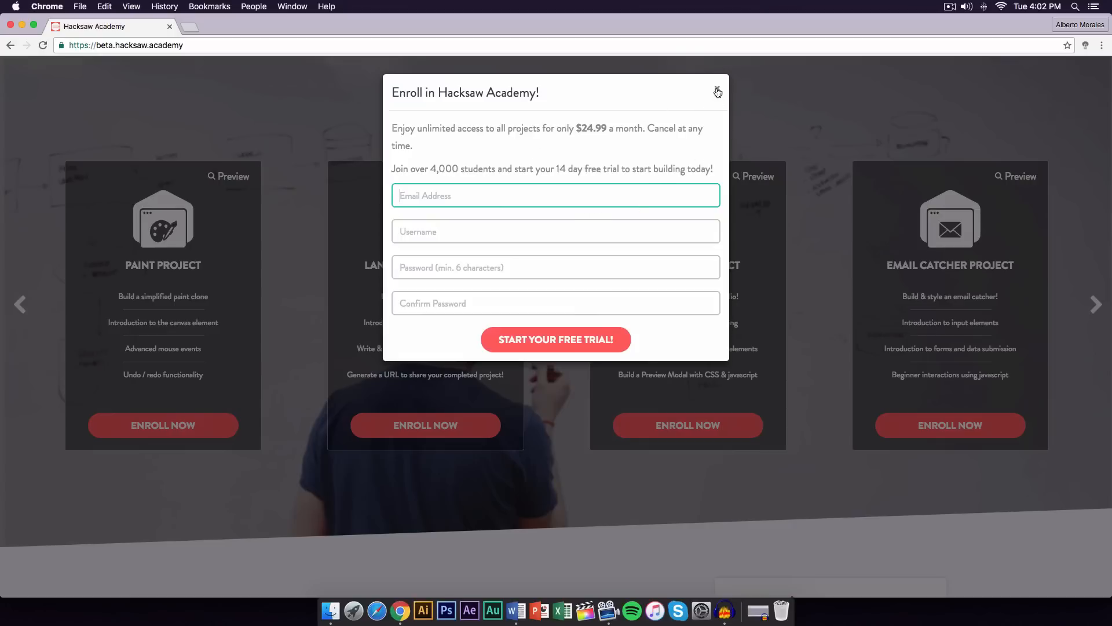
left_click(718, 93)
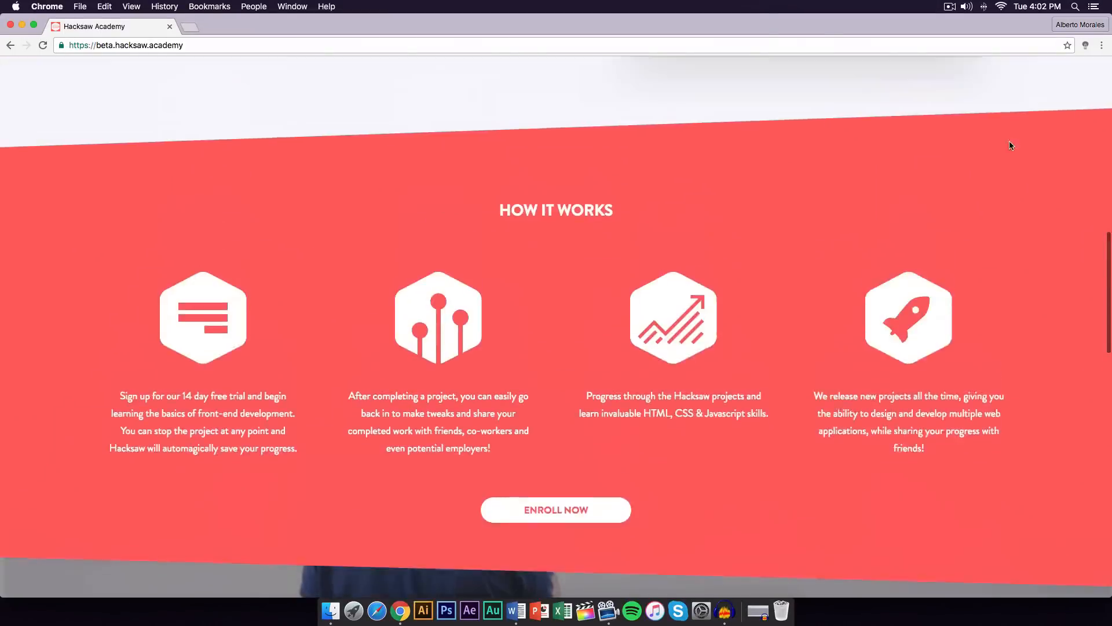
left_click(1059, 78)
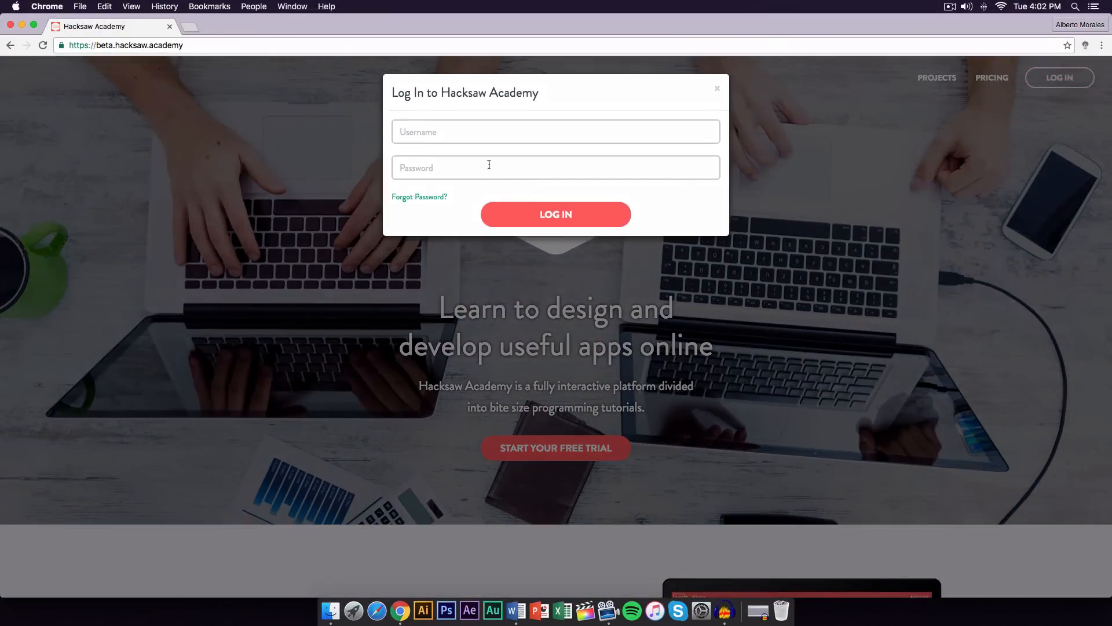
Step: Sign in and review the Current and Other Projects lists on the dashboard
left_click(555, 213)
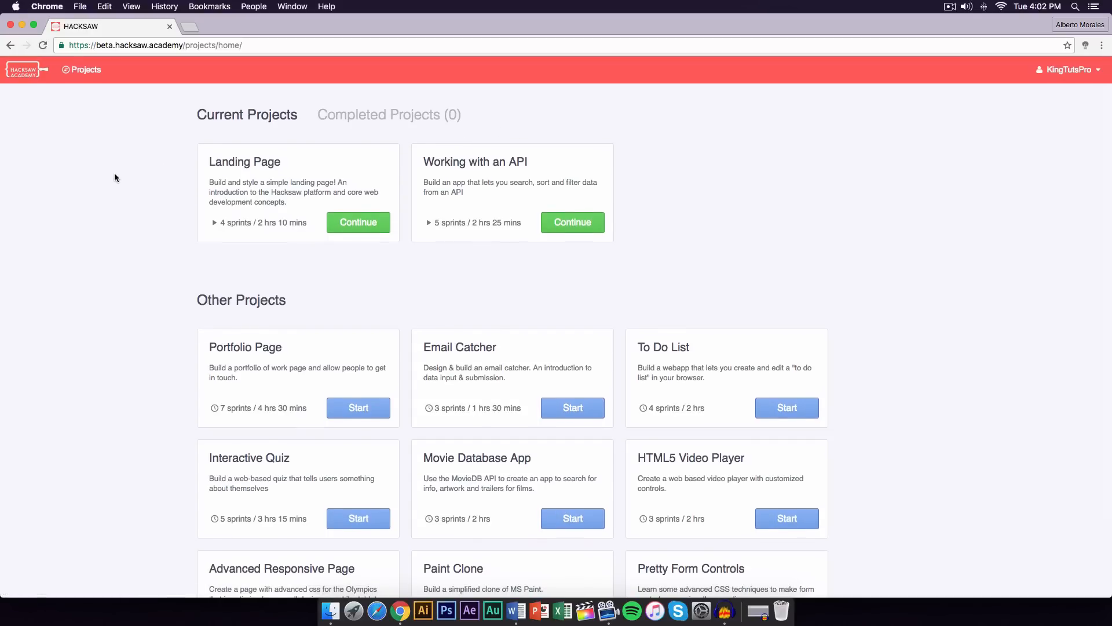
mouse_move(434, 165)
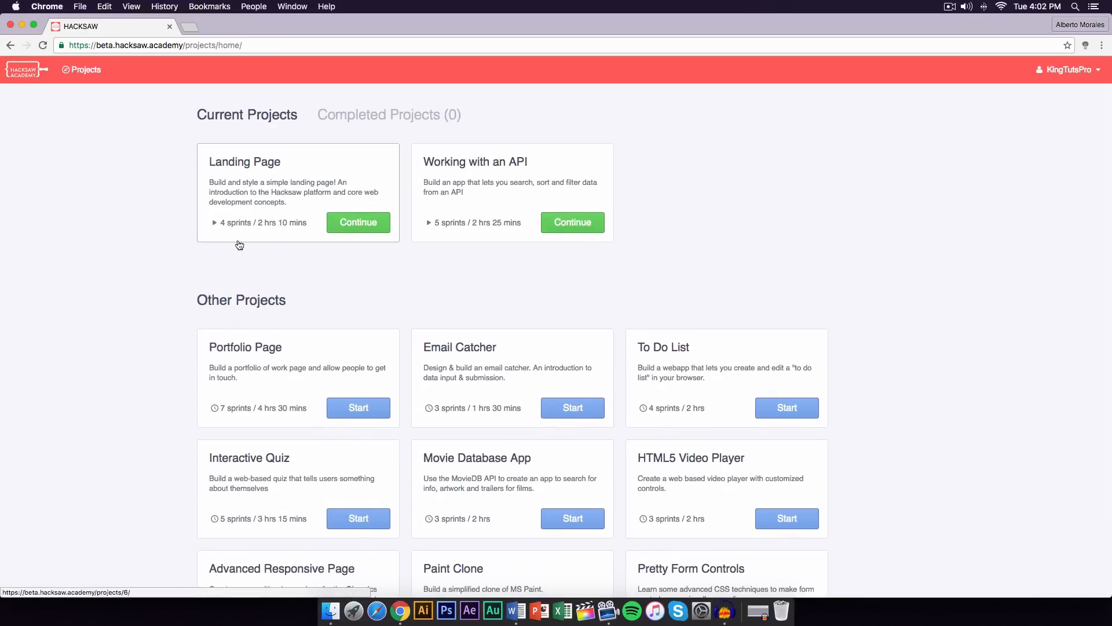
mouse_move(329, 185)
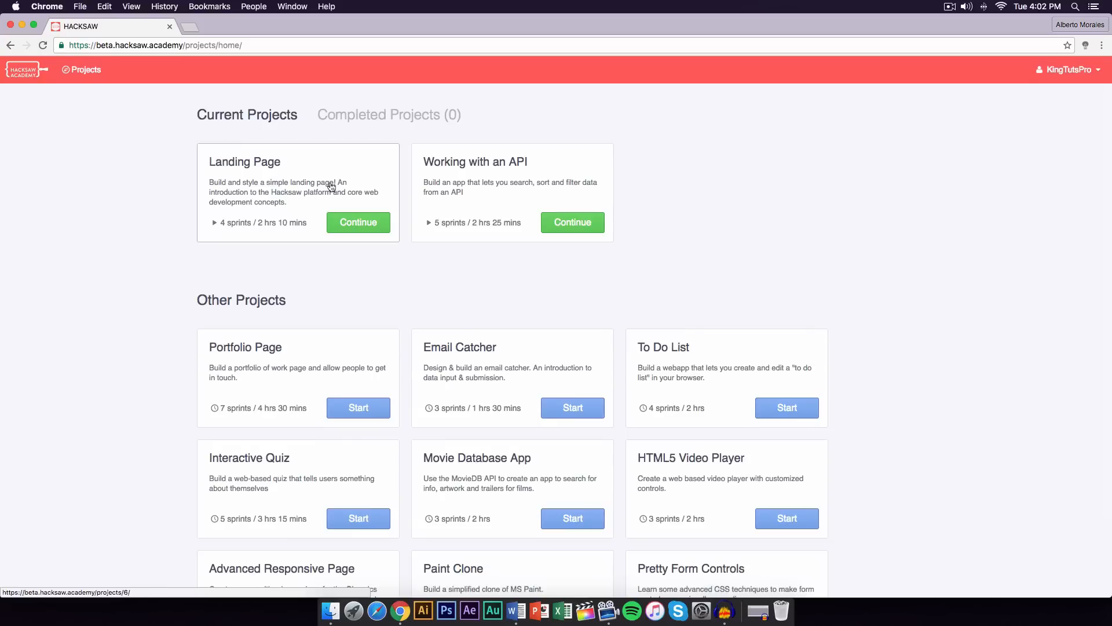
scroll("down", 3)
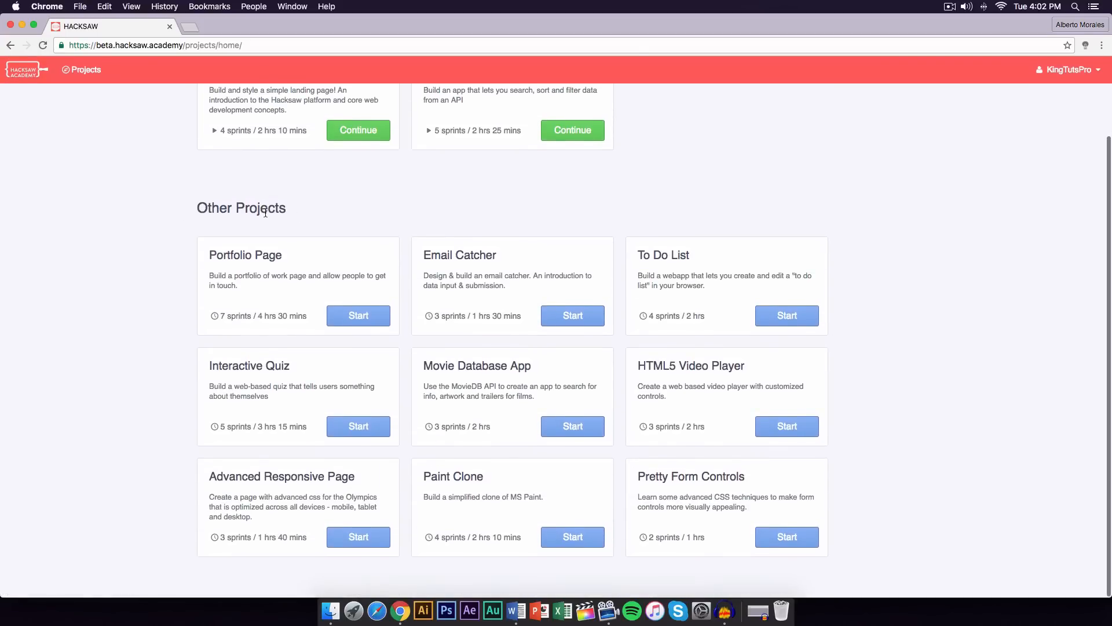
mouse_move(394, 425)
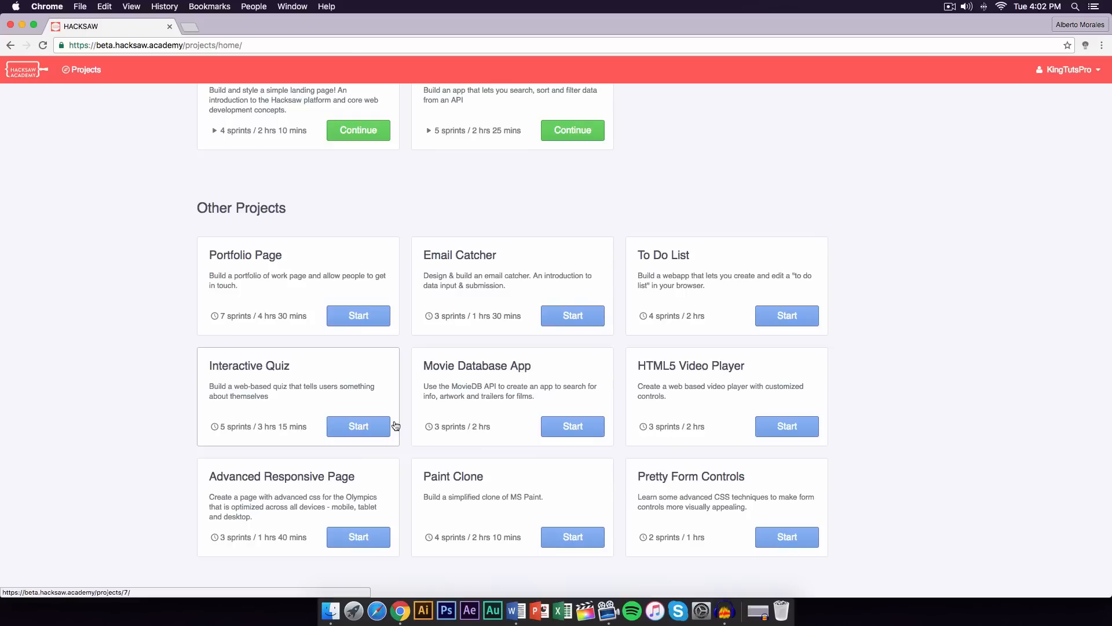
mouse_move(253, 393)
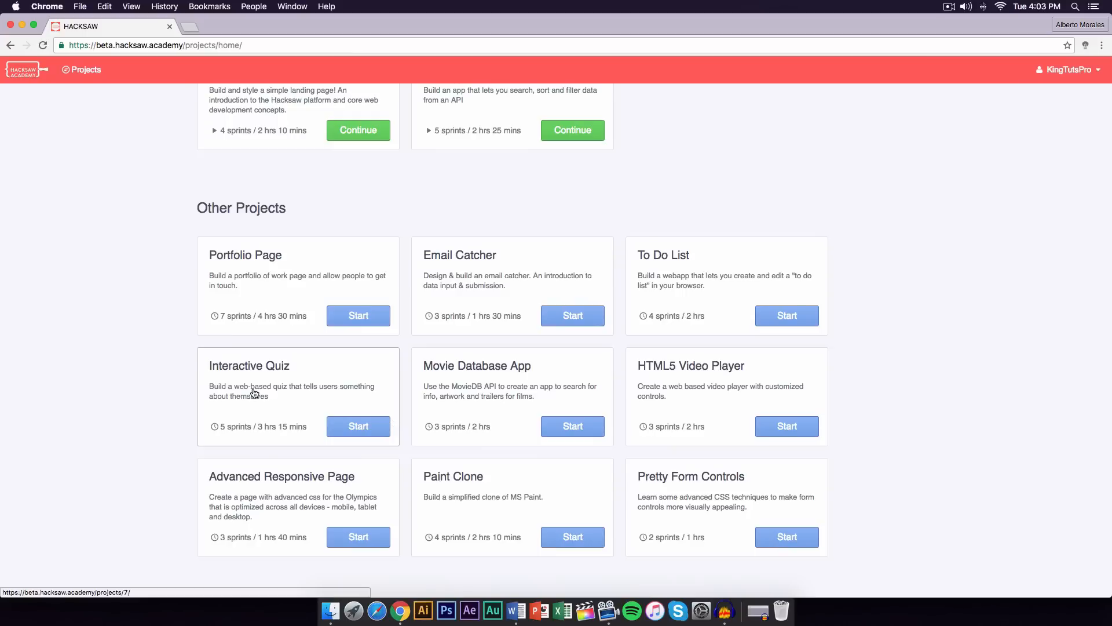
scroll("up", 3)
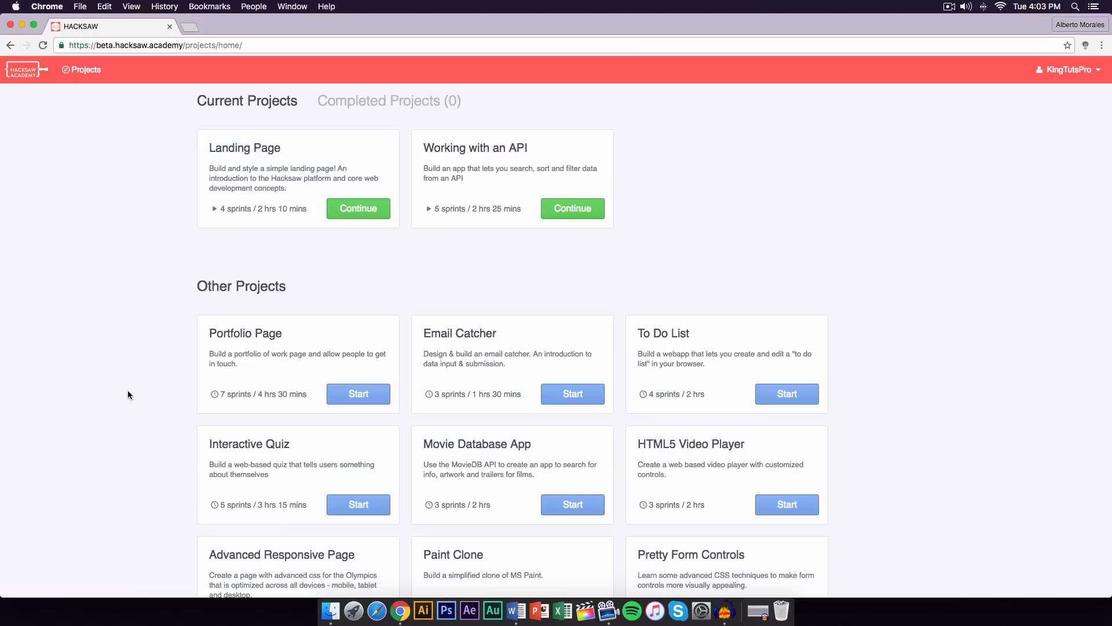
scroll("down", 3)
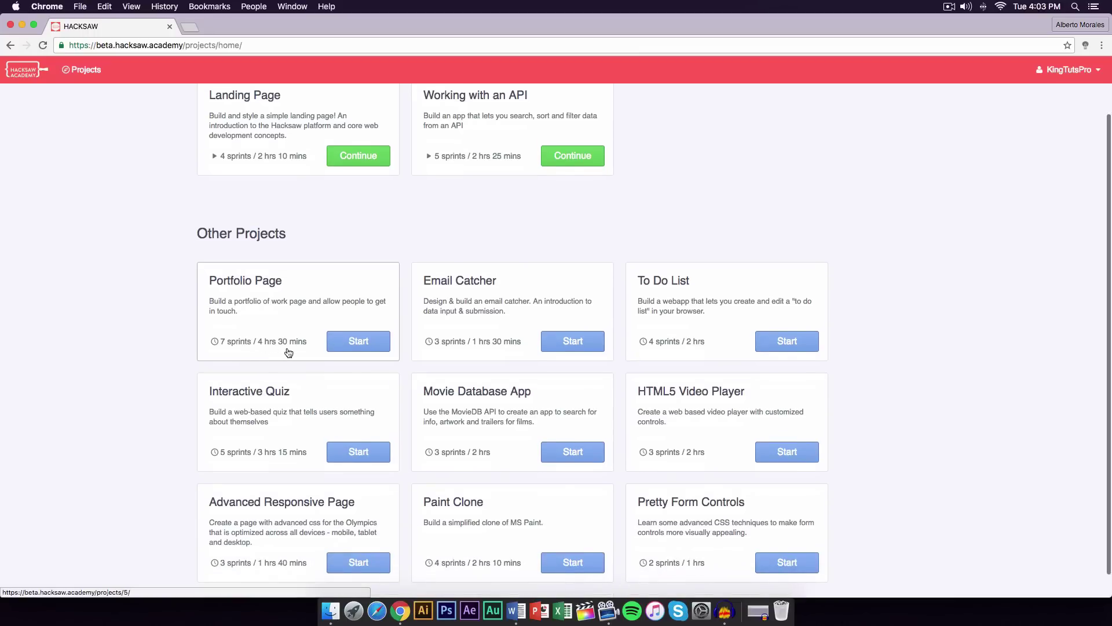
mouse_move(260, 348)
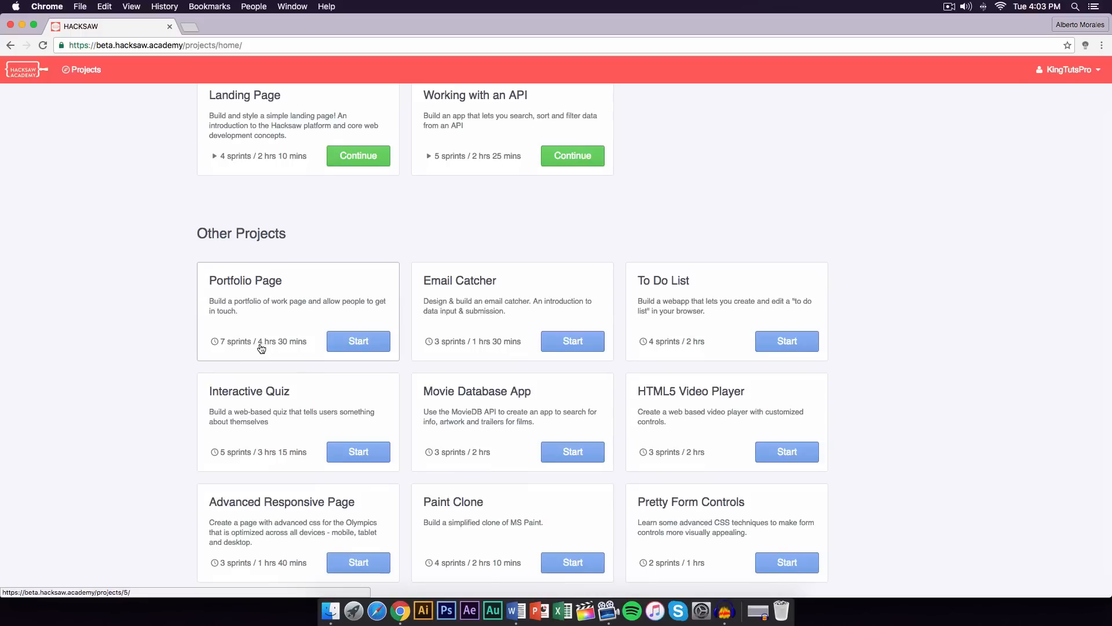
scroll("up", 3)
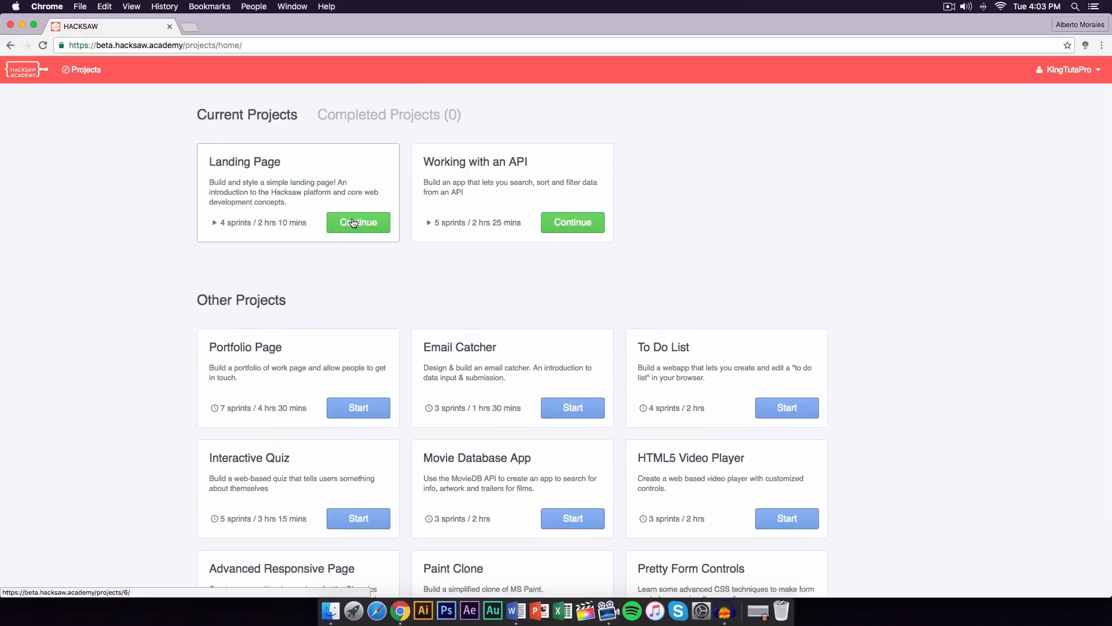
Step: Open the Landing Page project and confirm restarting it from scratch
left_click(358, 222)
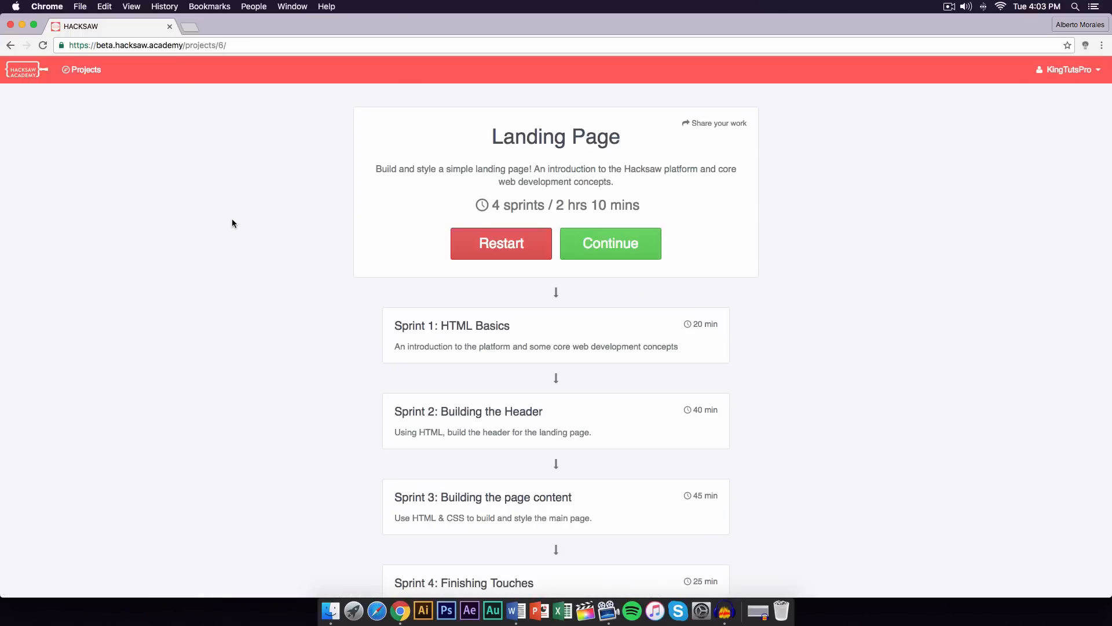
left_click(501, 243)
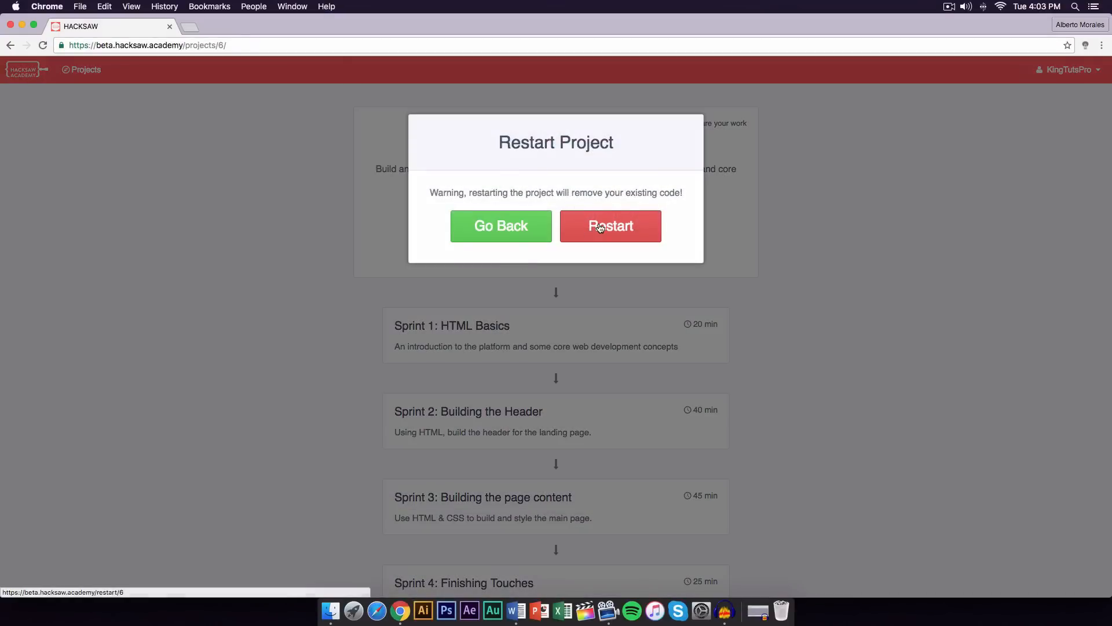
left_click(610, 226)
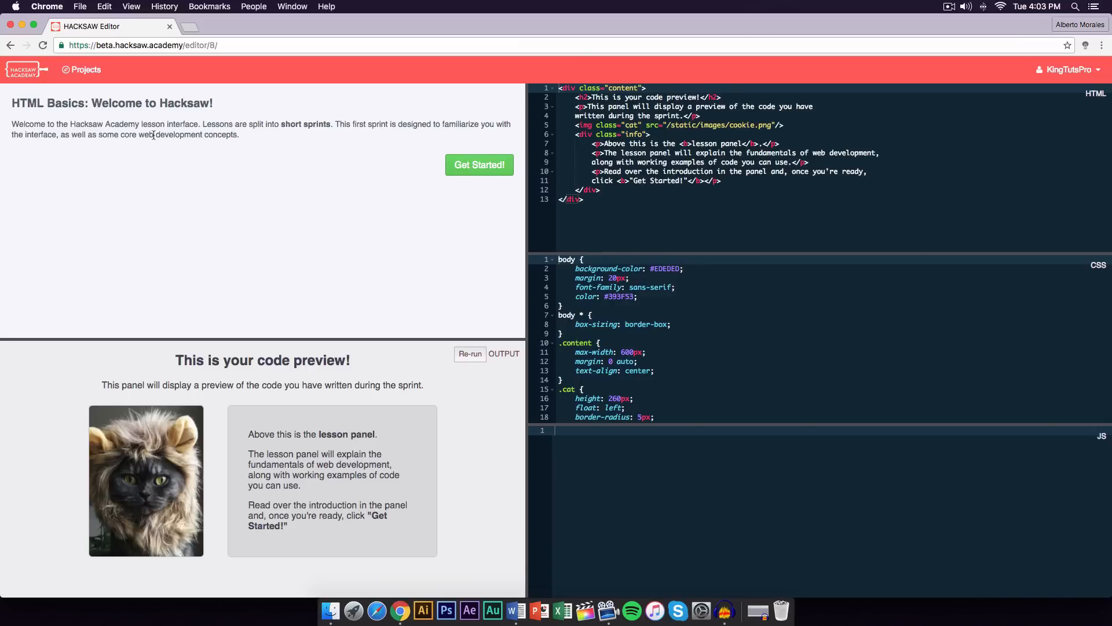
mouse_move(315, 140)
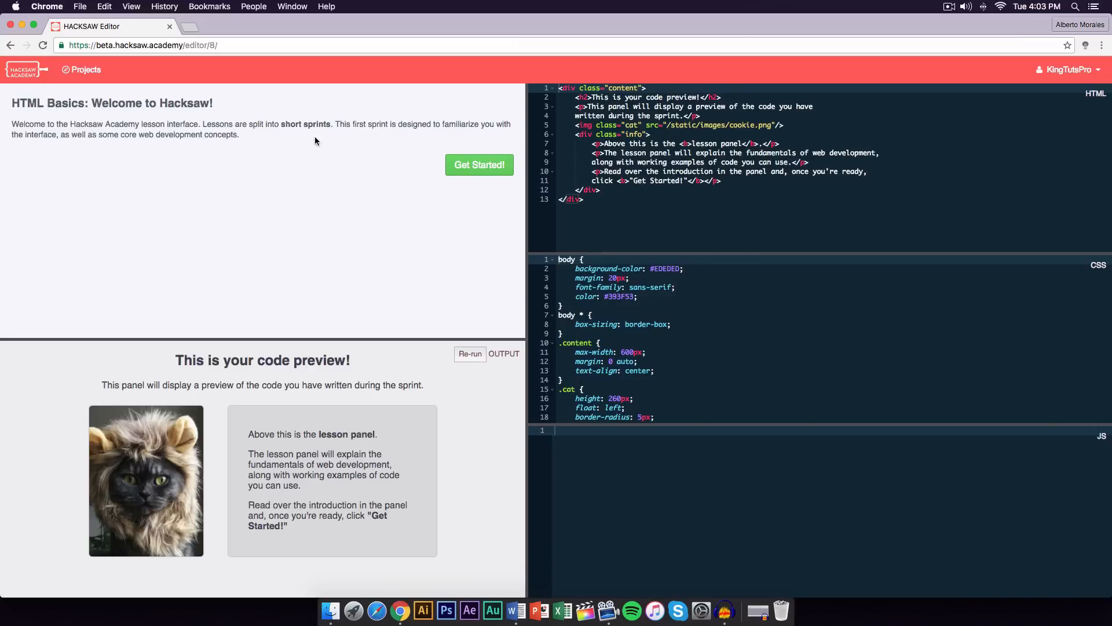
mouse_move(295, 150)
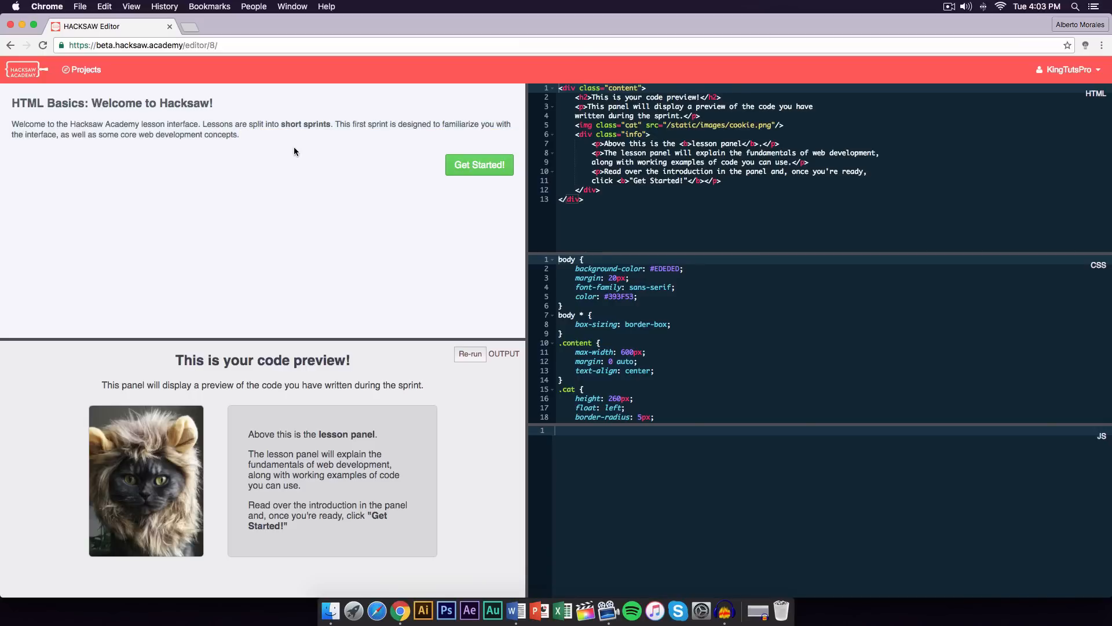
mouse_move(317, 295)
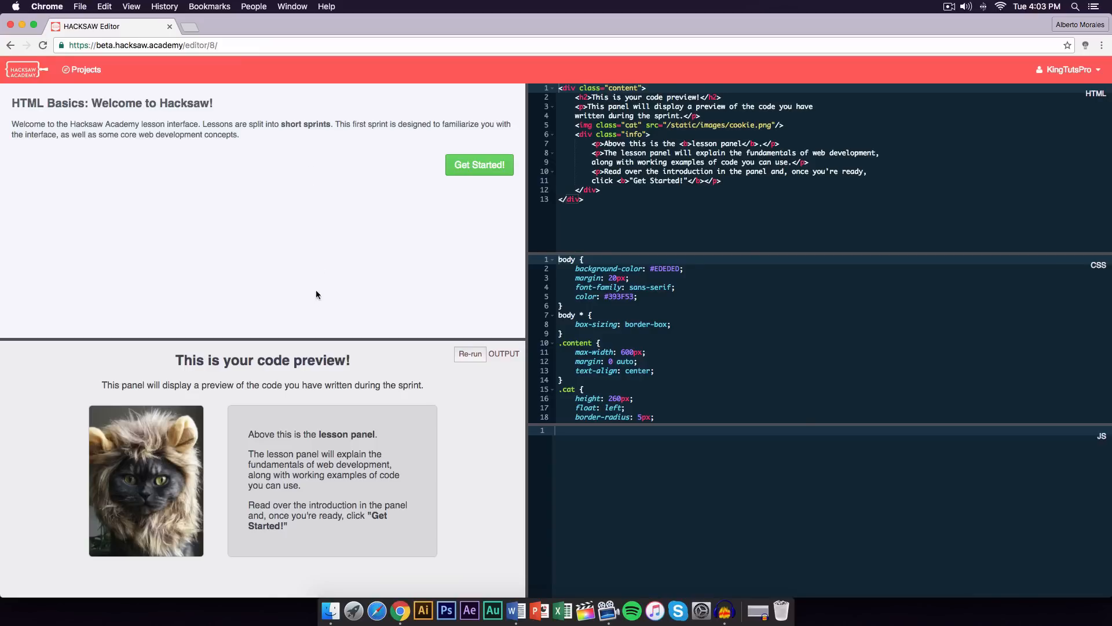
mouse_move(184, 374)
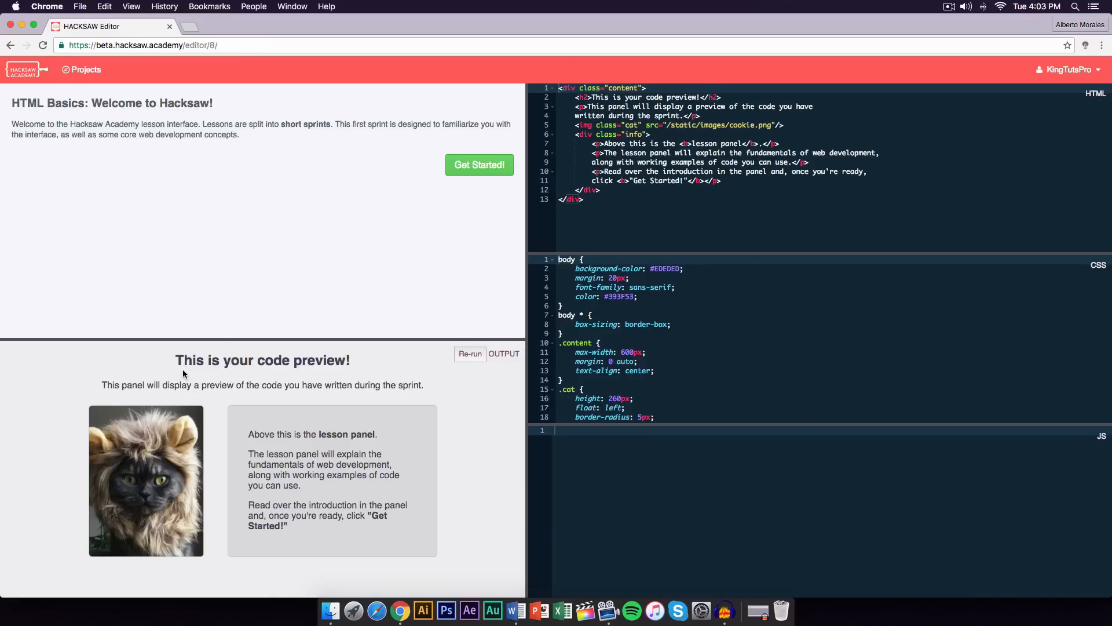
mouse_move(459, 387)
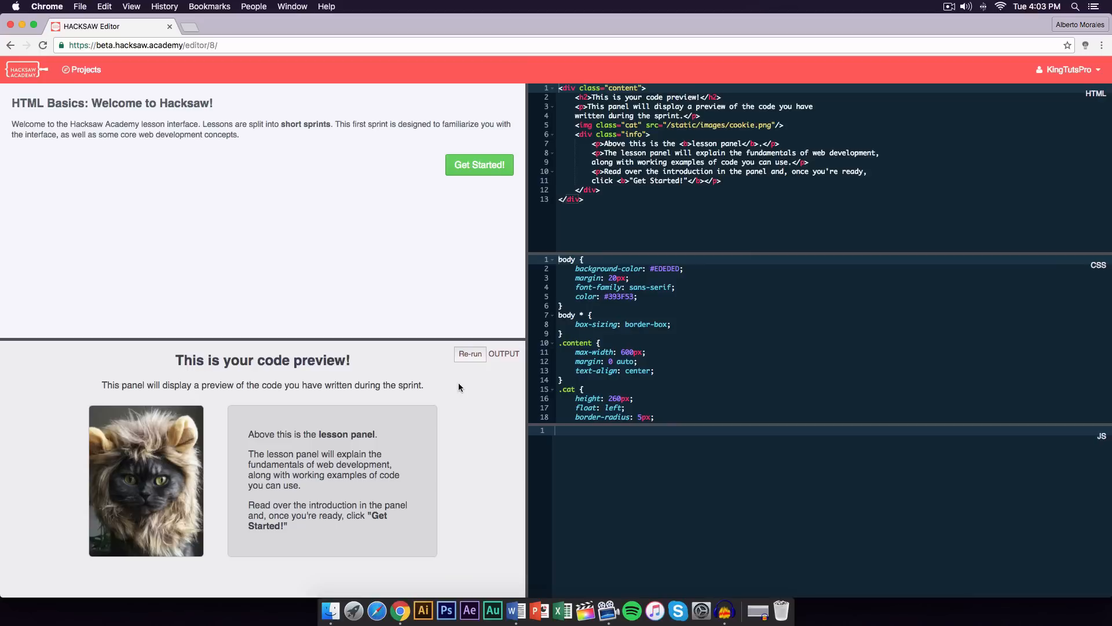
mouse_move(346, 267)
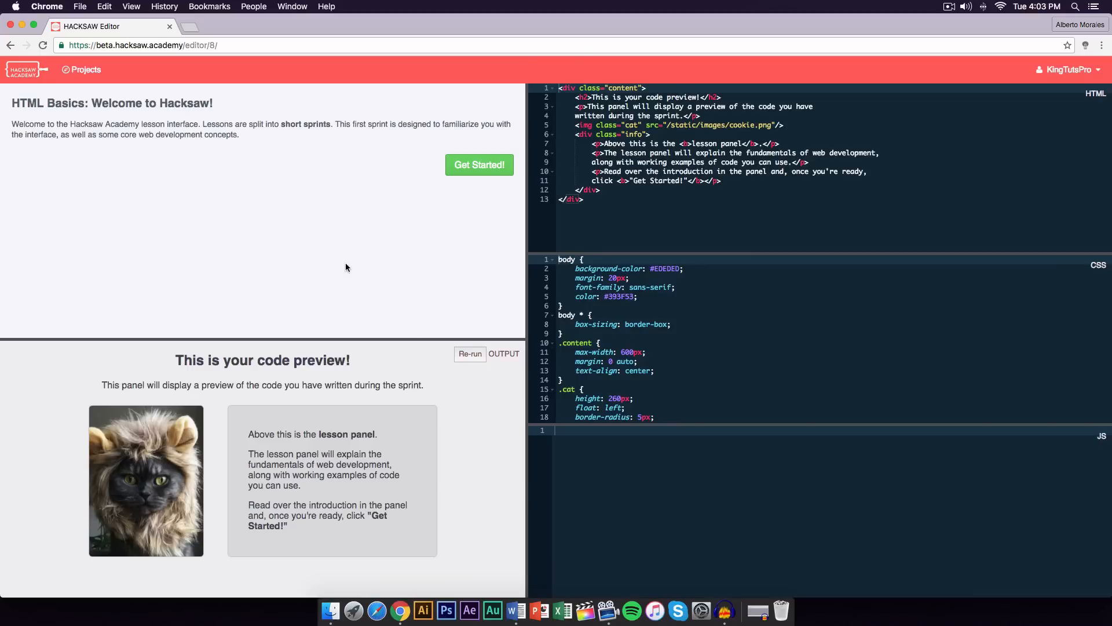
mouse_move(383, 295)
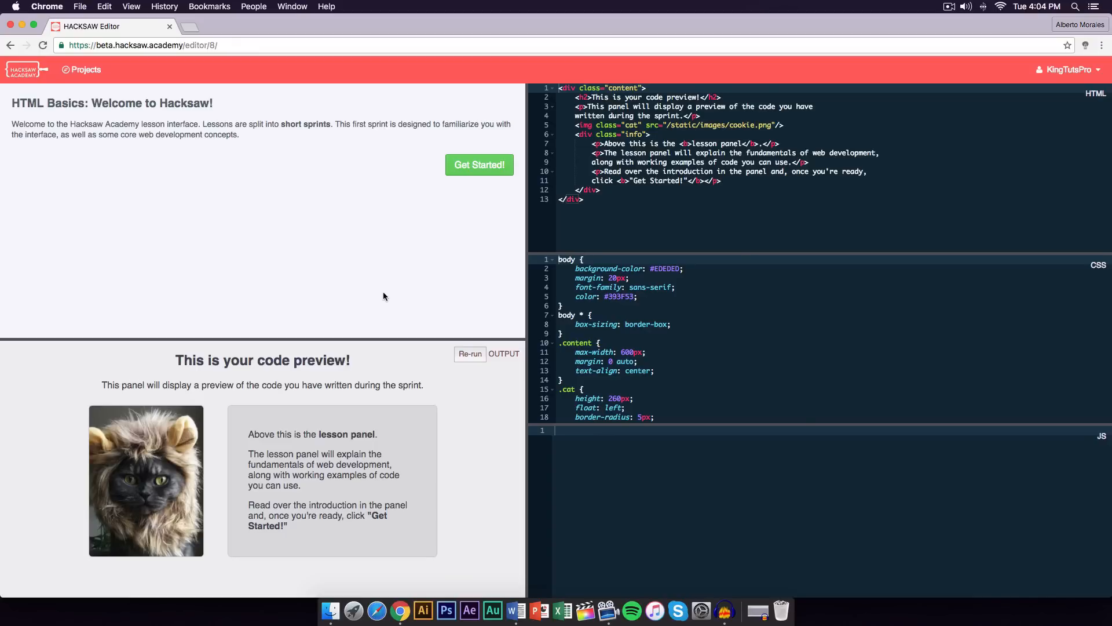
mouse_move(347, 303)
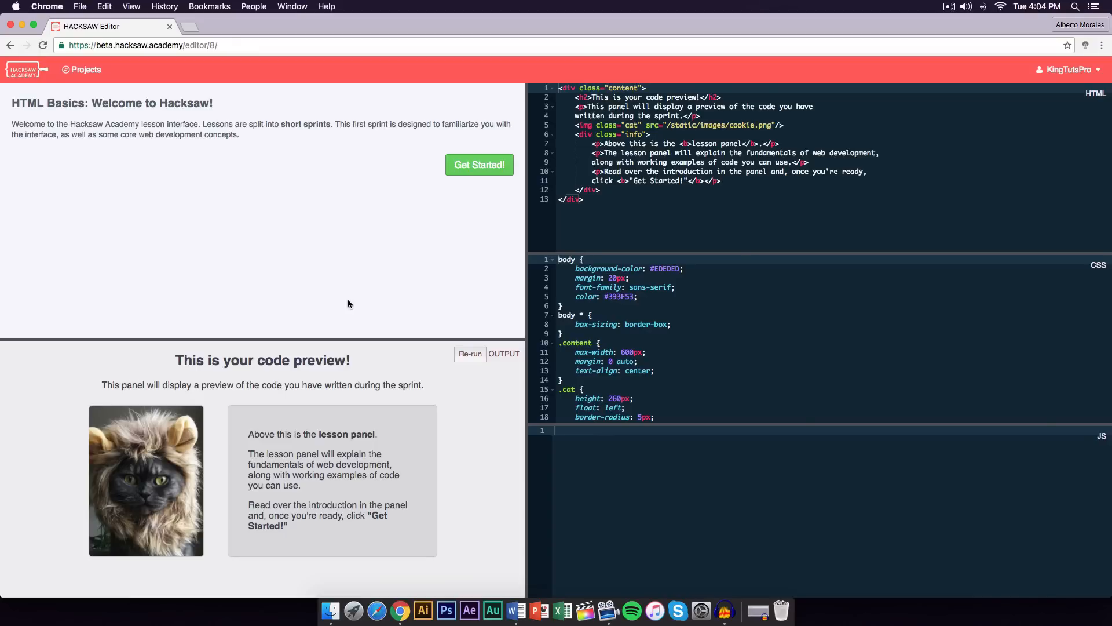
mouse_move(277, 180)
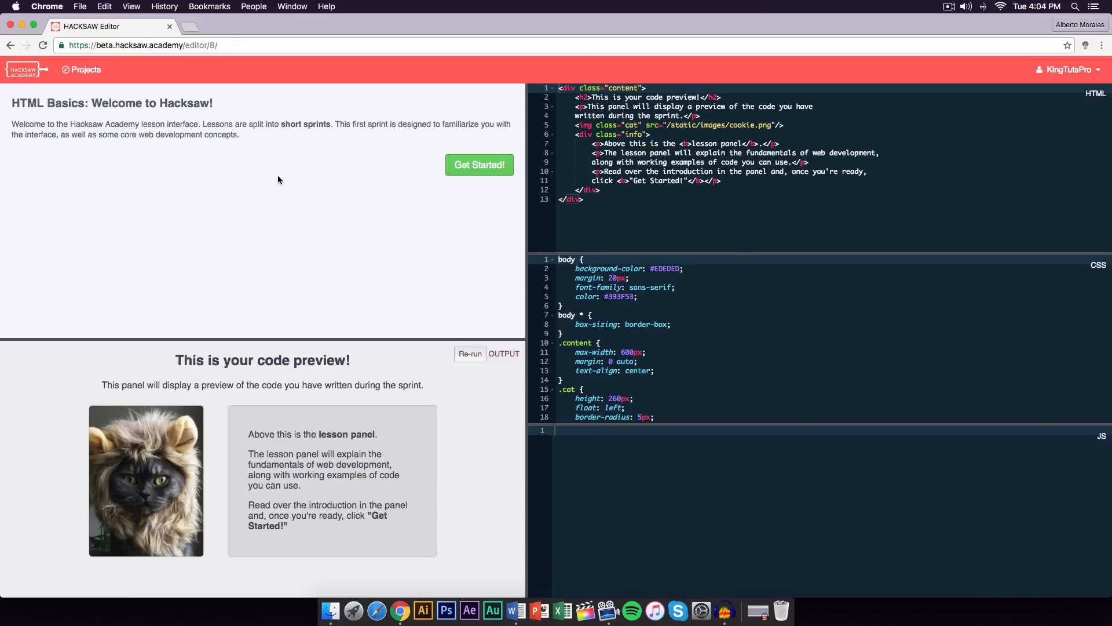
mouse_move(321, 362)
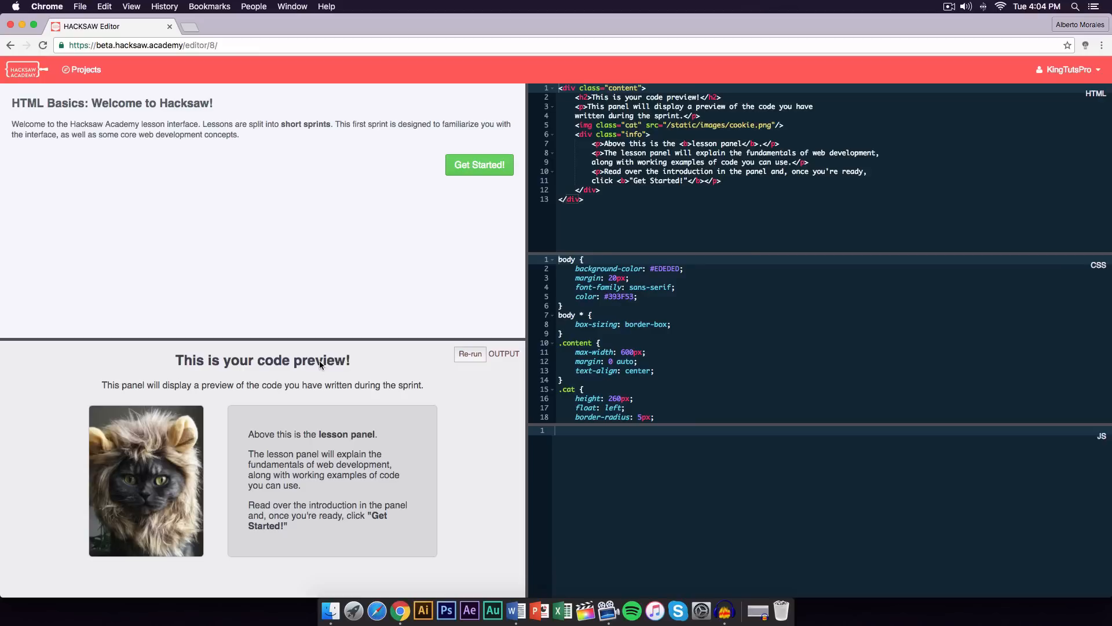
mouse_move(227, 396)
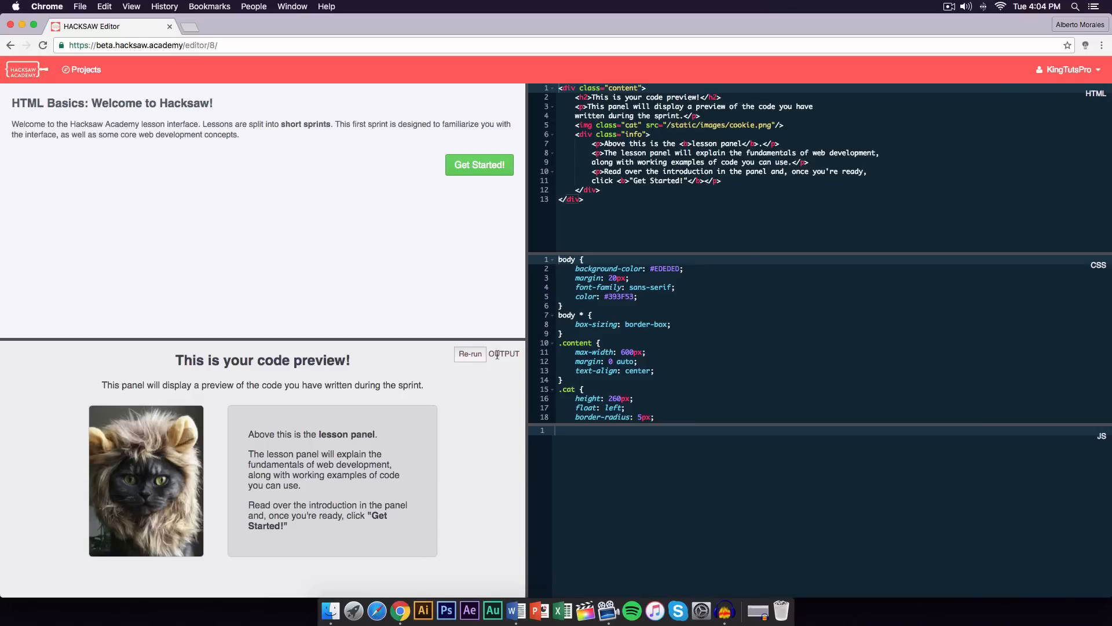
mouse_move(480, 165)
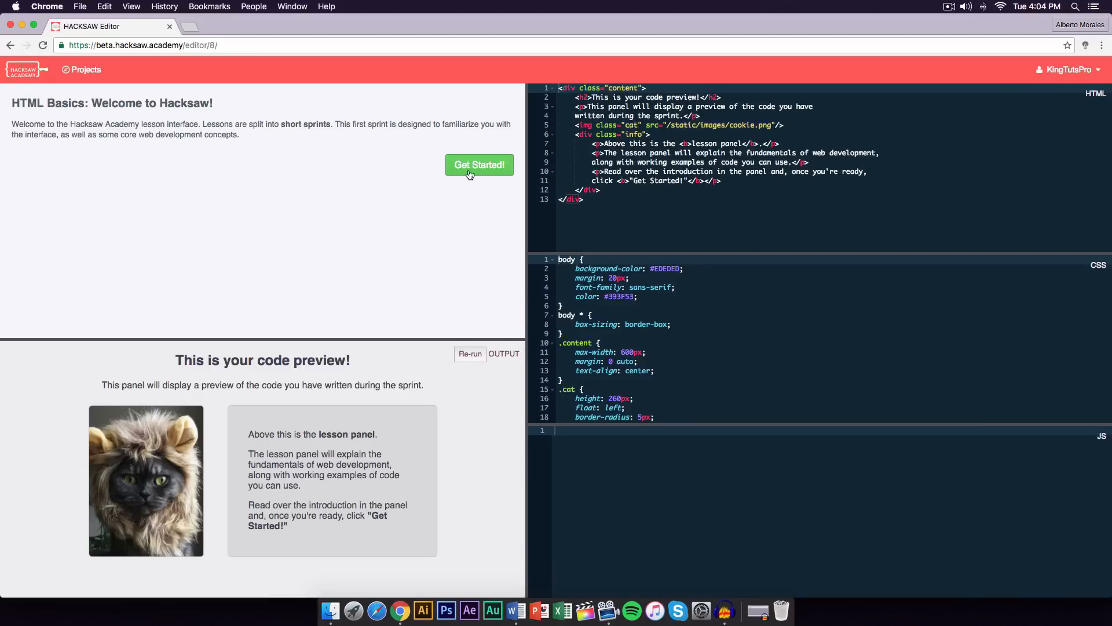
Step: Begin the first lesson and reach the Writing Code step with resized editor panels
left_click(479, 165)
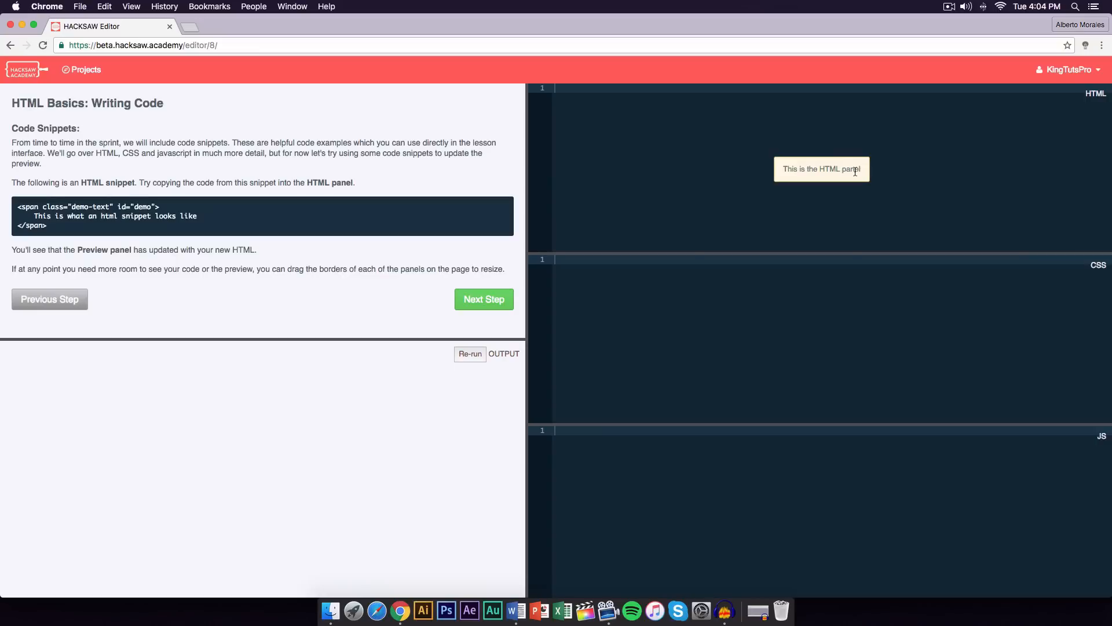
mouse_move(712, 164)
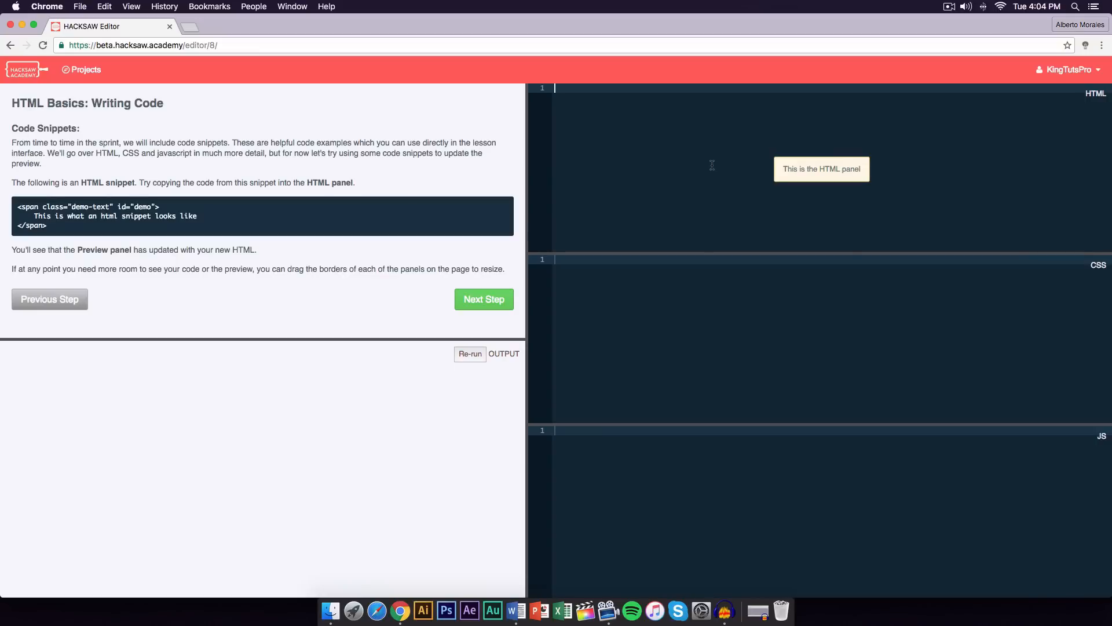
mouse_move(784, 292)
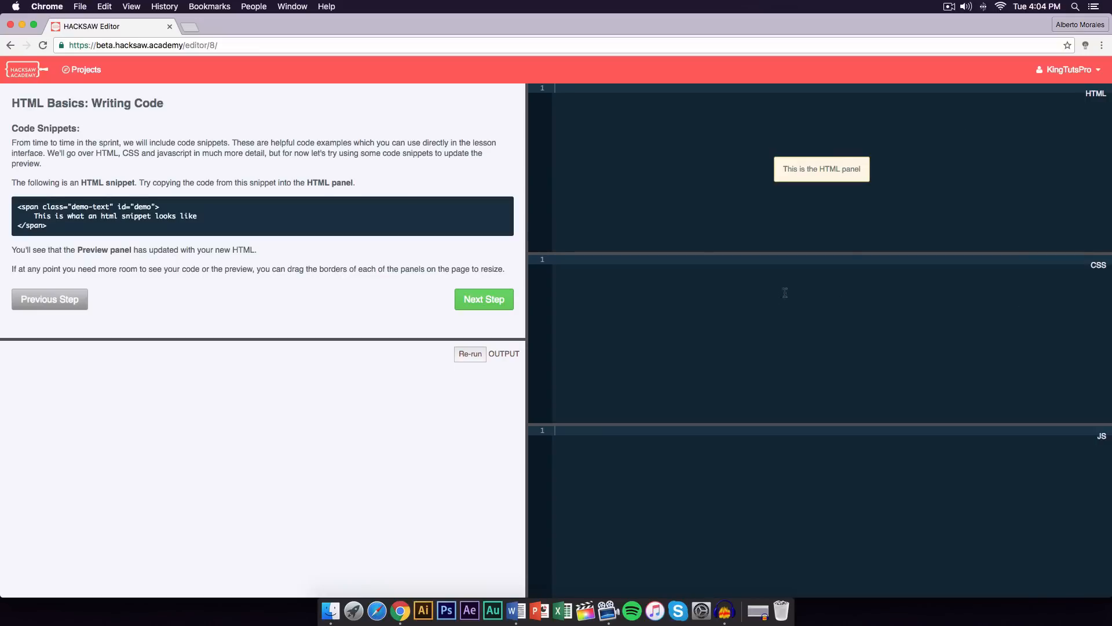
mouse_move(582, 295)
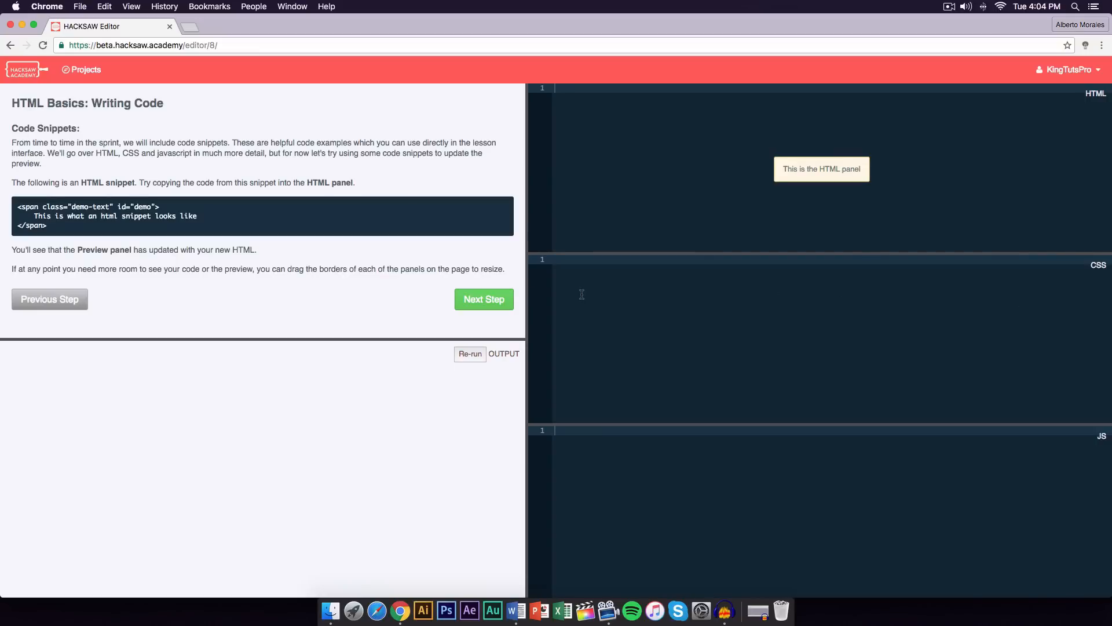
mouse_move(698, 344)
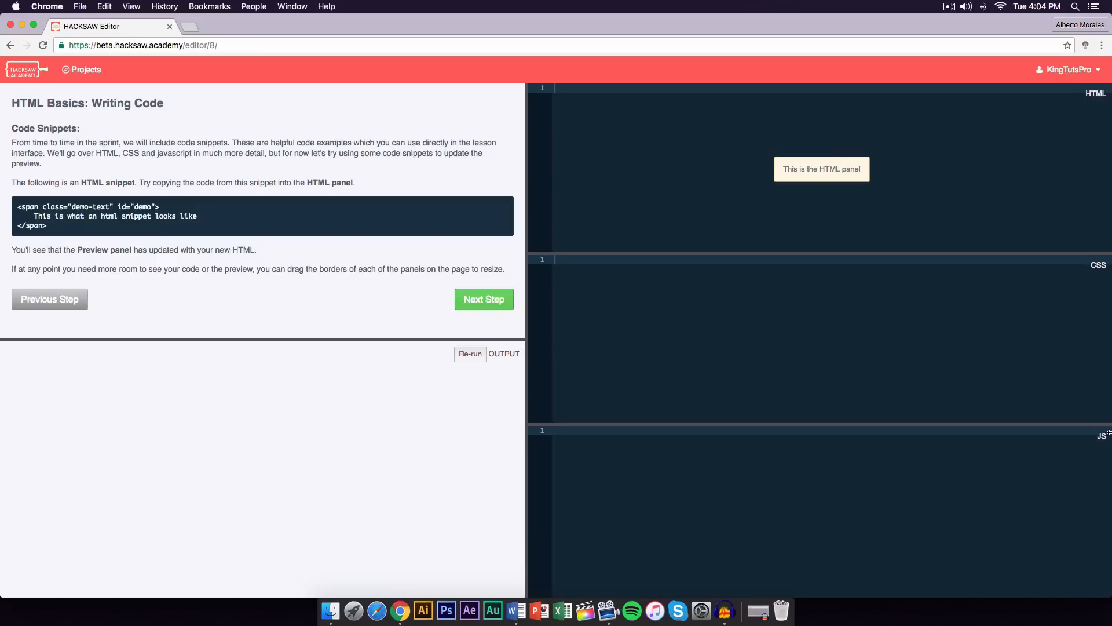
mouse_move(428, 417)
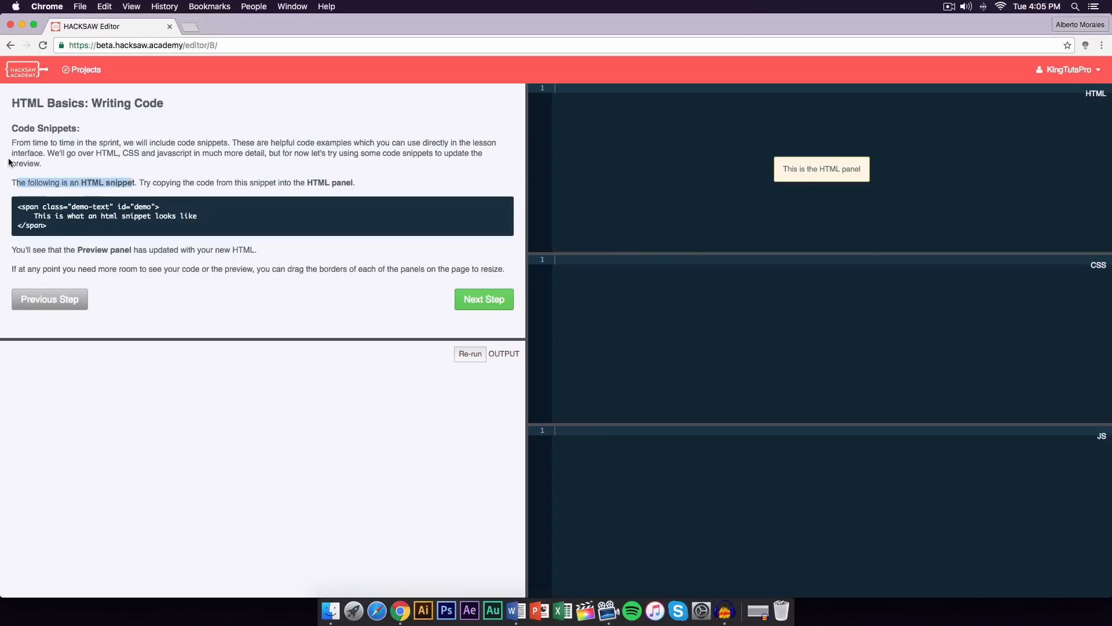
left_click(148, 186)
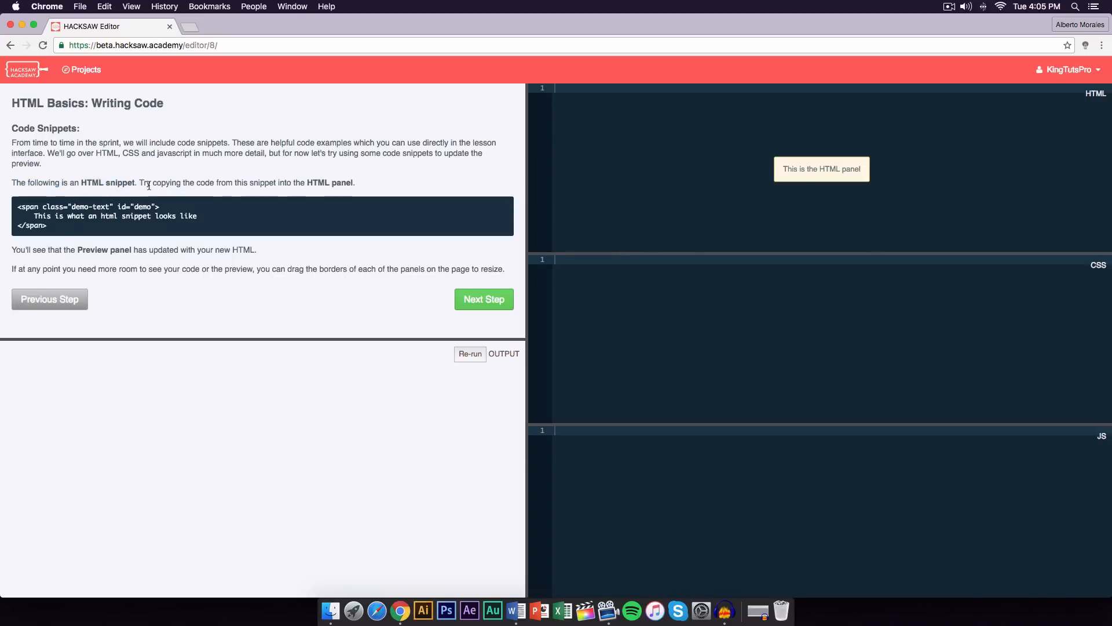
mouse_move(704, 154)
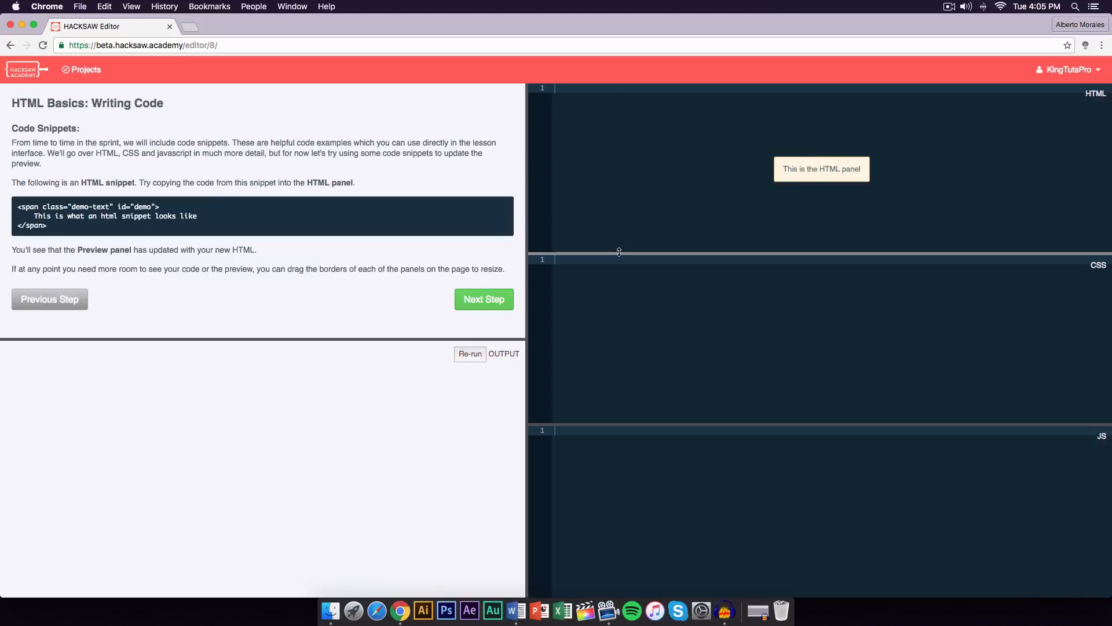
mouse_move(721, 248)
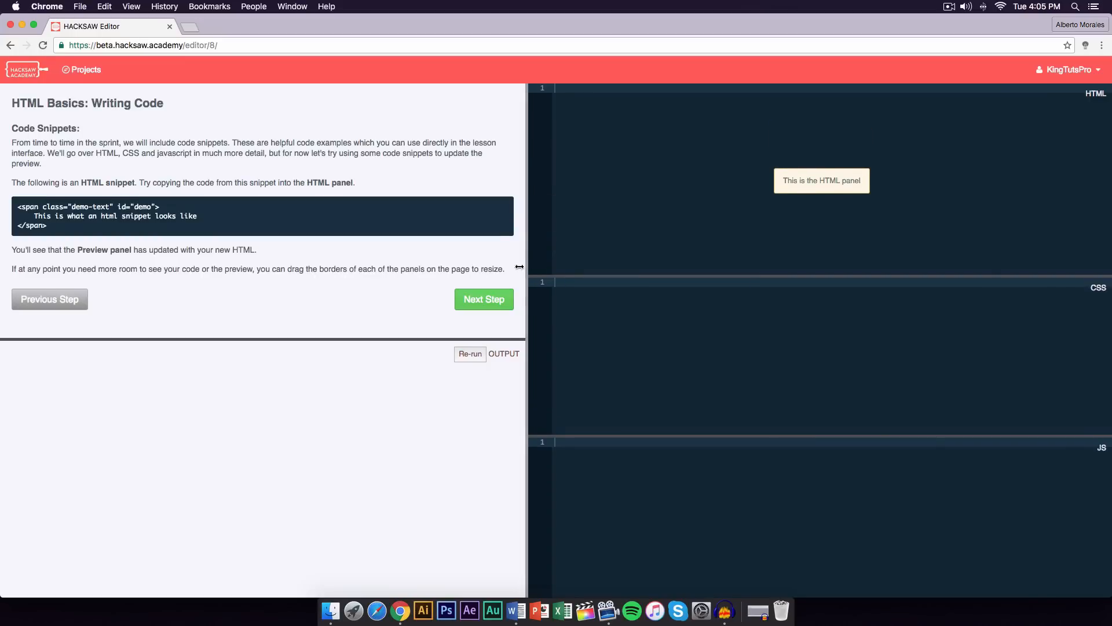
scroll("up", 3)
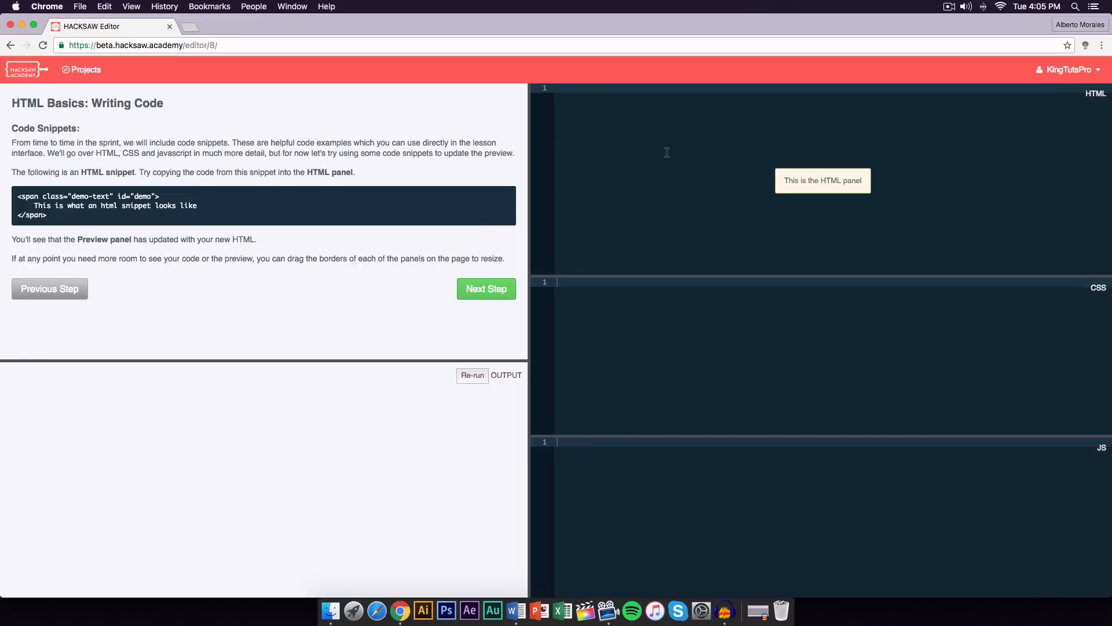
mouse_move(68, 206)
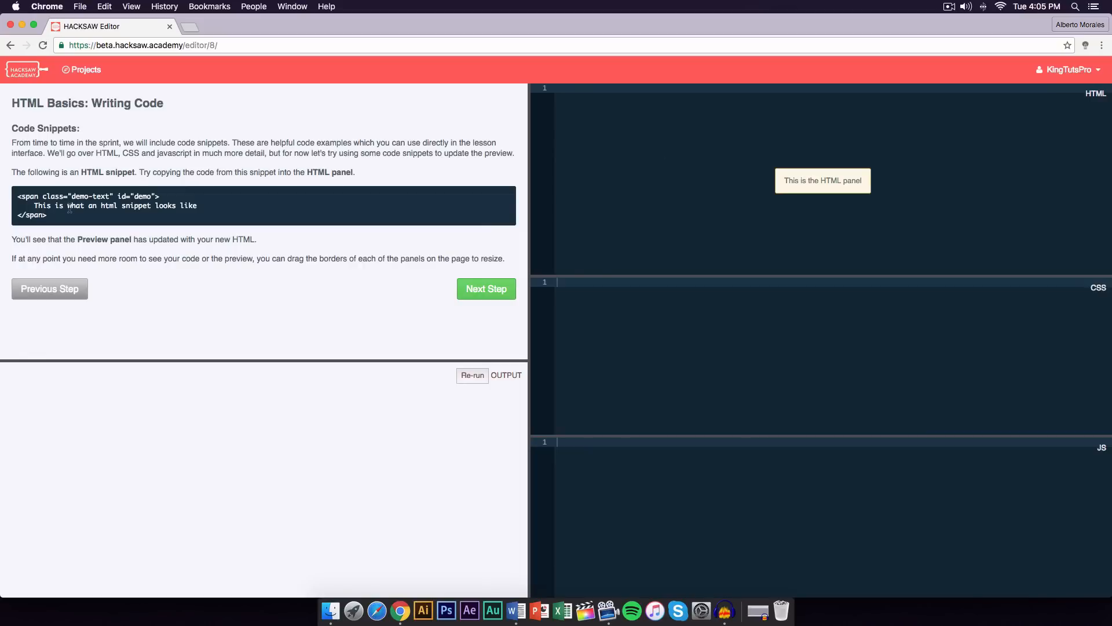
mouse_move(621, 138)
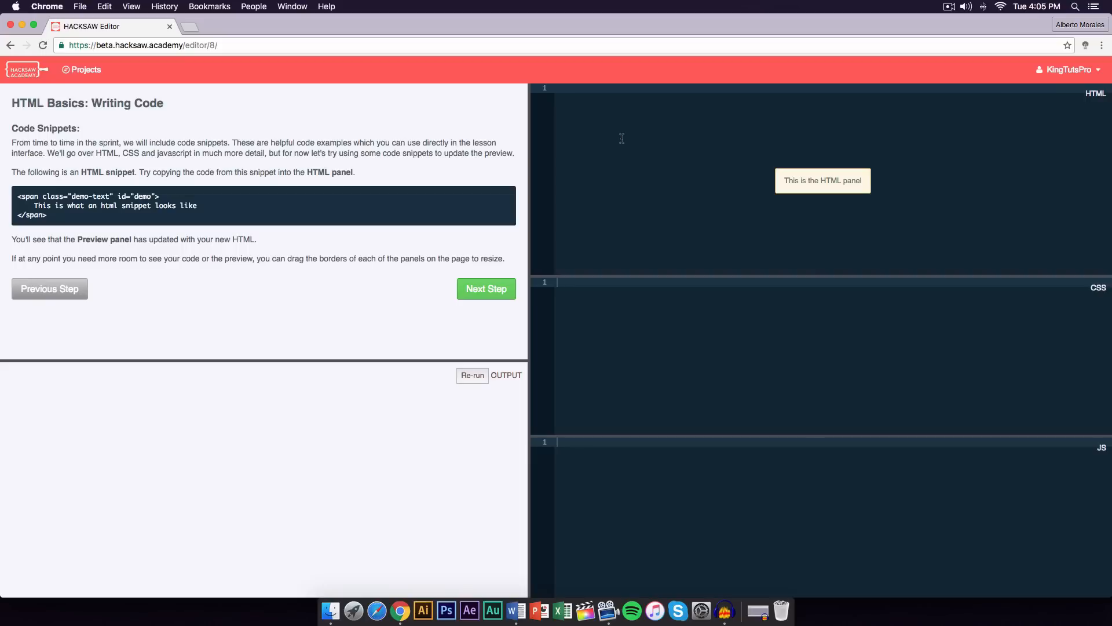
Step: Write the opening span tag with class "demo-text" and id demo in the HTML panel
type("<span>")
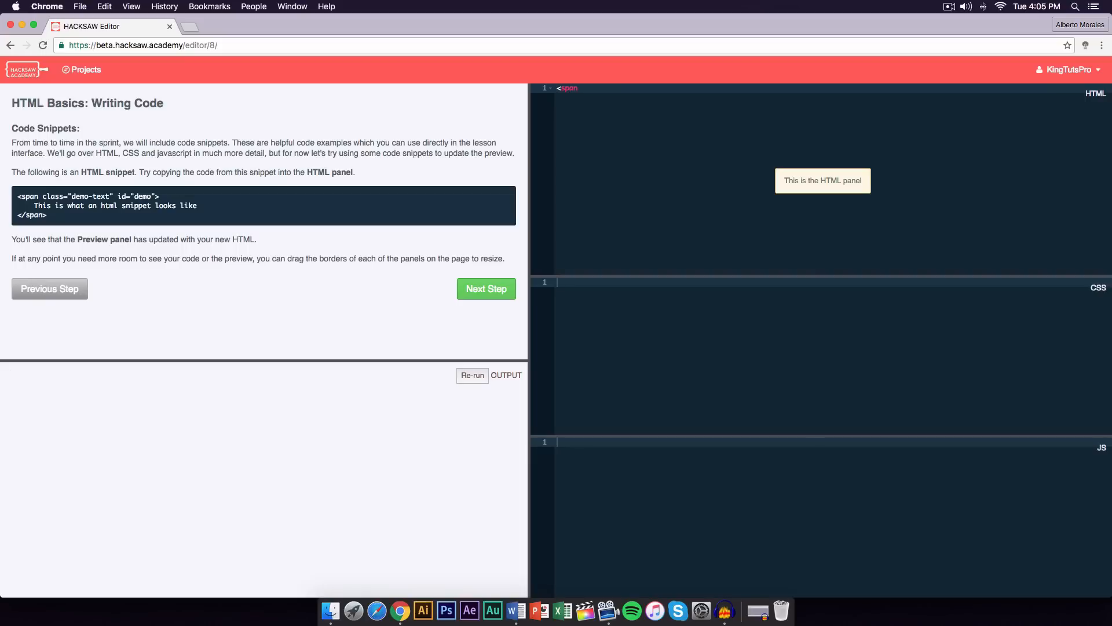
type("class=")
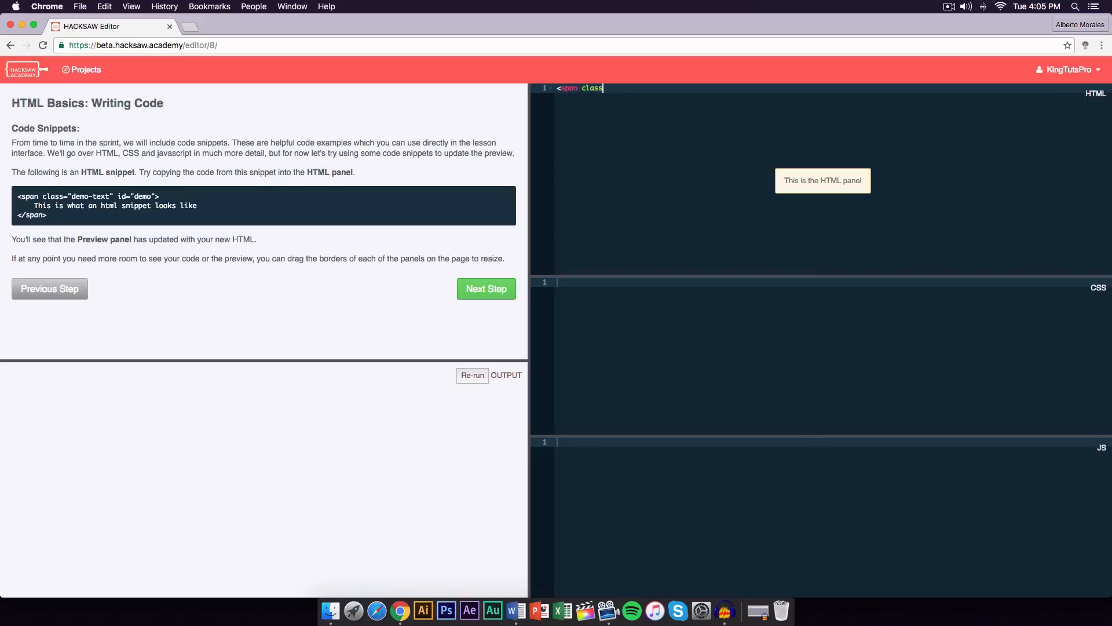
type("\"")
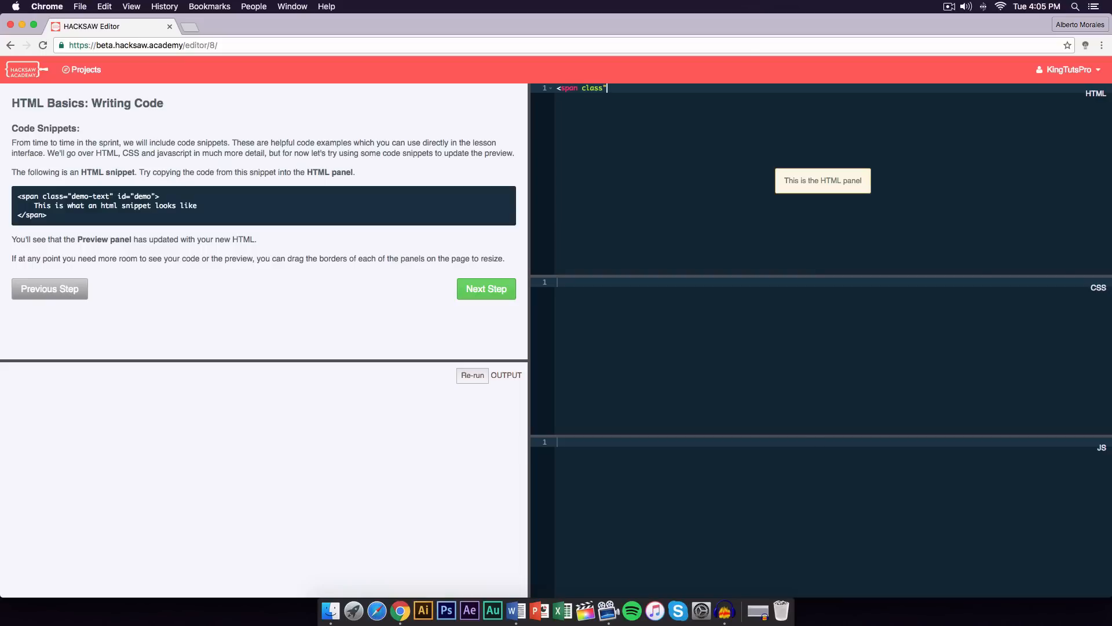
type("demo-text")
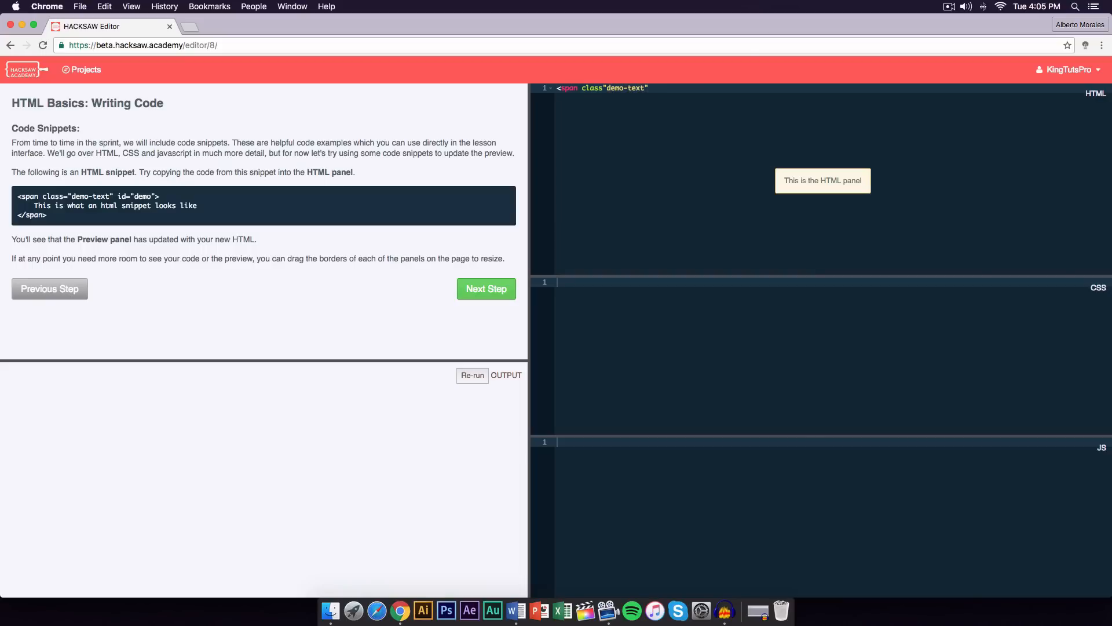
left_click(649, 88)
type(" id=")
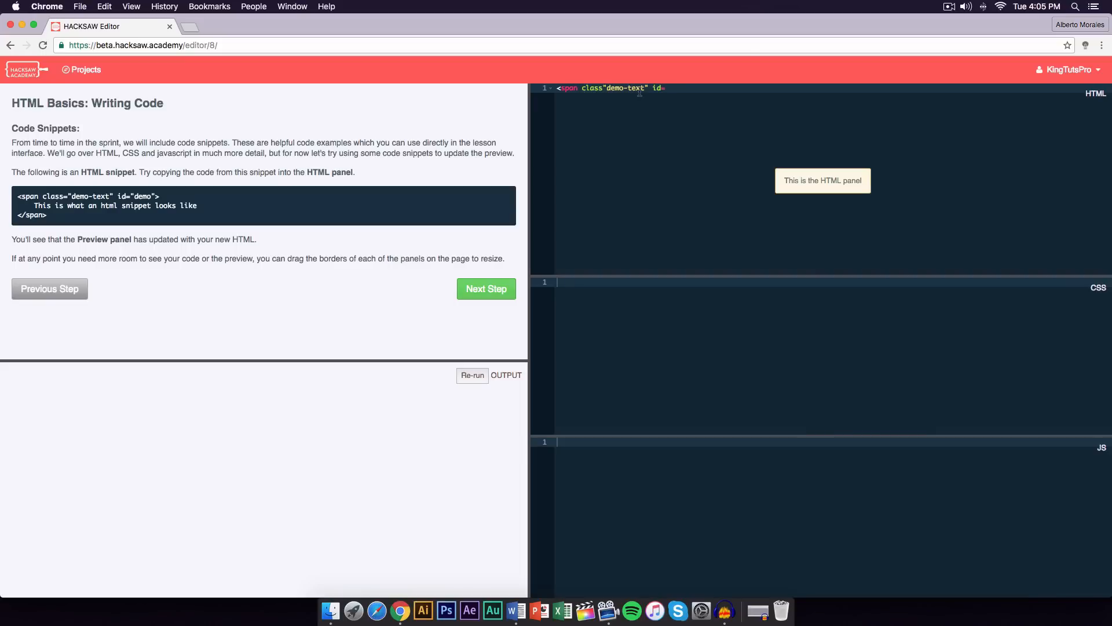
mouse_move(576, 115)
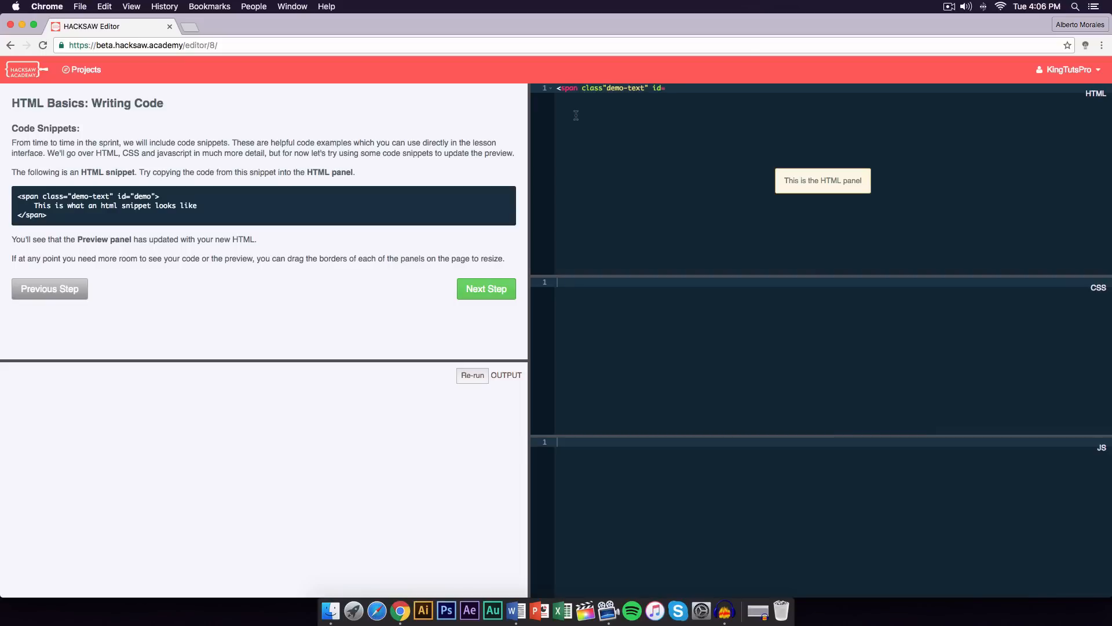
type("de\"")
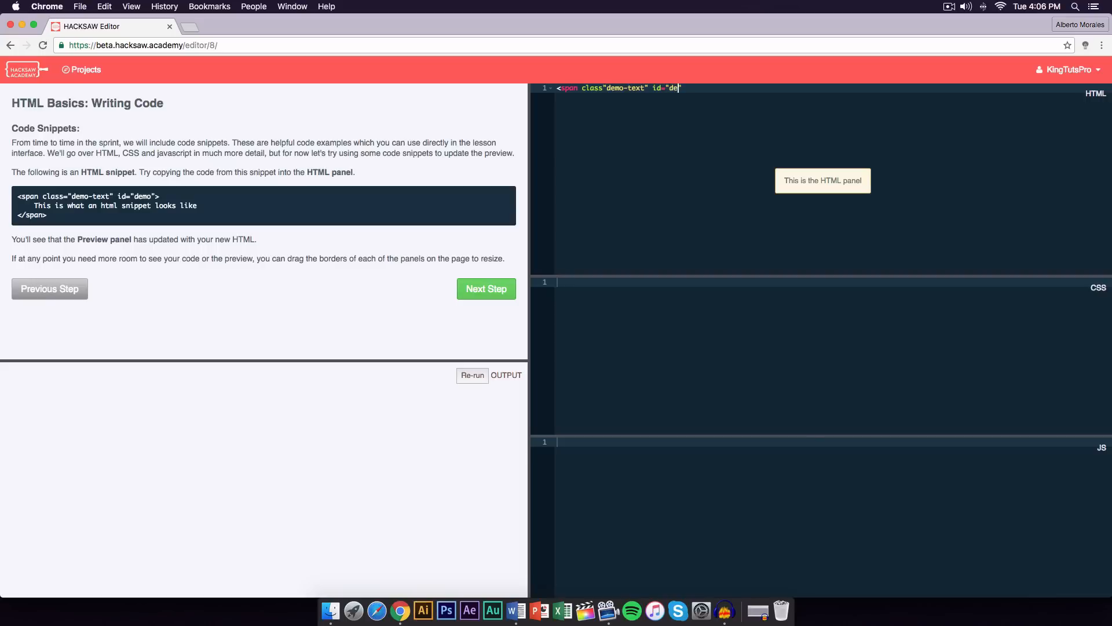
type("mp")
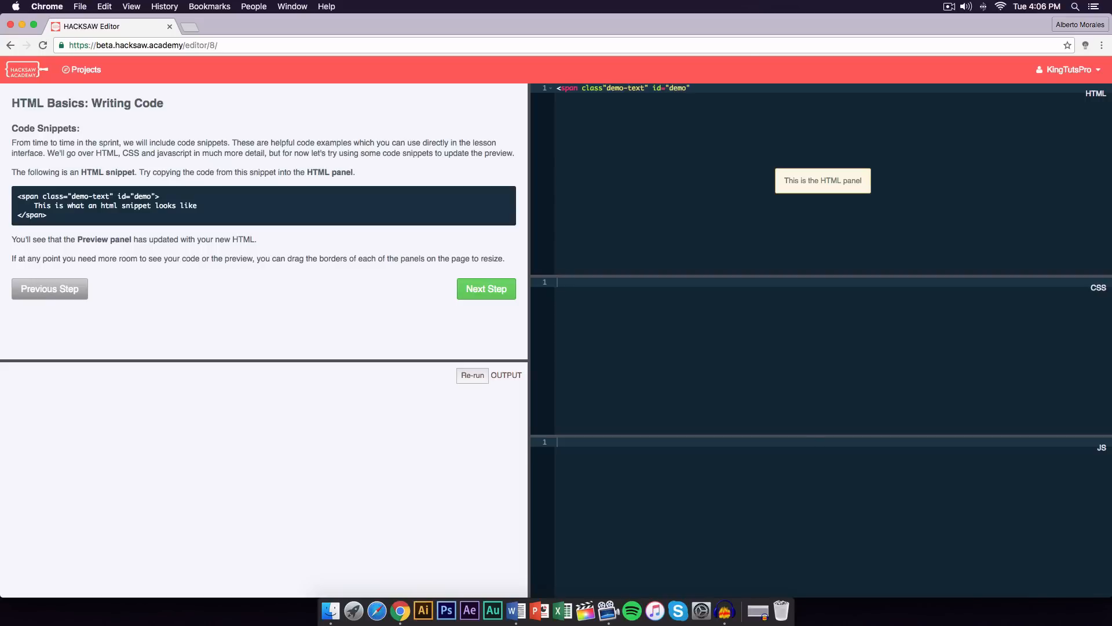
mouse_move(513, 154)
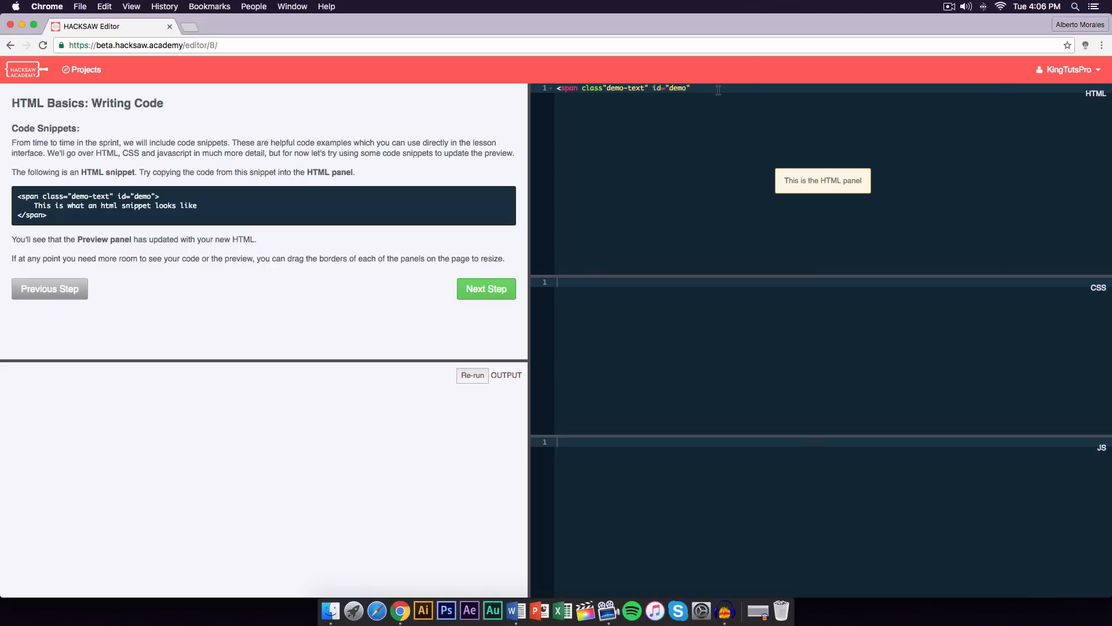
Step: Close the span and fill its text 'This is what an html snippet looks like.'
type("</span>")
type("Thi")
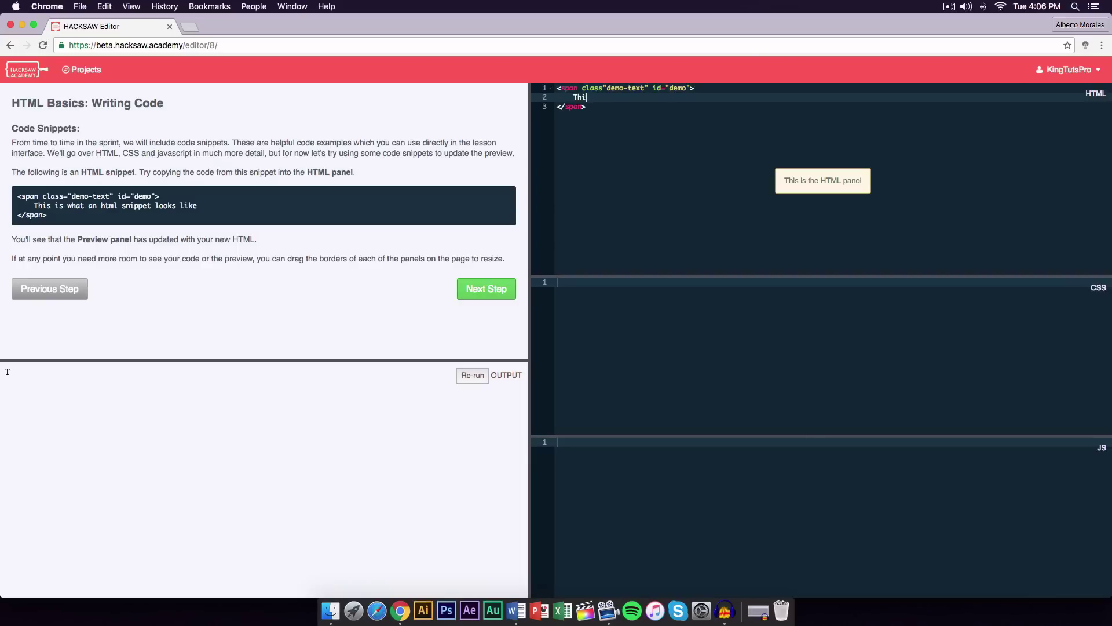
type("s")
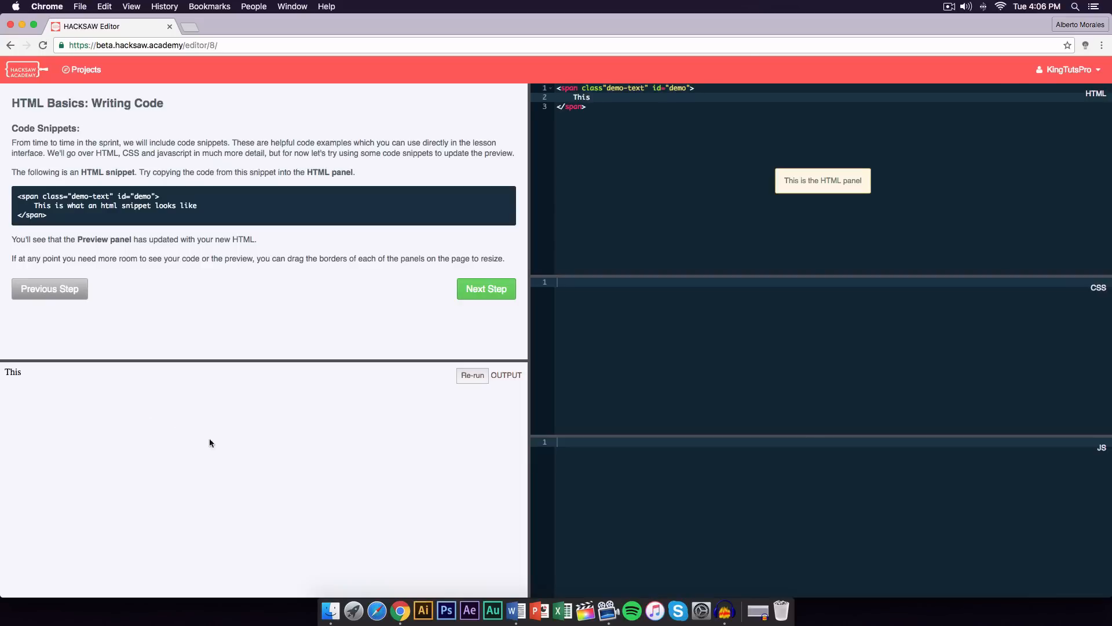
mouse_move(381, 173)
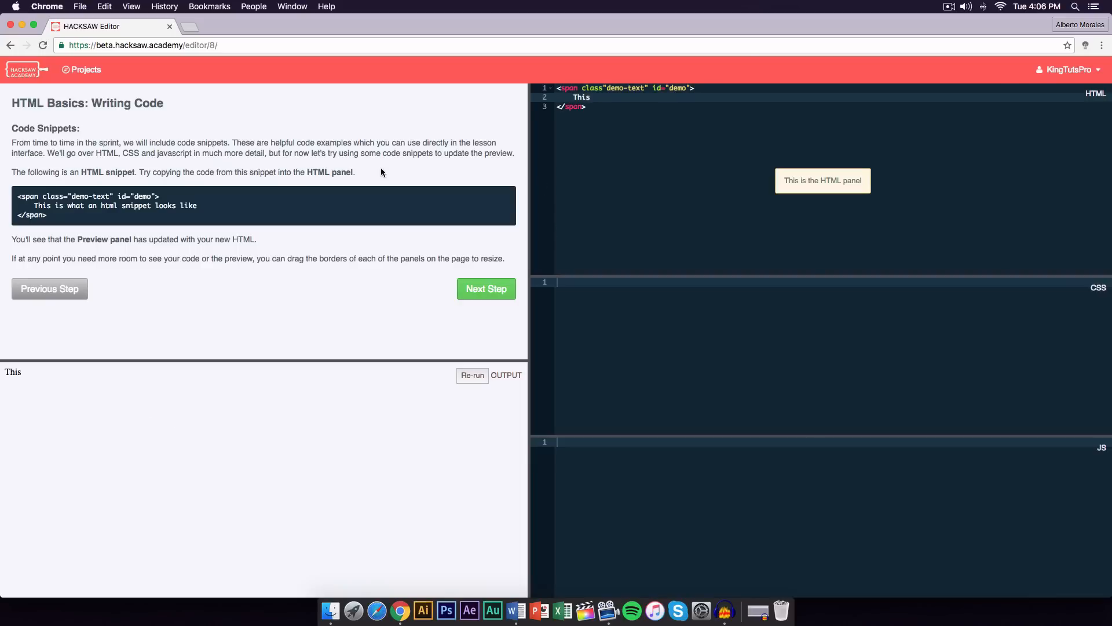
type("o")
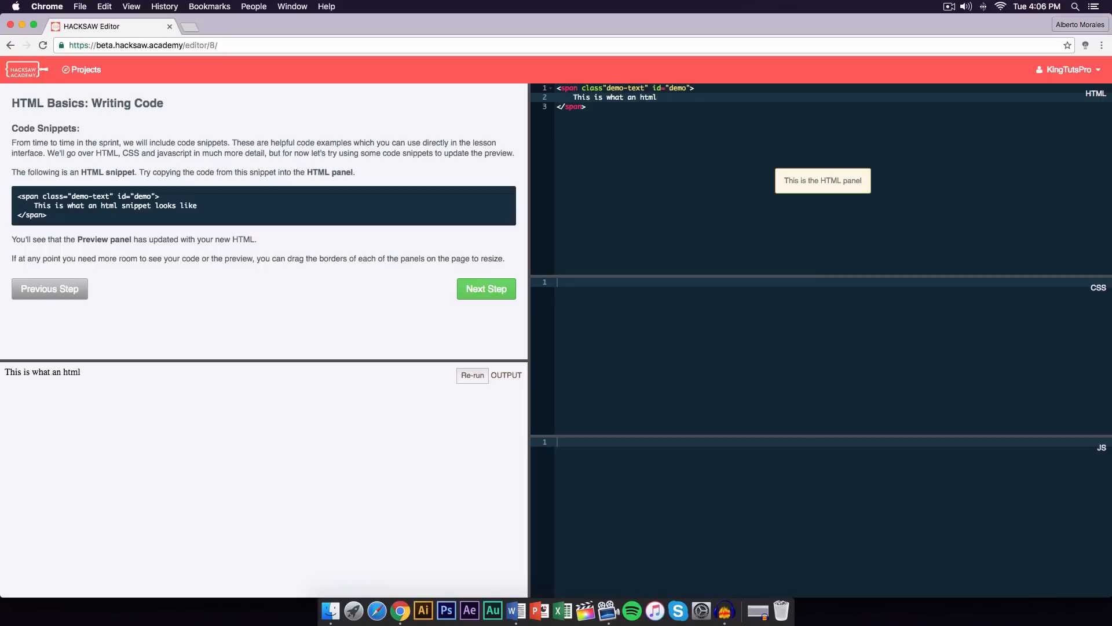
type("snippet l")
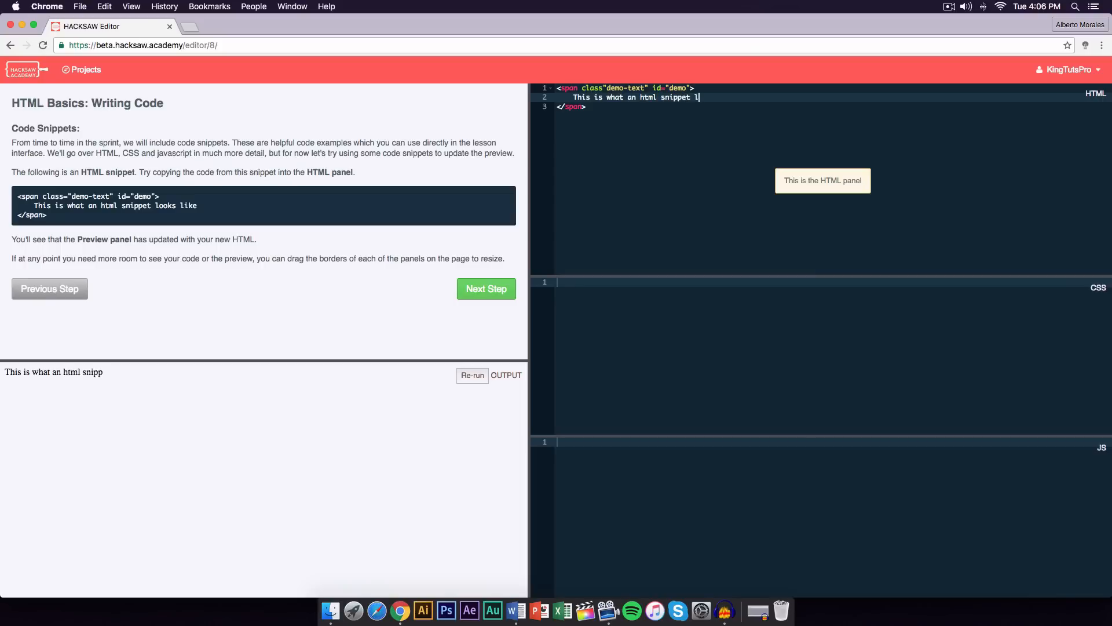
type("ooks like.")
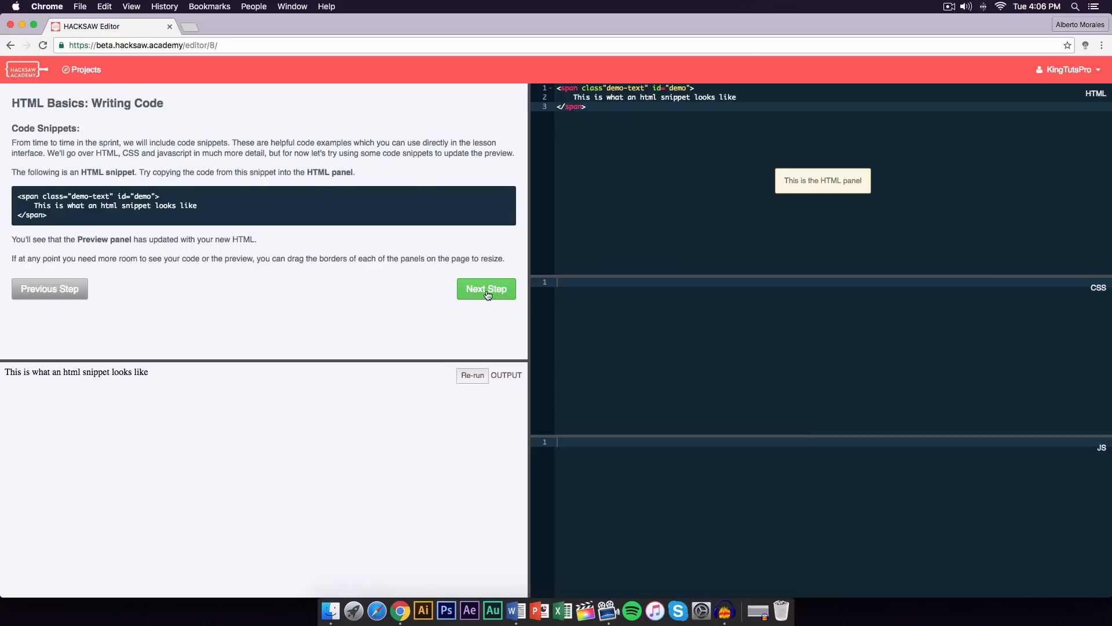
Step: Advance to Adding Some Style and give the body rule background: D2F0C6;
left_click(486, 289)
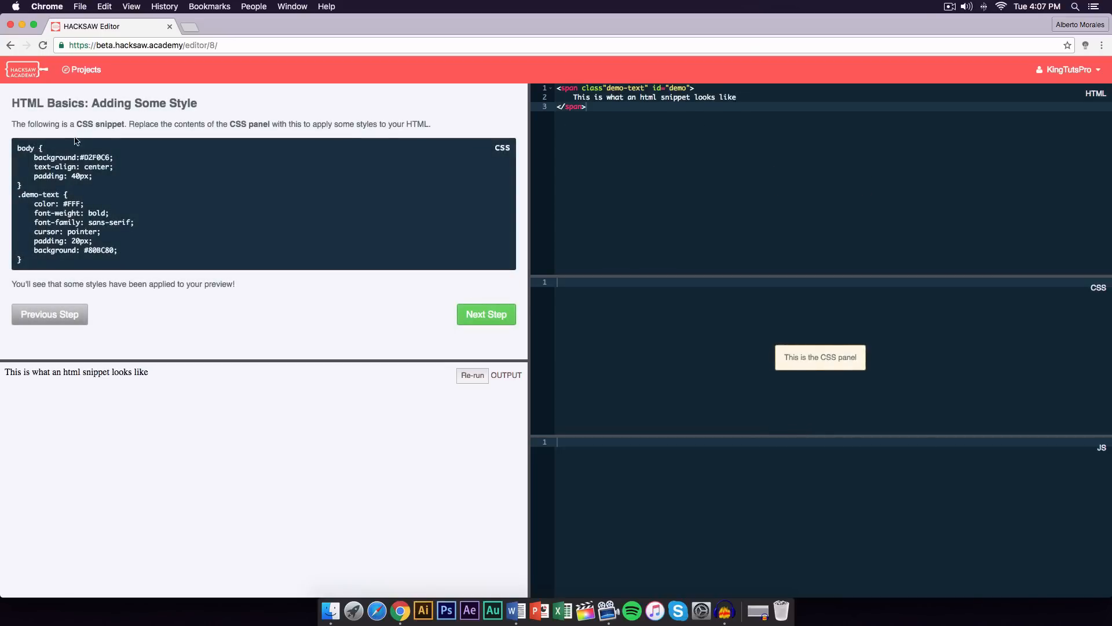
mouse_move(674, 331)
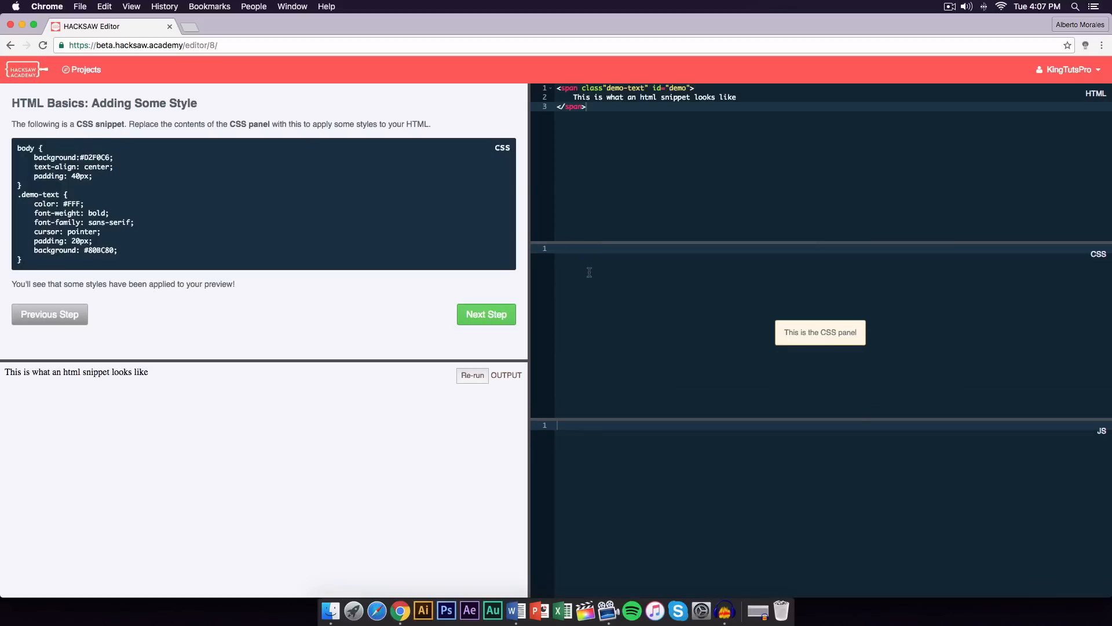
type("body")
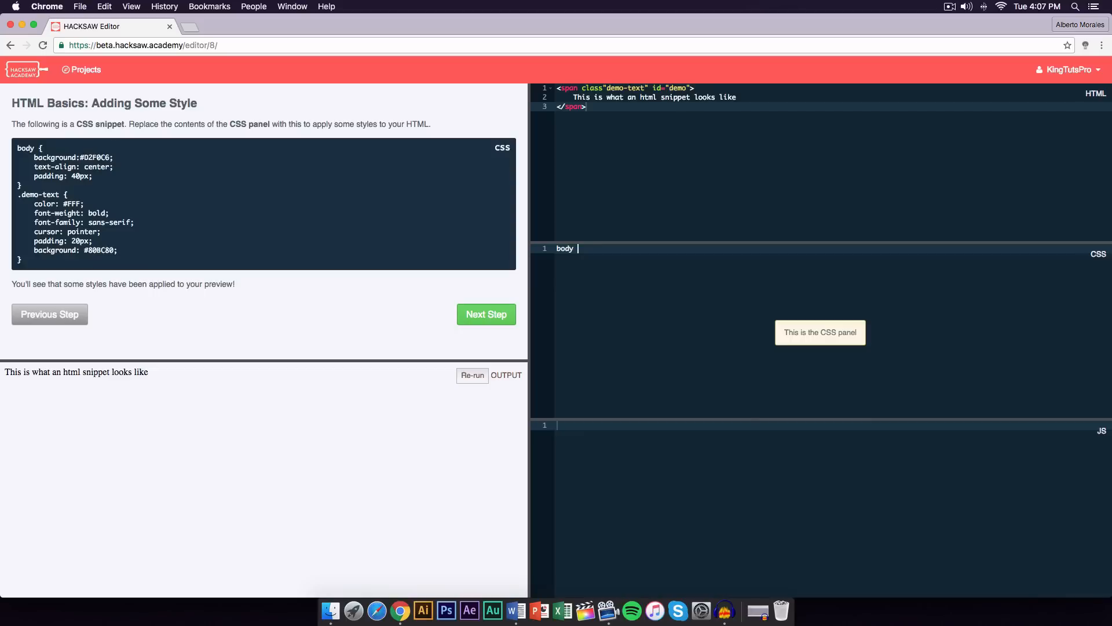
type("{")
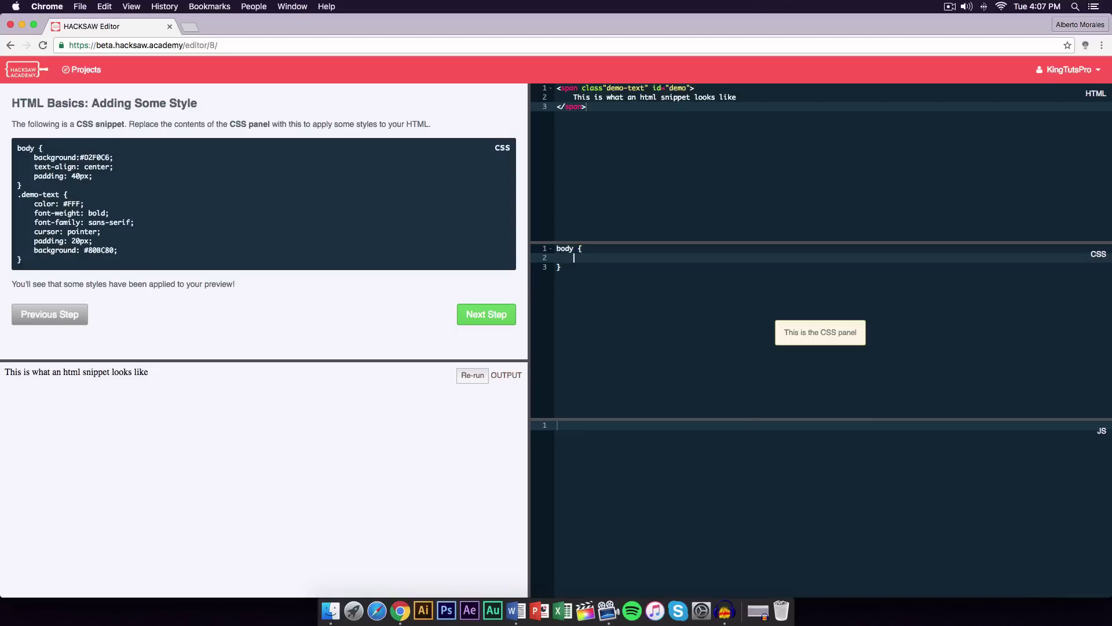
type("backgr")
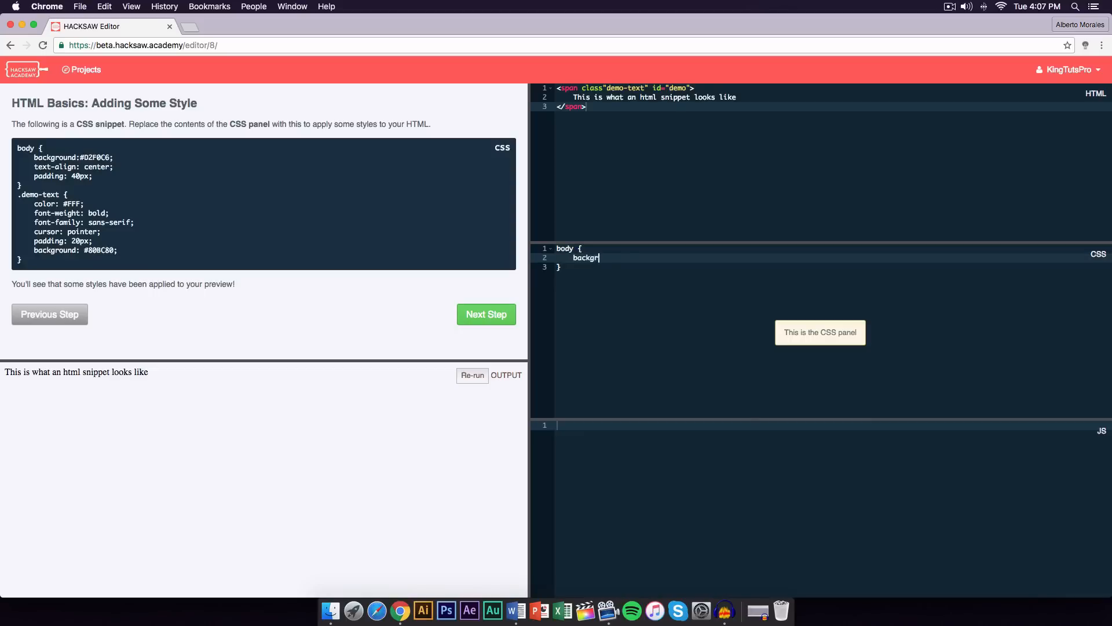
type("ound")
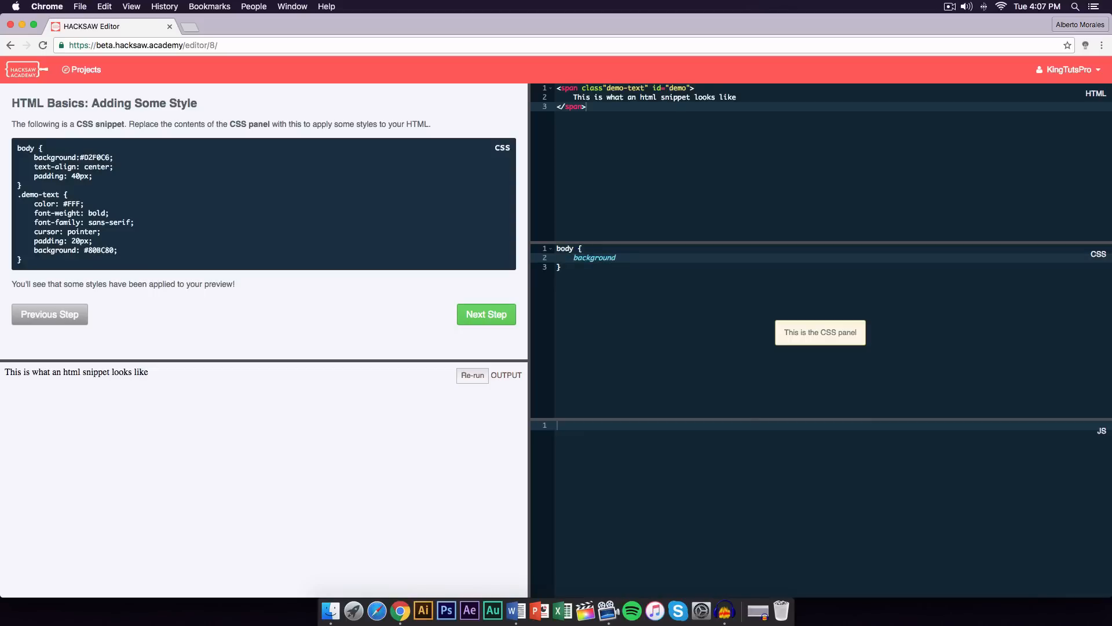
mouse_move(87, 486)
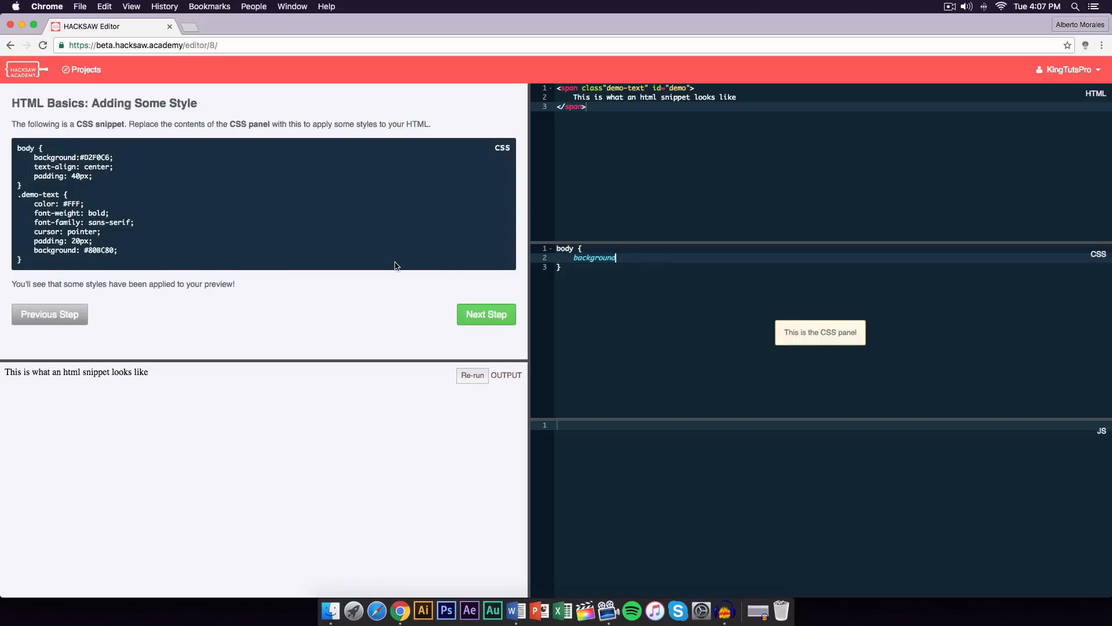
type(":;")
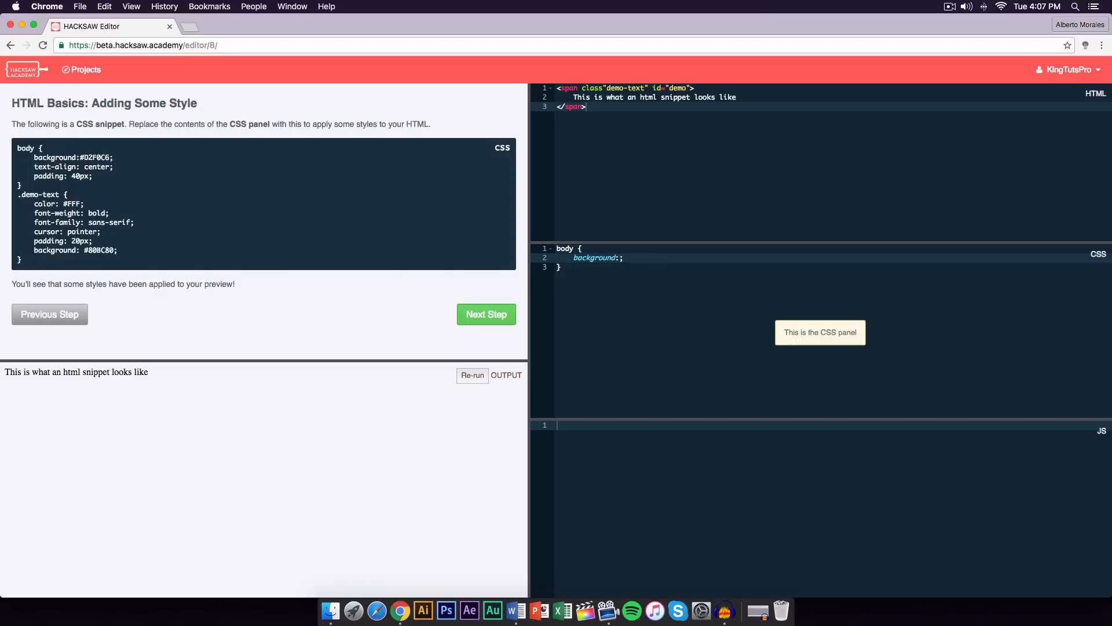
type("D2")
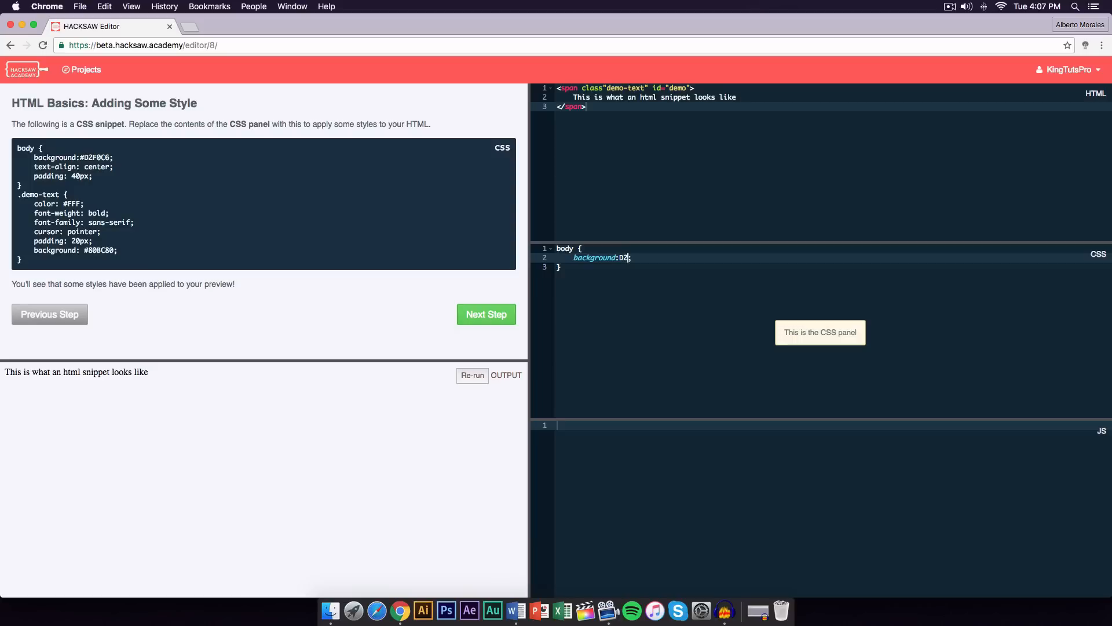
type("F0")
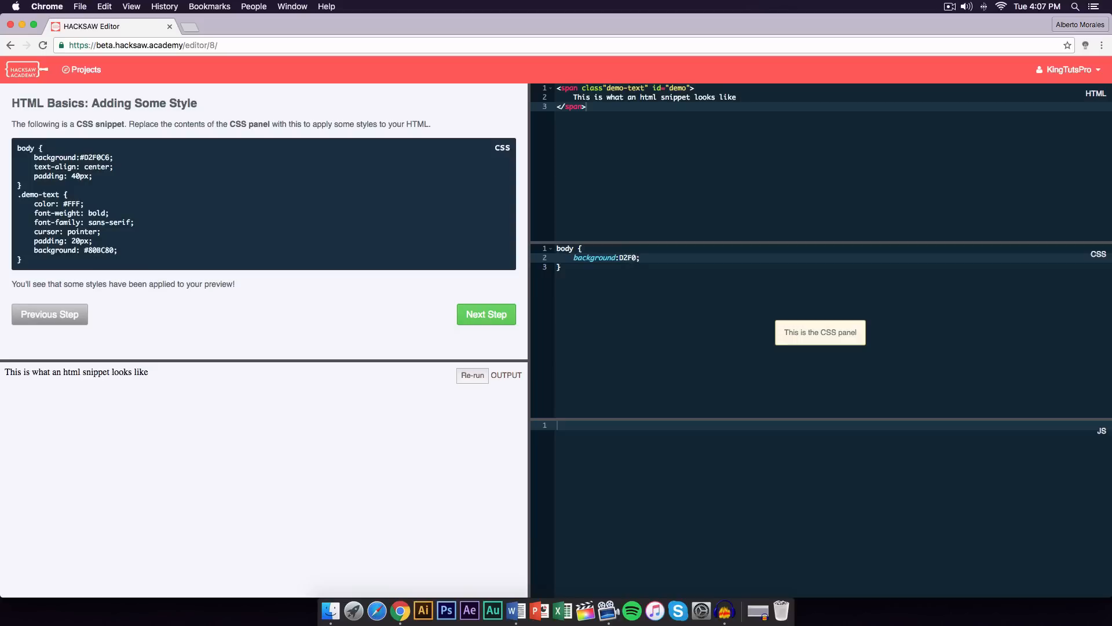
type("C6")
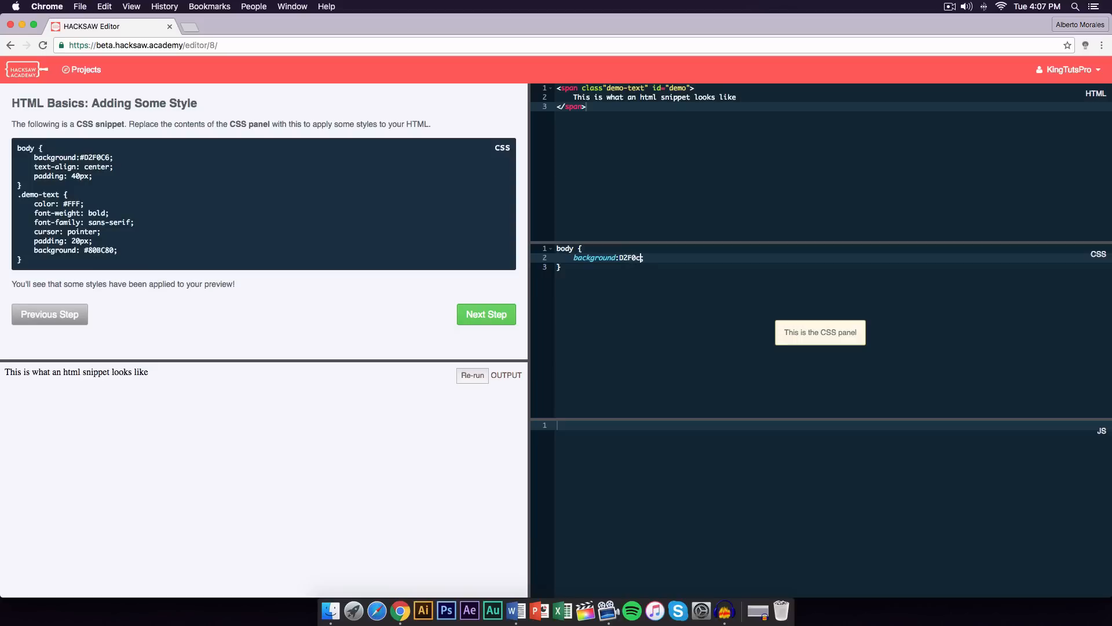
type("6;")
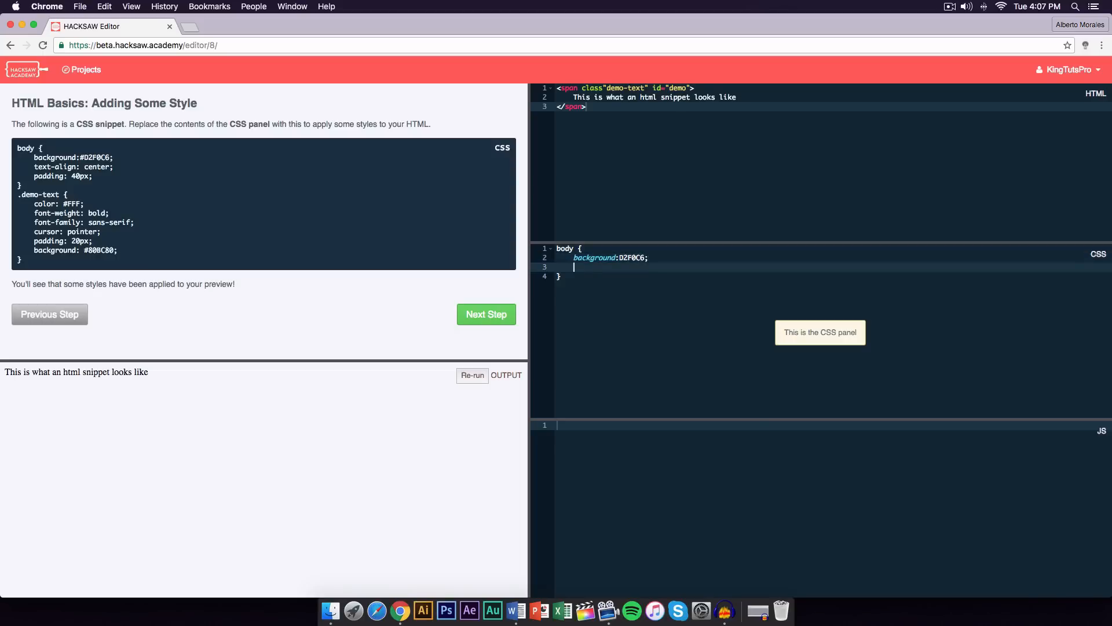
Step: Add text-align: center to the body rule so the preview text is centred
type("text_")
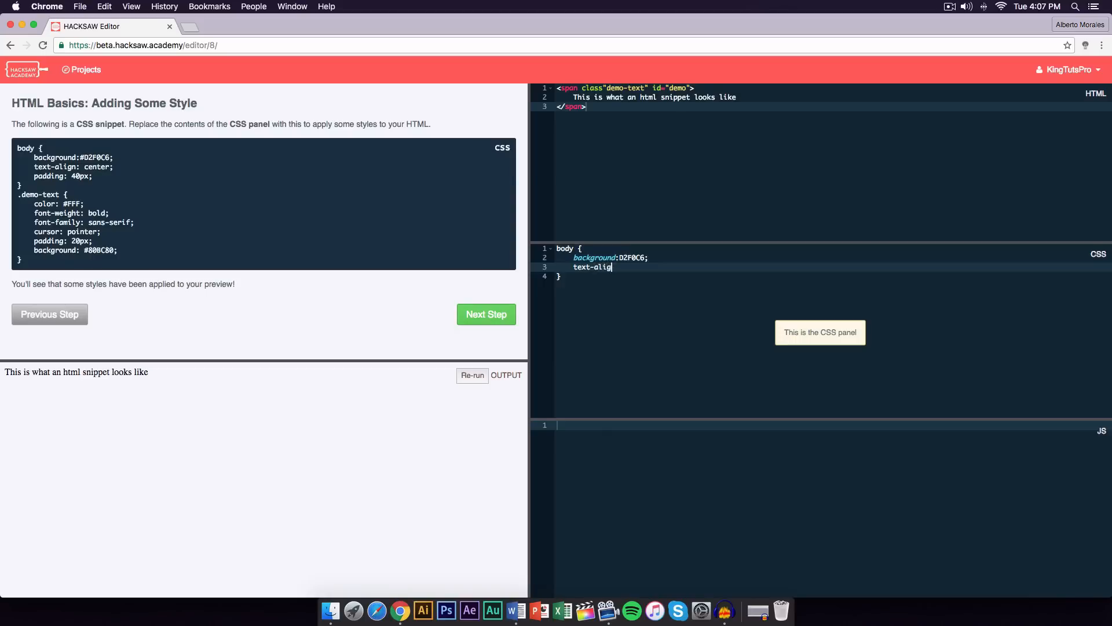
type("n: ;")
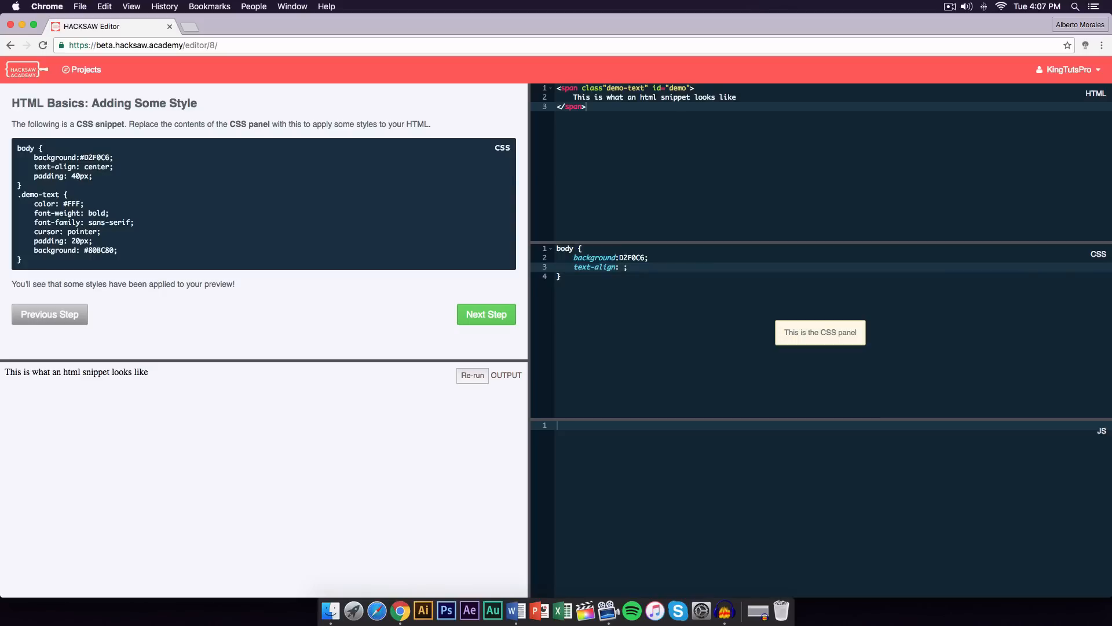
type("center")
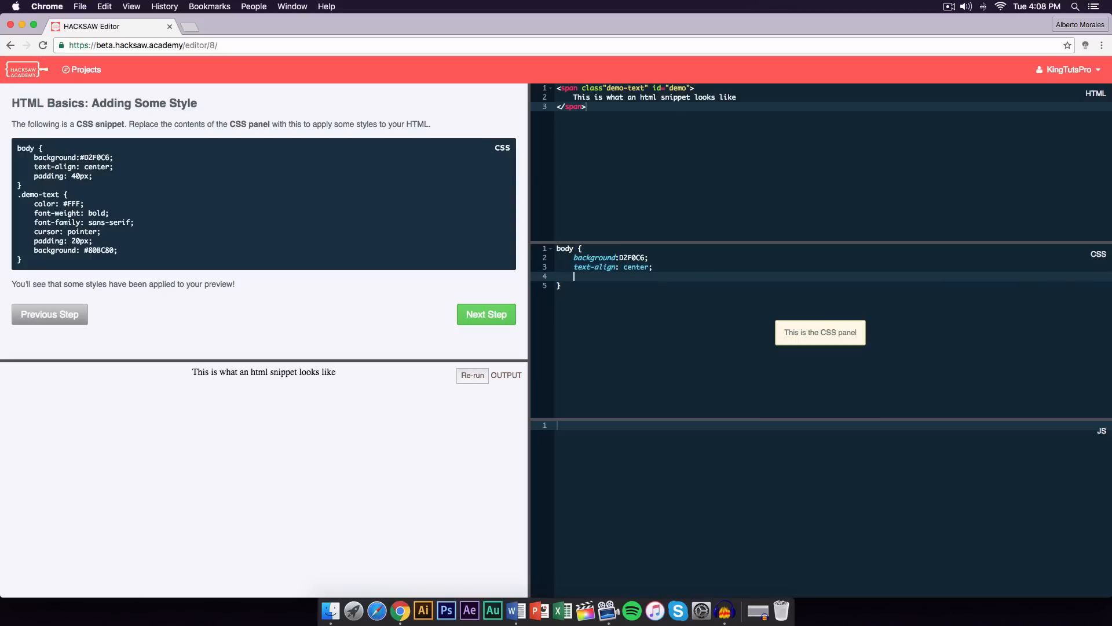
type("padding: 40px;")
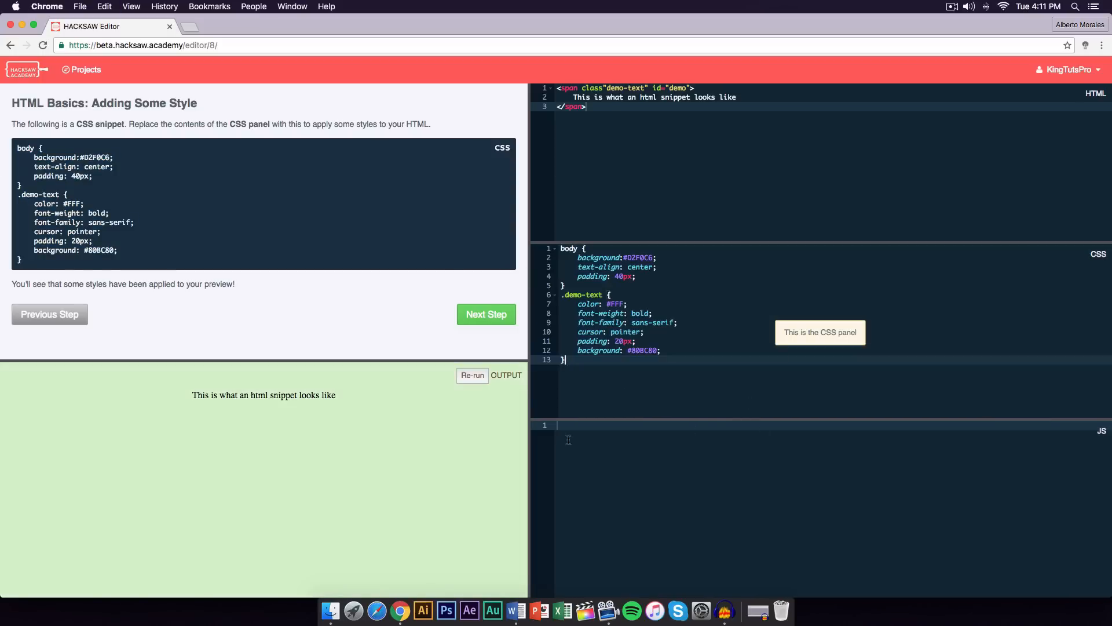
Step: Add a trailing blank line after the finished body and .demo-text rules
key("Return")
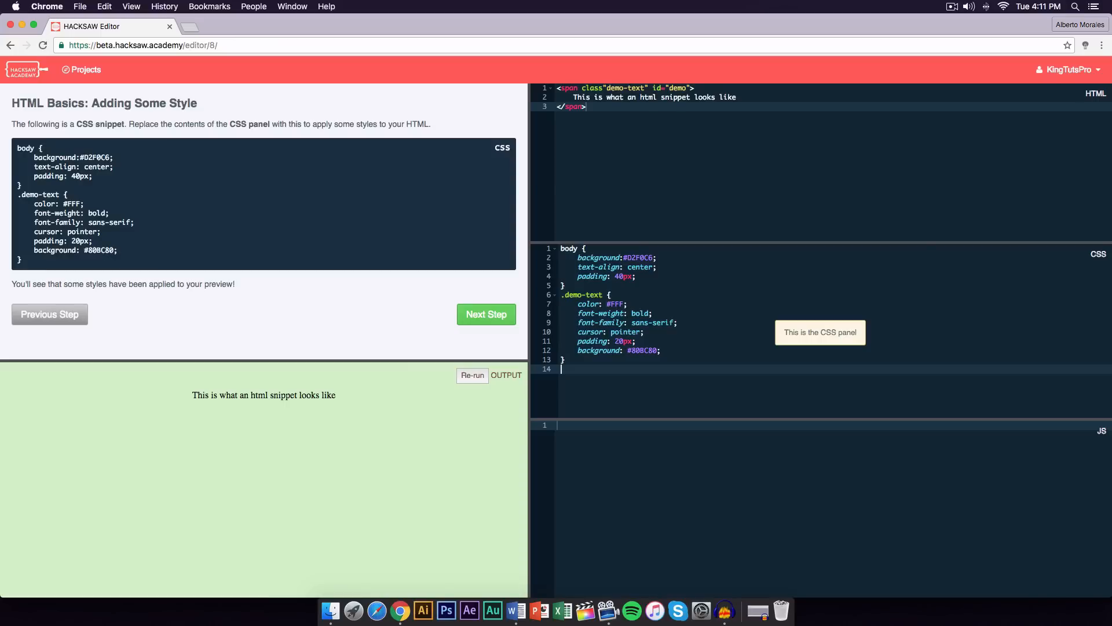
mouse_move(50, 85)
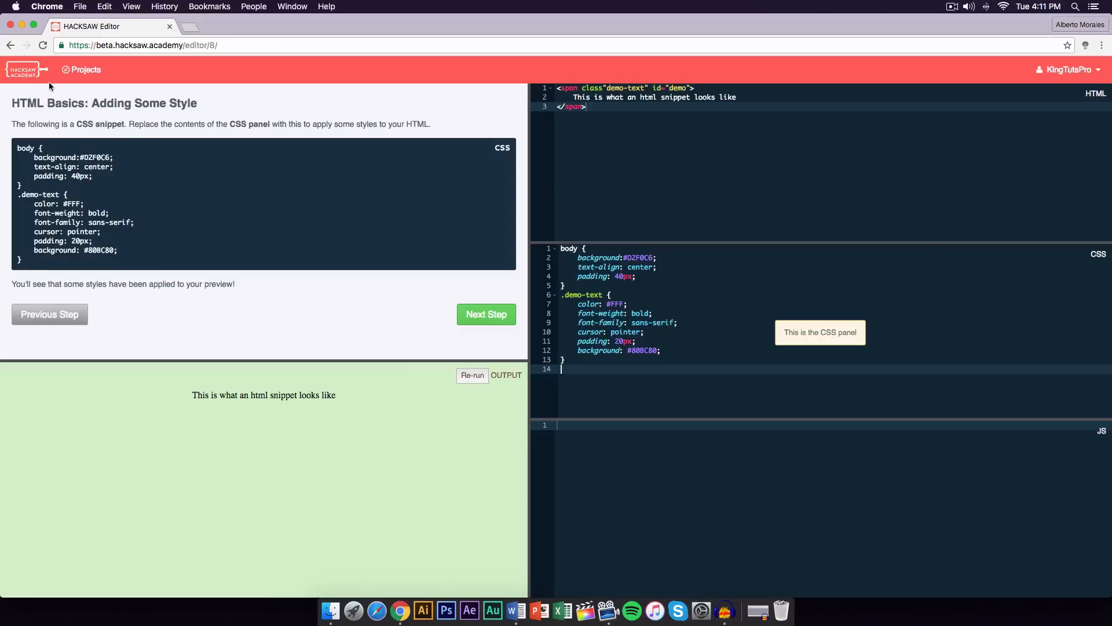
Step: Return to Projects and open the Landing Page overview, scrolling its four sprints
left_click(85, 70)
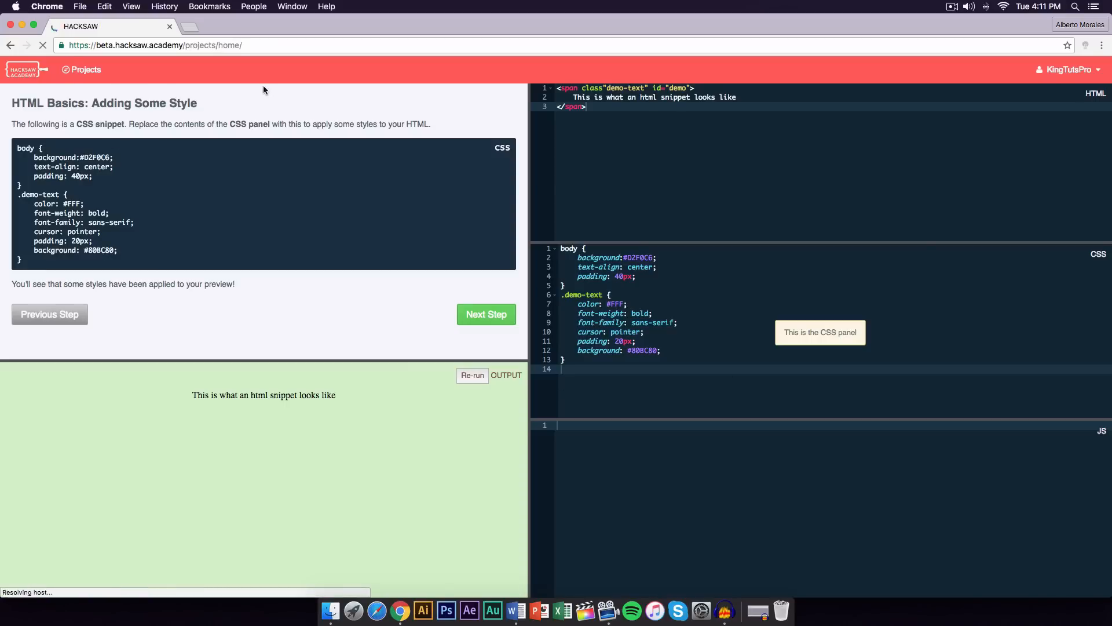
left_click(85, 68)
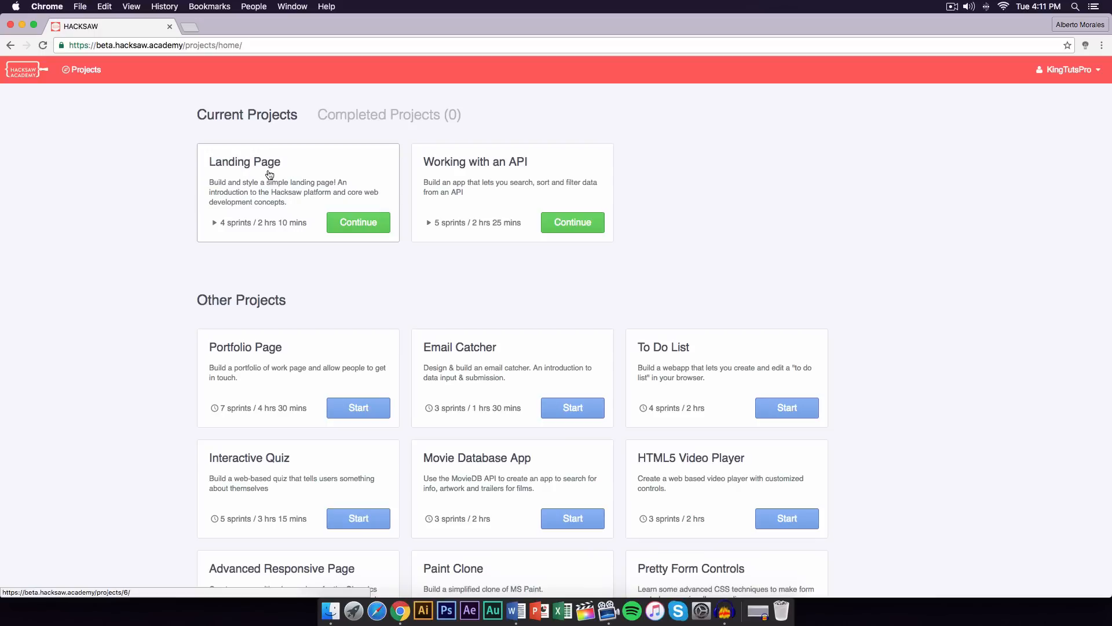
left_click(358, 222)
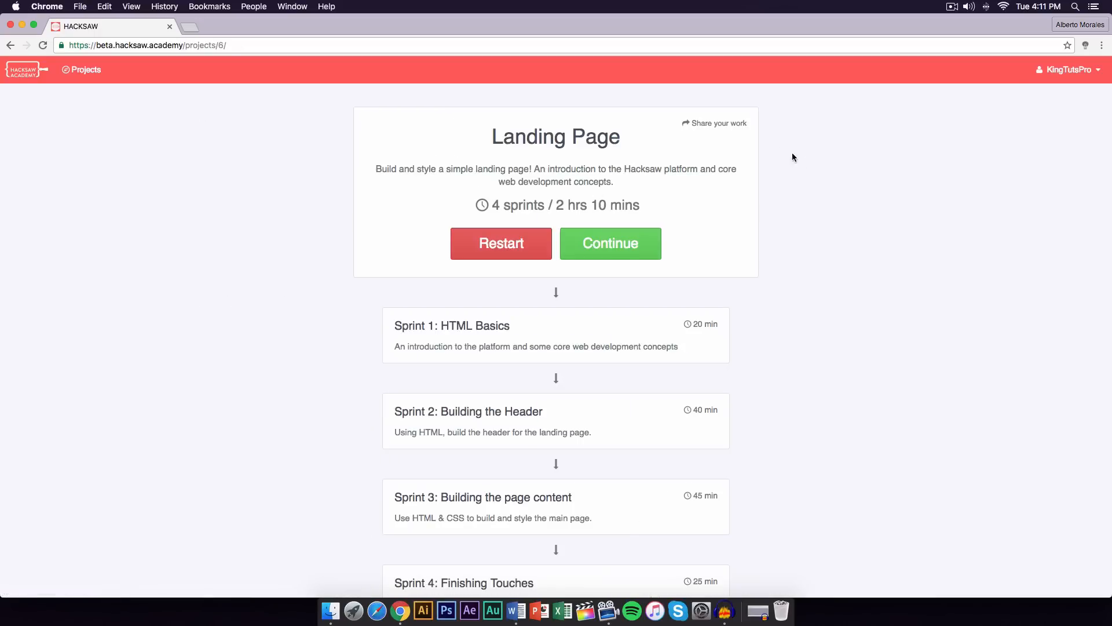
mouse_move(740, 214)
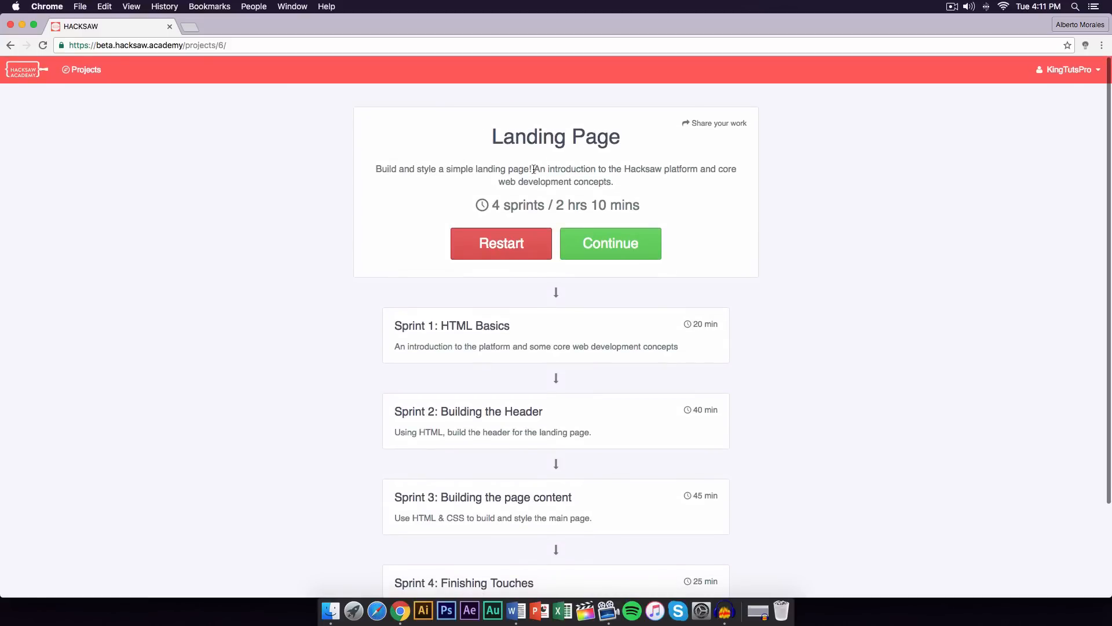
mouse_move(695, 179)
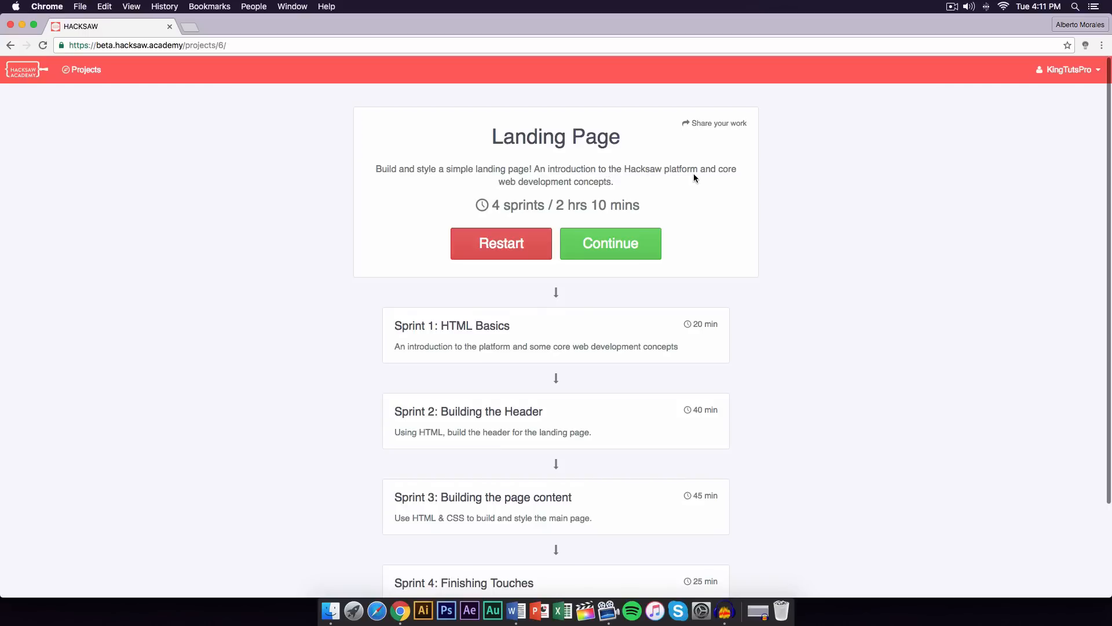
mouse_move(500, 206)
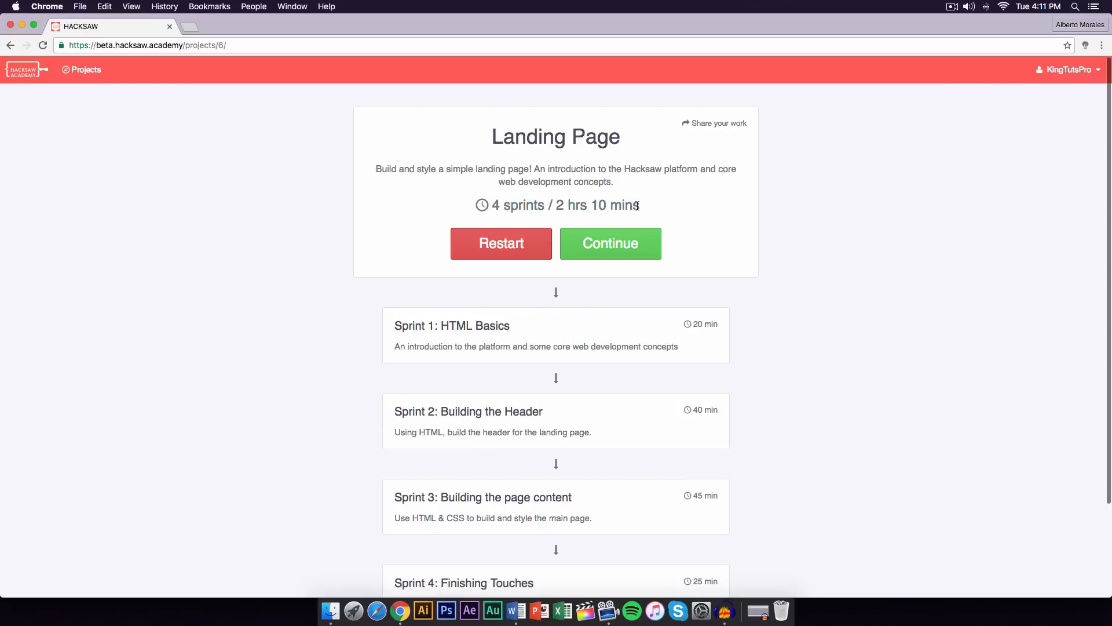
scroll("down", 3)
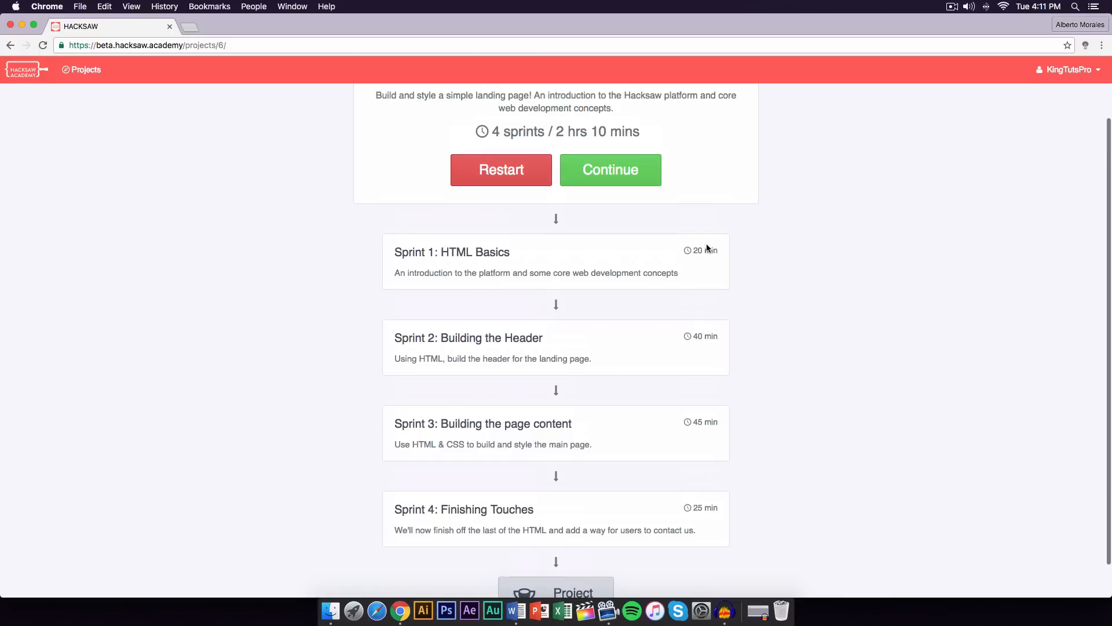
mouse_move(721, 260)
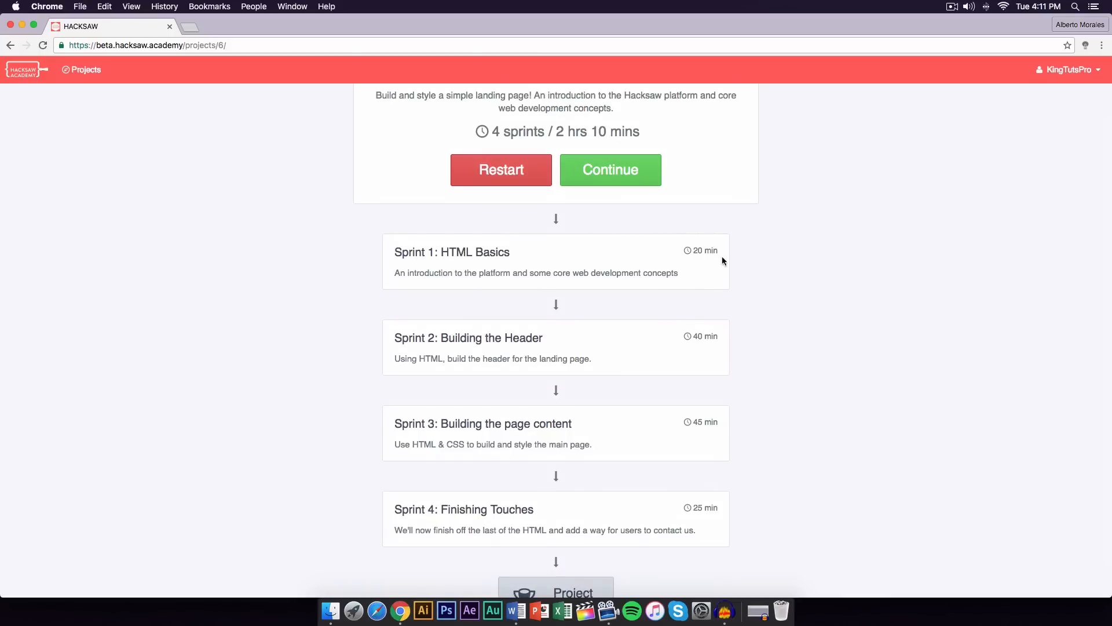
mouse_move(742, 372)
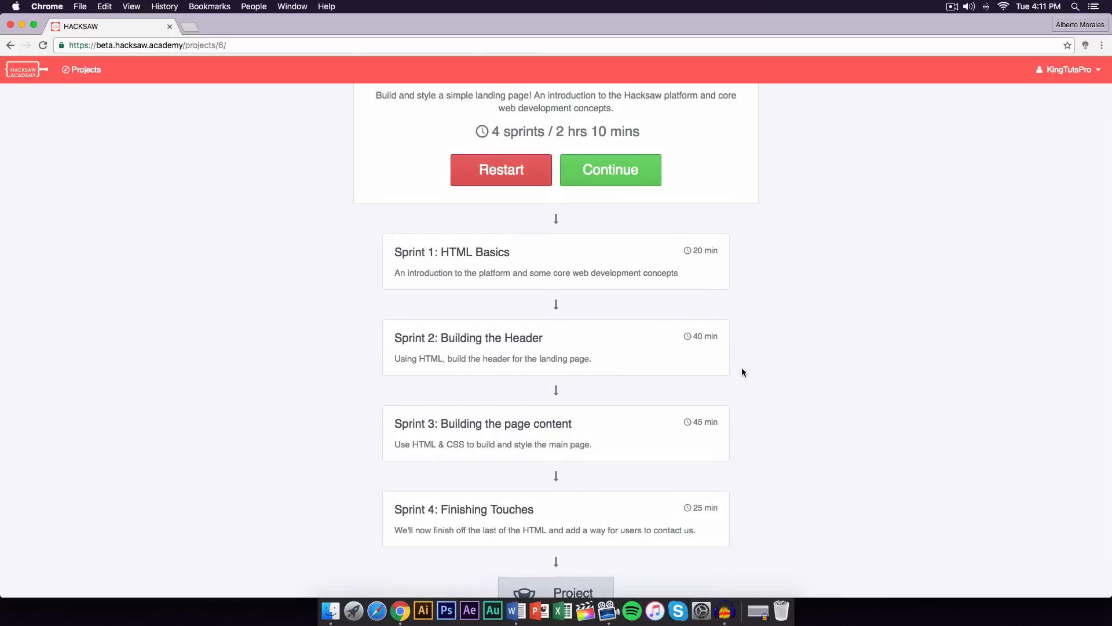
scroll("down", 3)
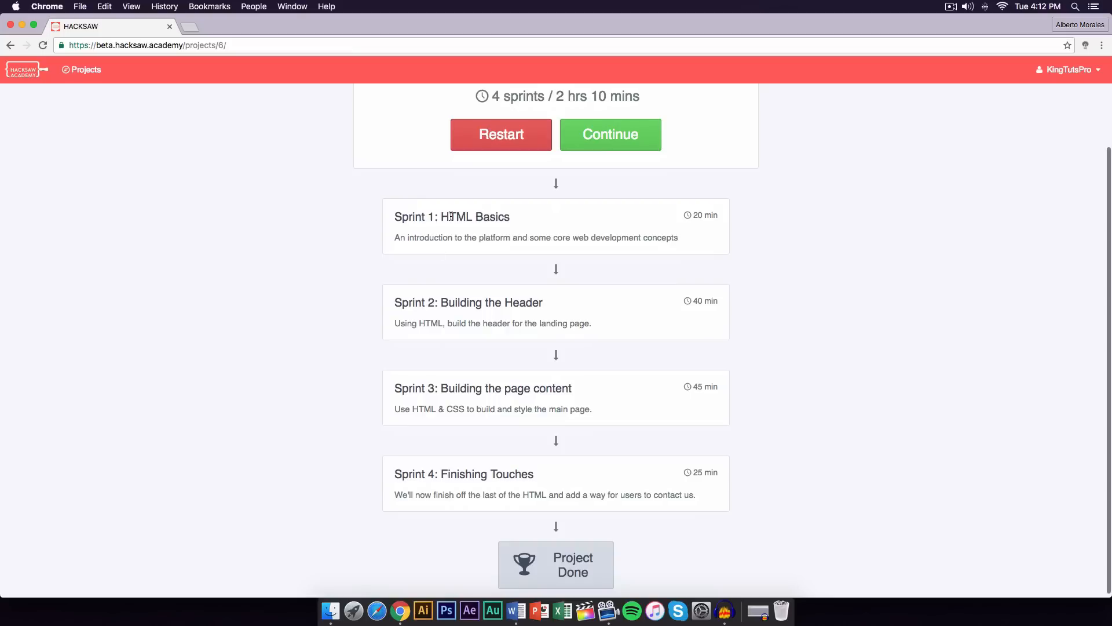
mouse_move(474, 299)
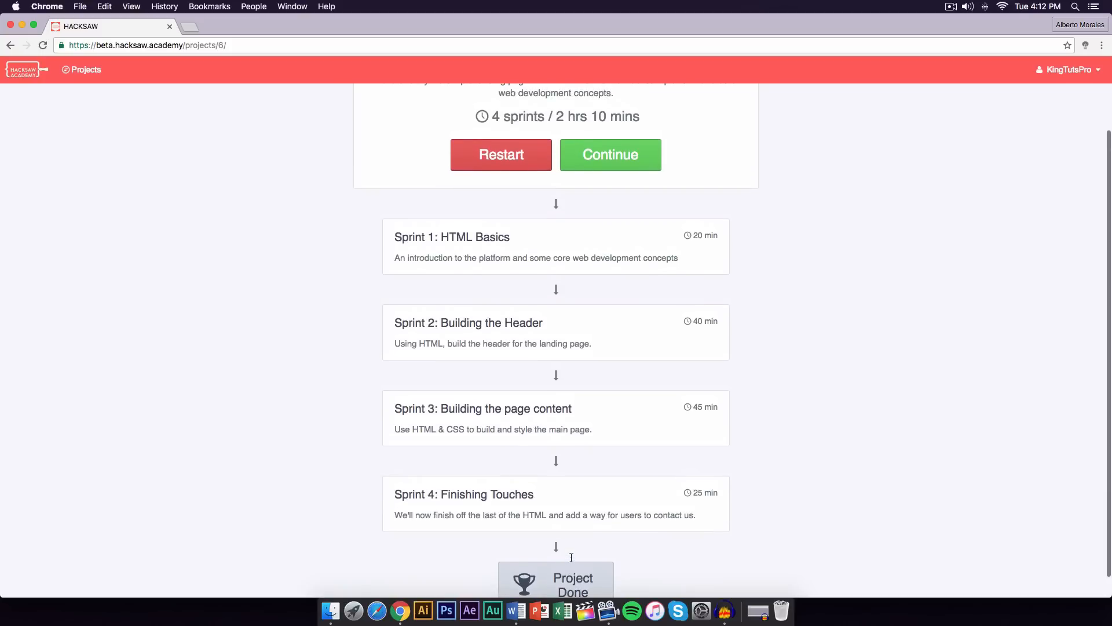
mouse_move(578, 555)
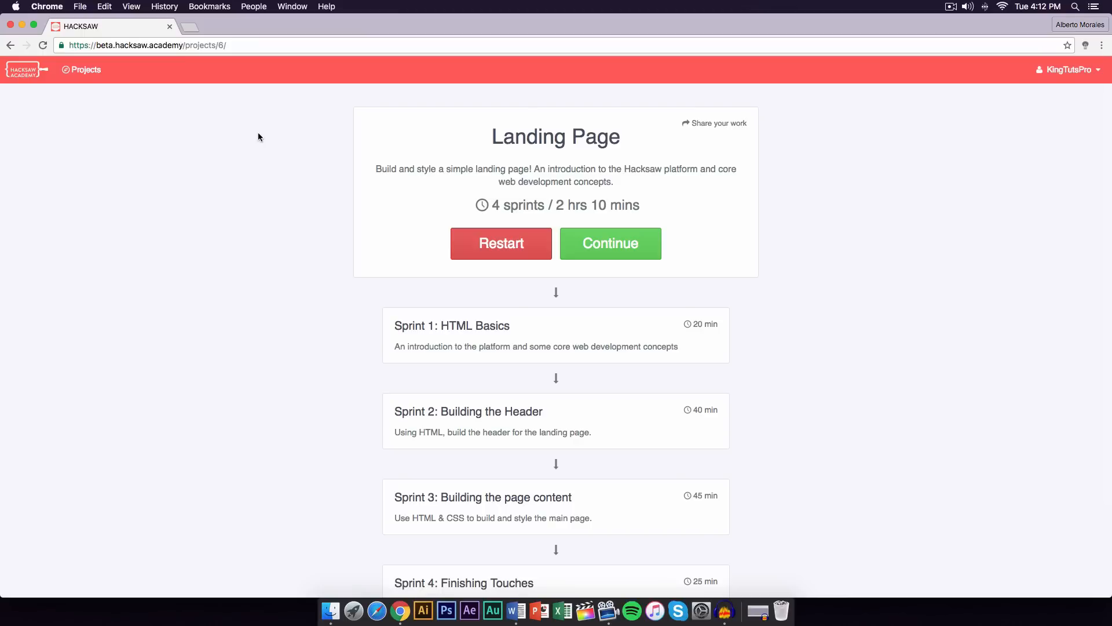
mouse_move(962, 421)
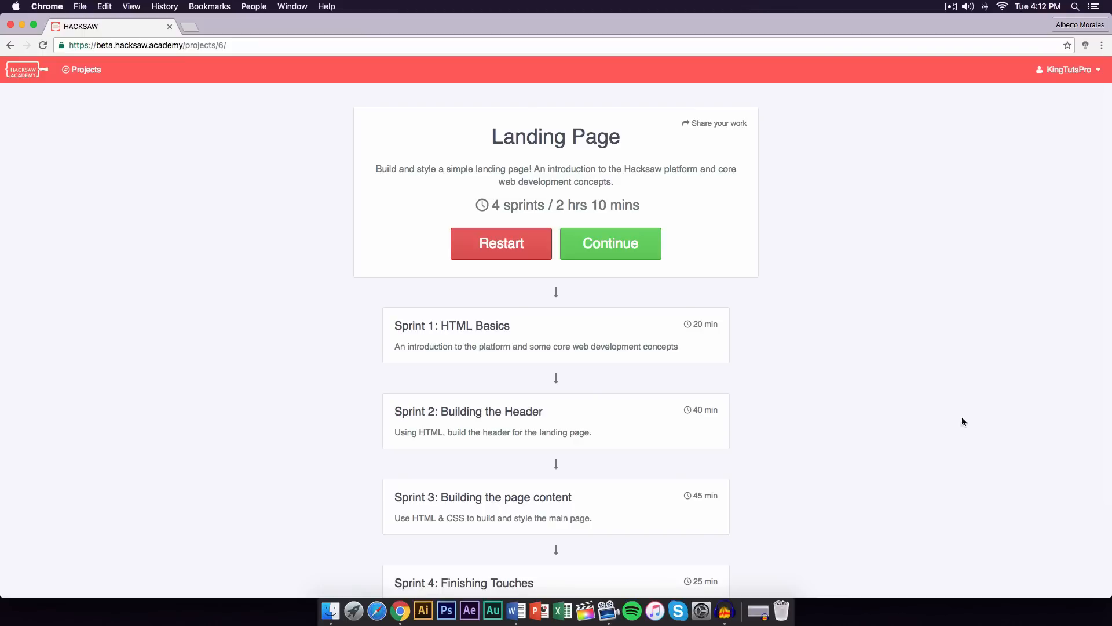
mouse_move(665, 408)
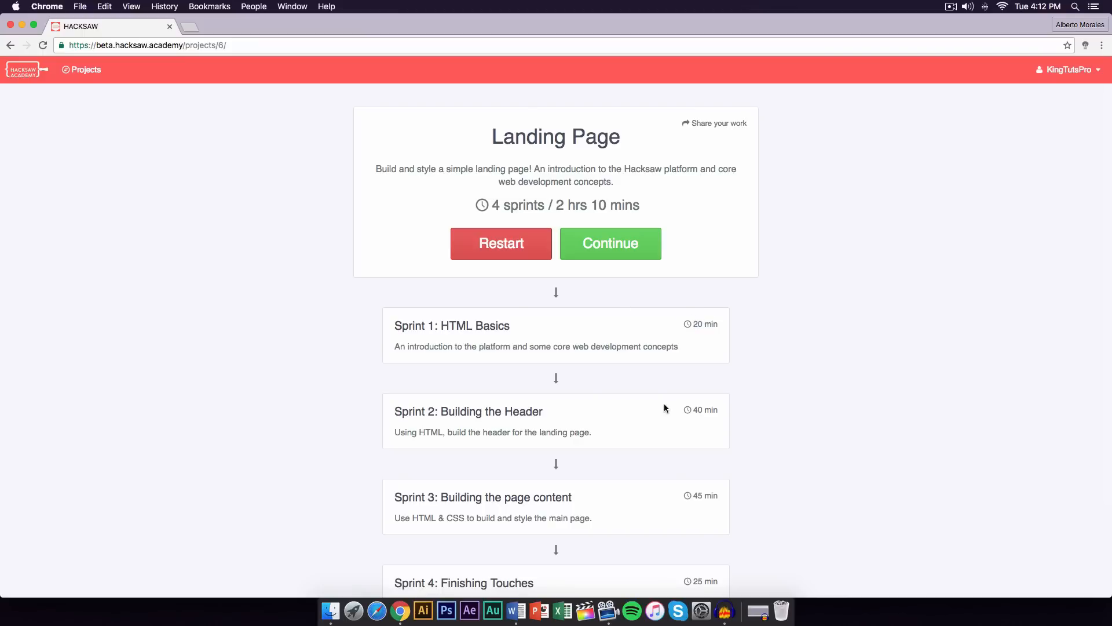